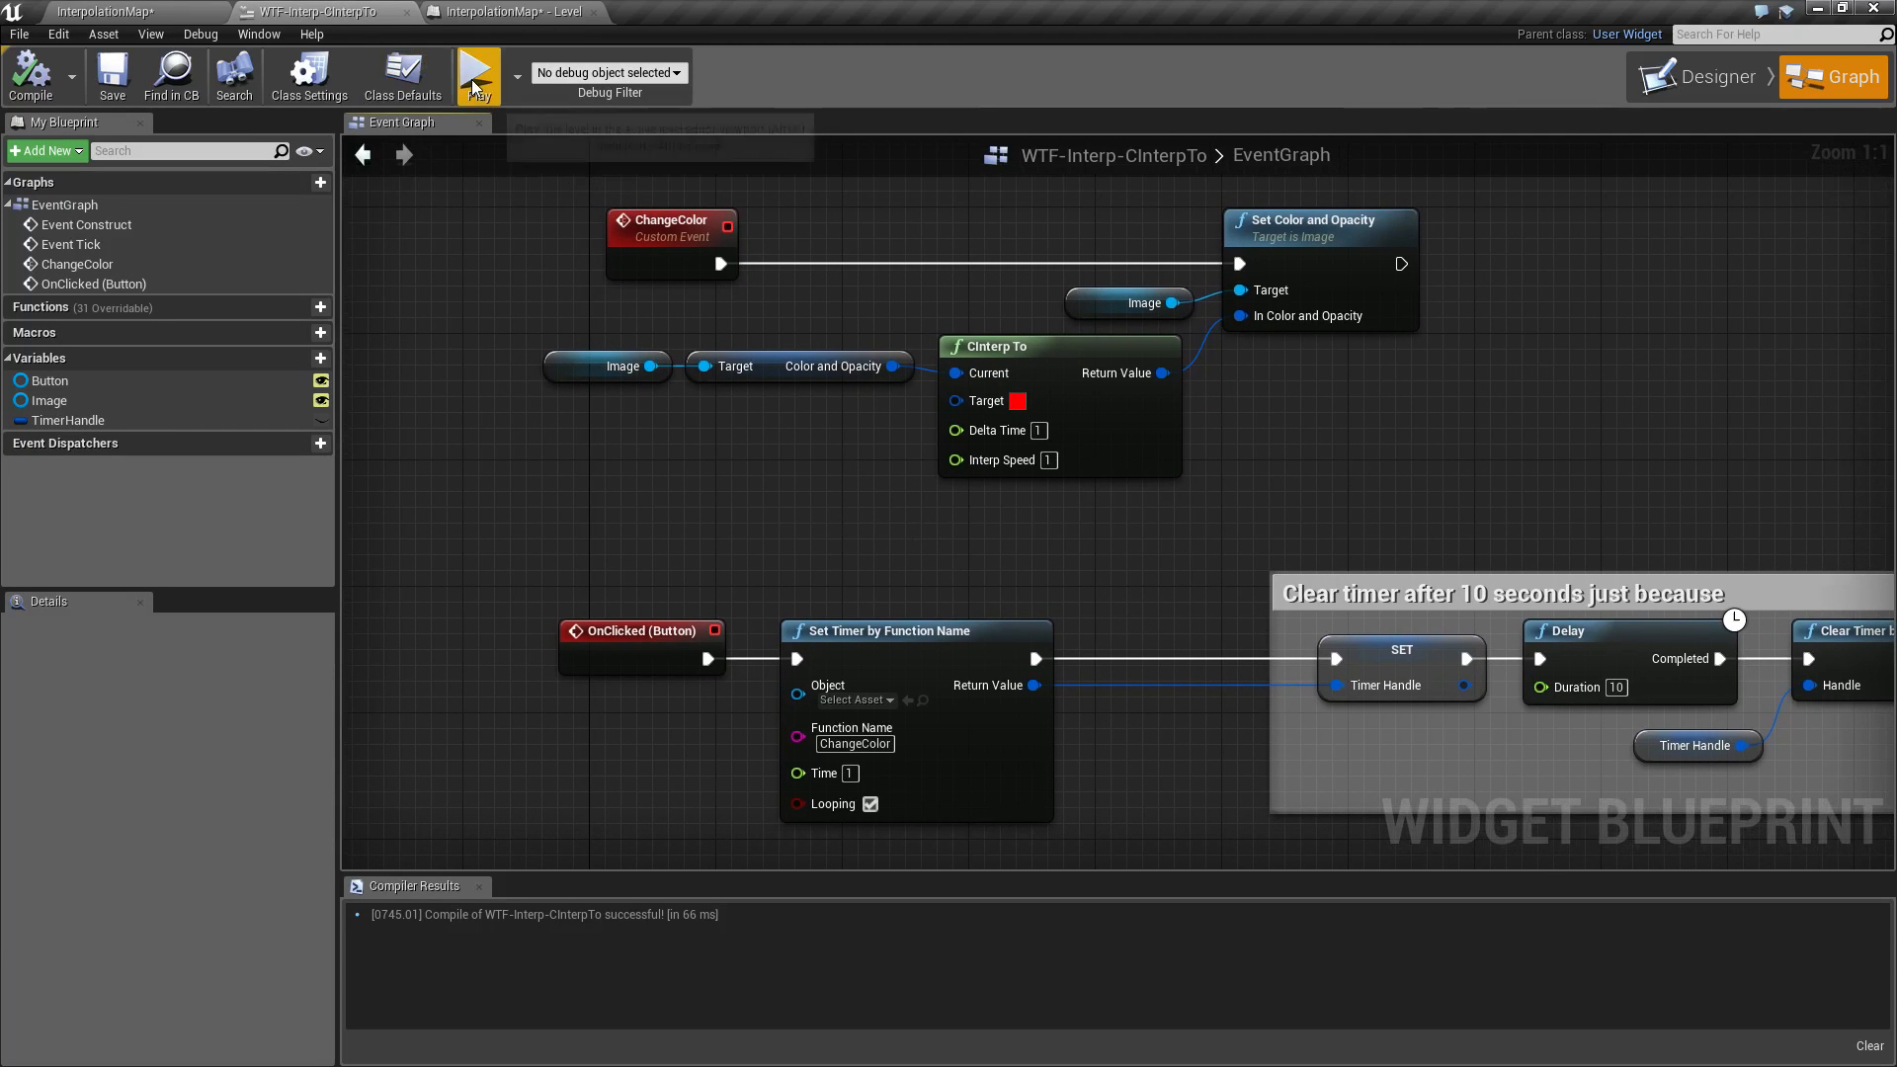
Preview the widget's colour change, then switch to Designer and back to the event graph.
{"action": "left_click", "coordinate": [479, 75]}
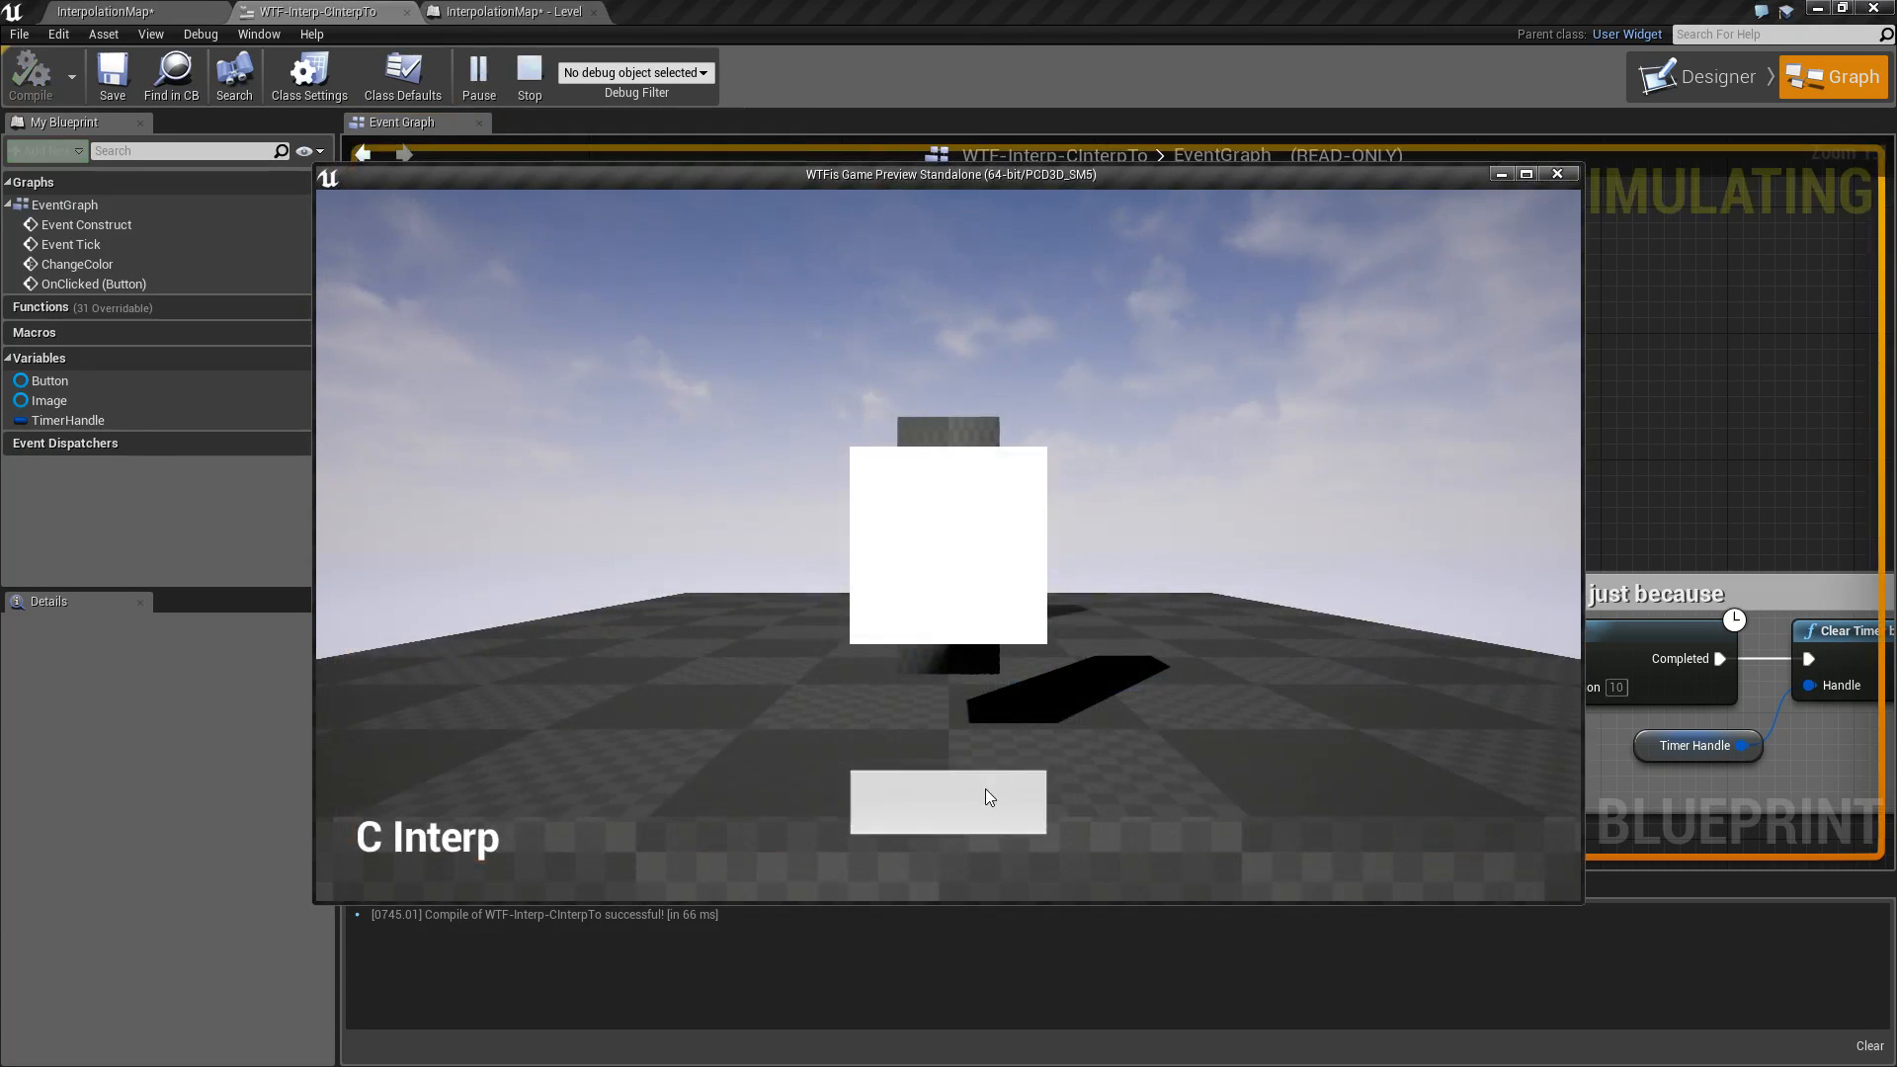
{"action": "left_click", "coordinate": [947, 801]}
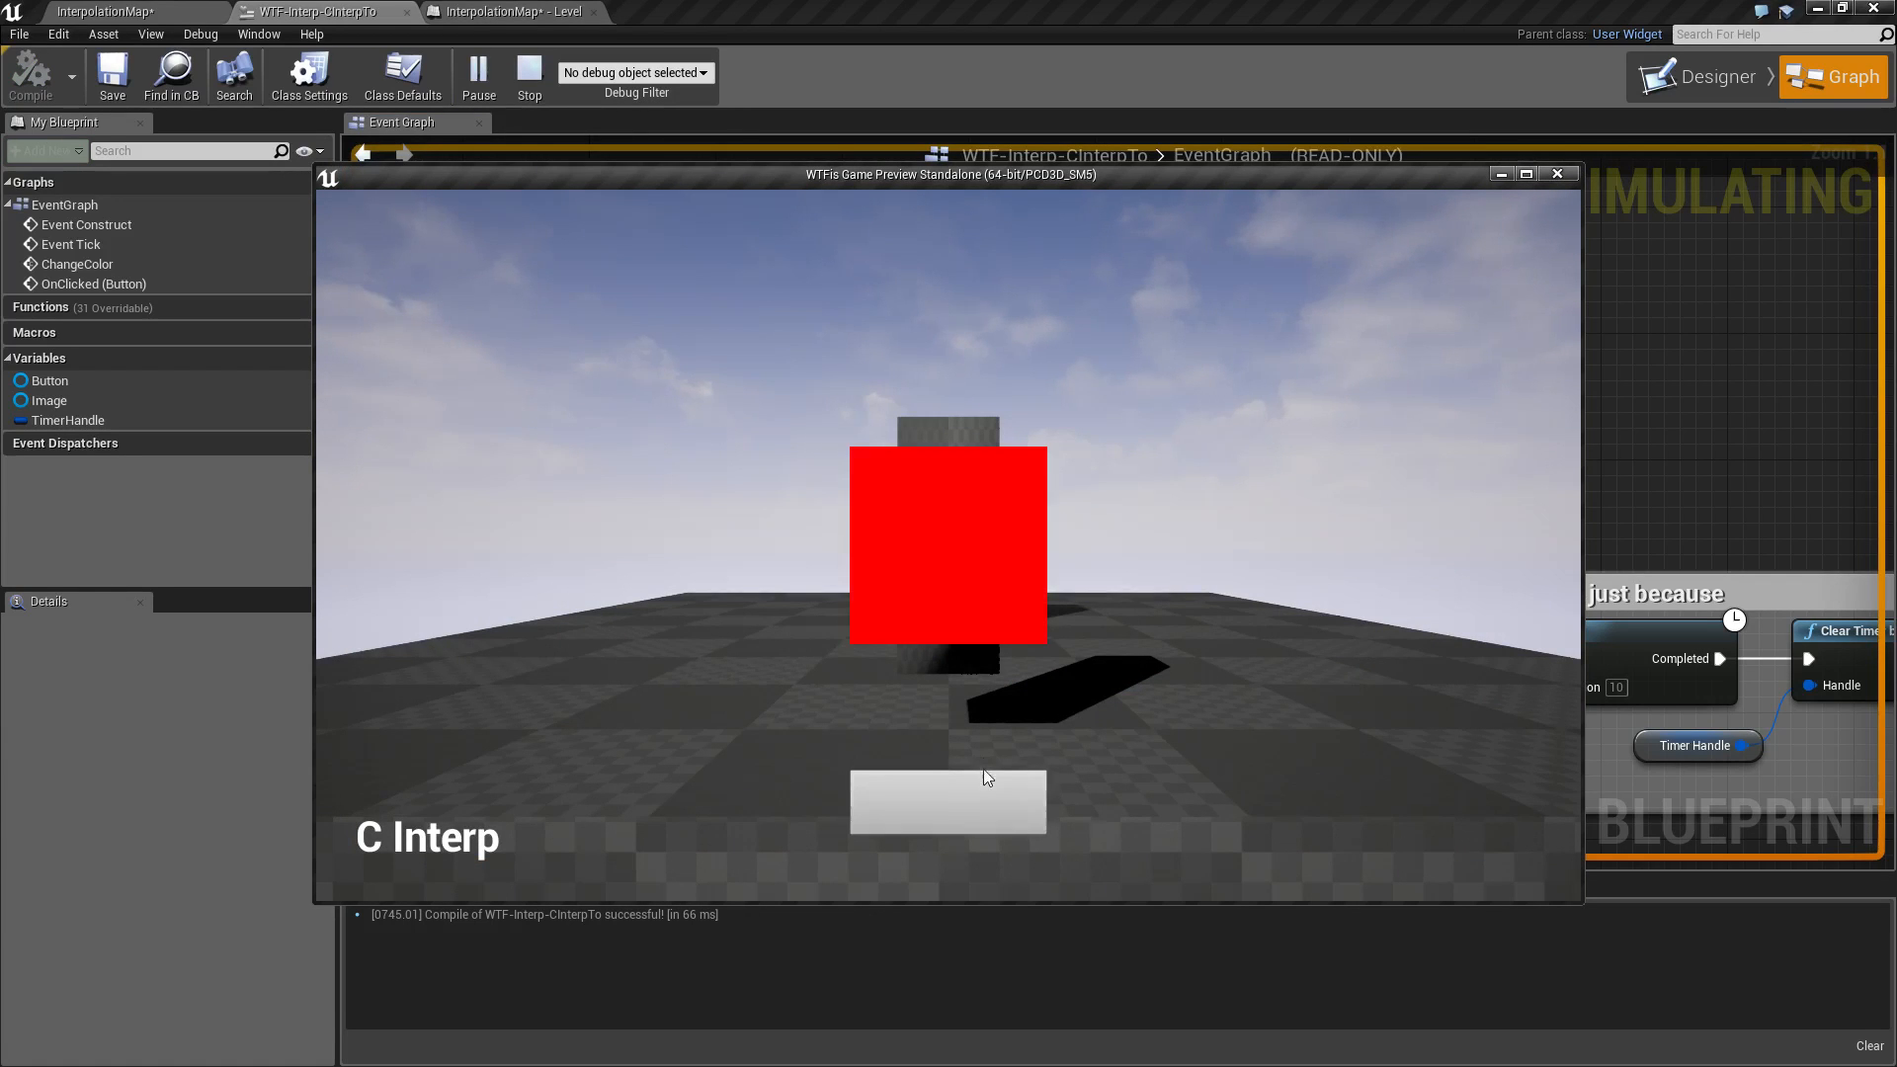
{"action": "mouse_move", "coordinate": [1351, 249]}
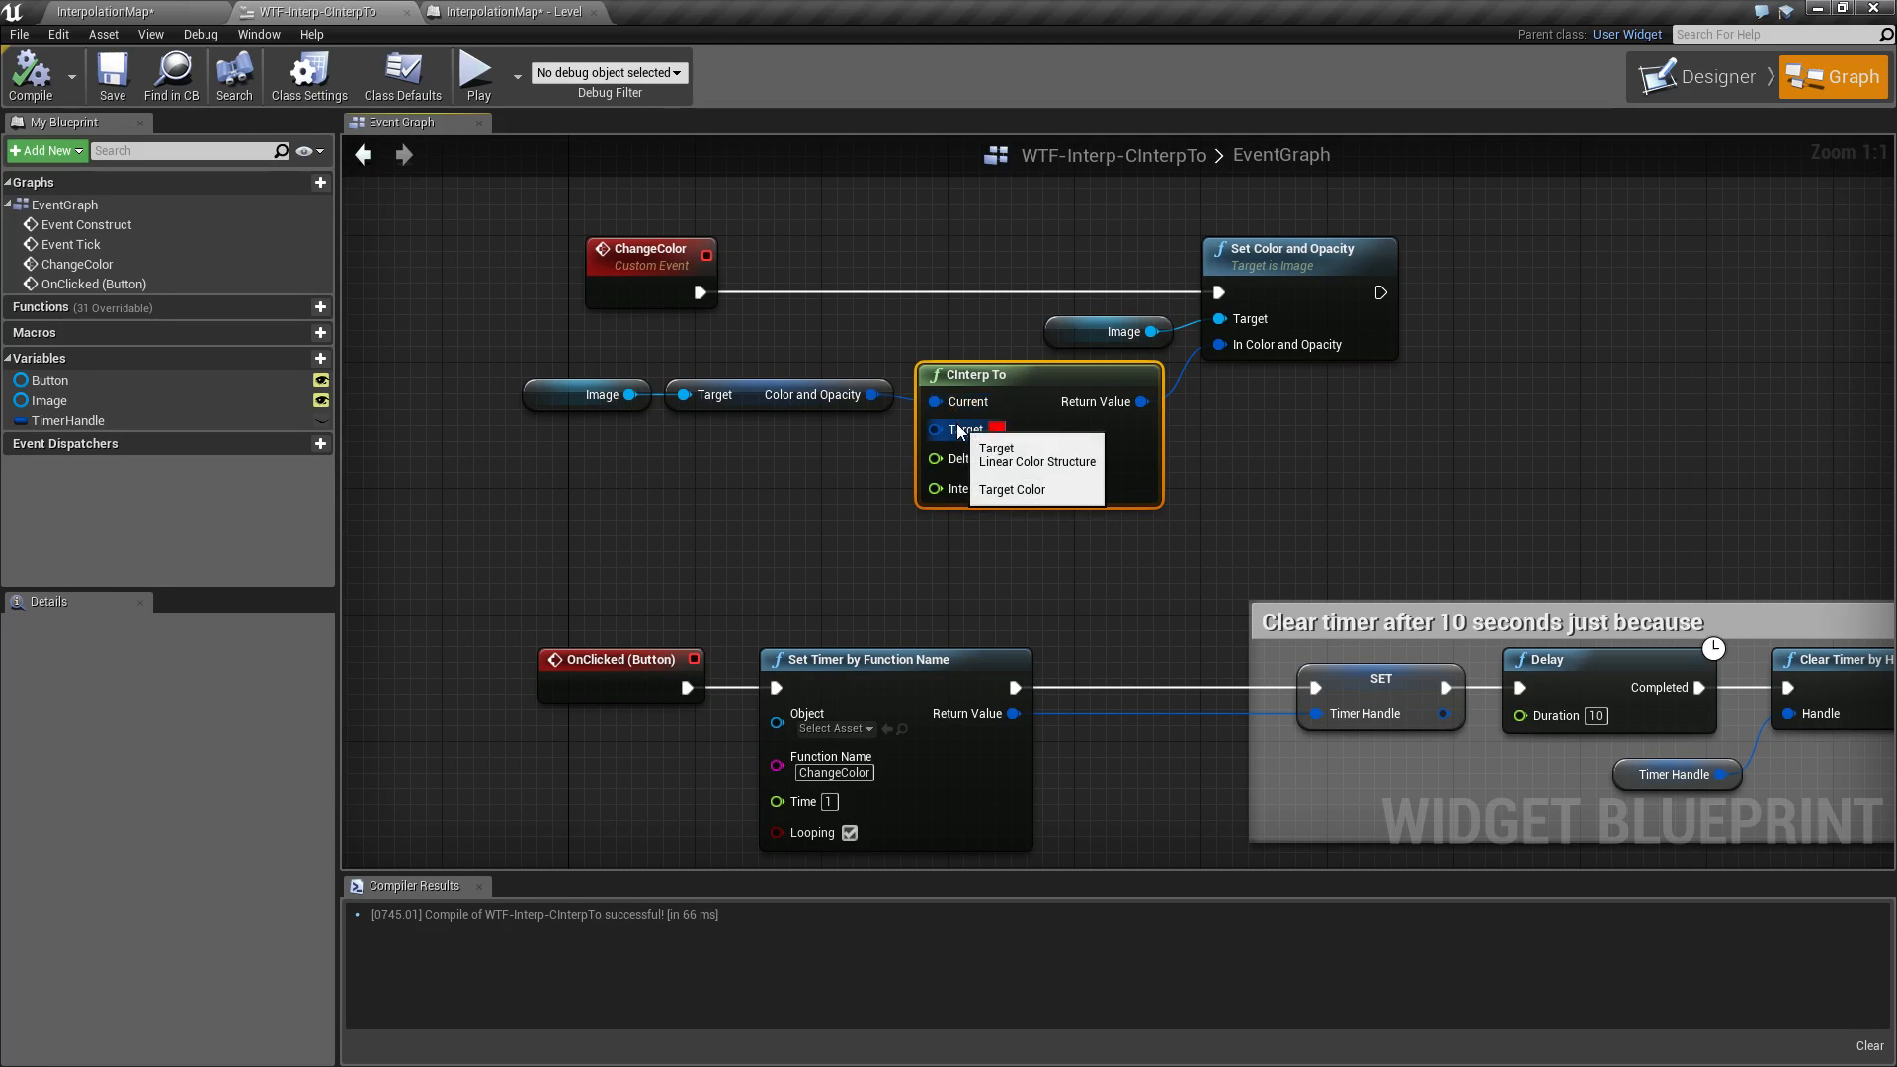
{"action": "mouse_move", "coordinate": [957, 487]}
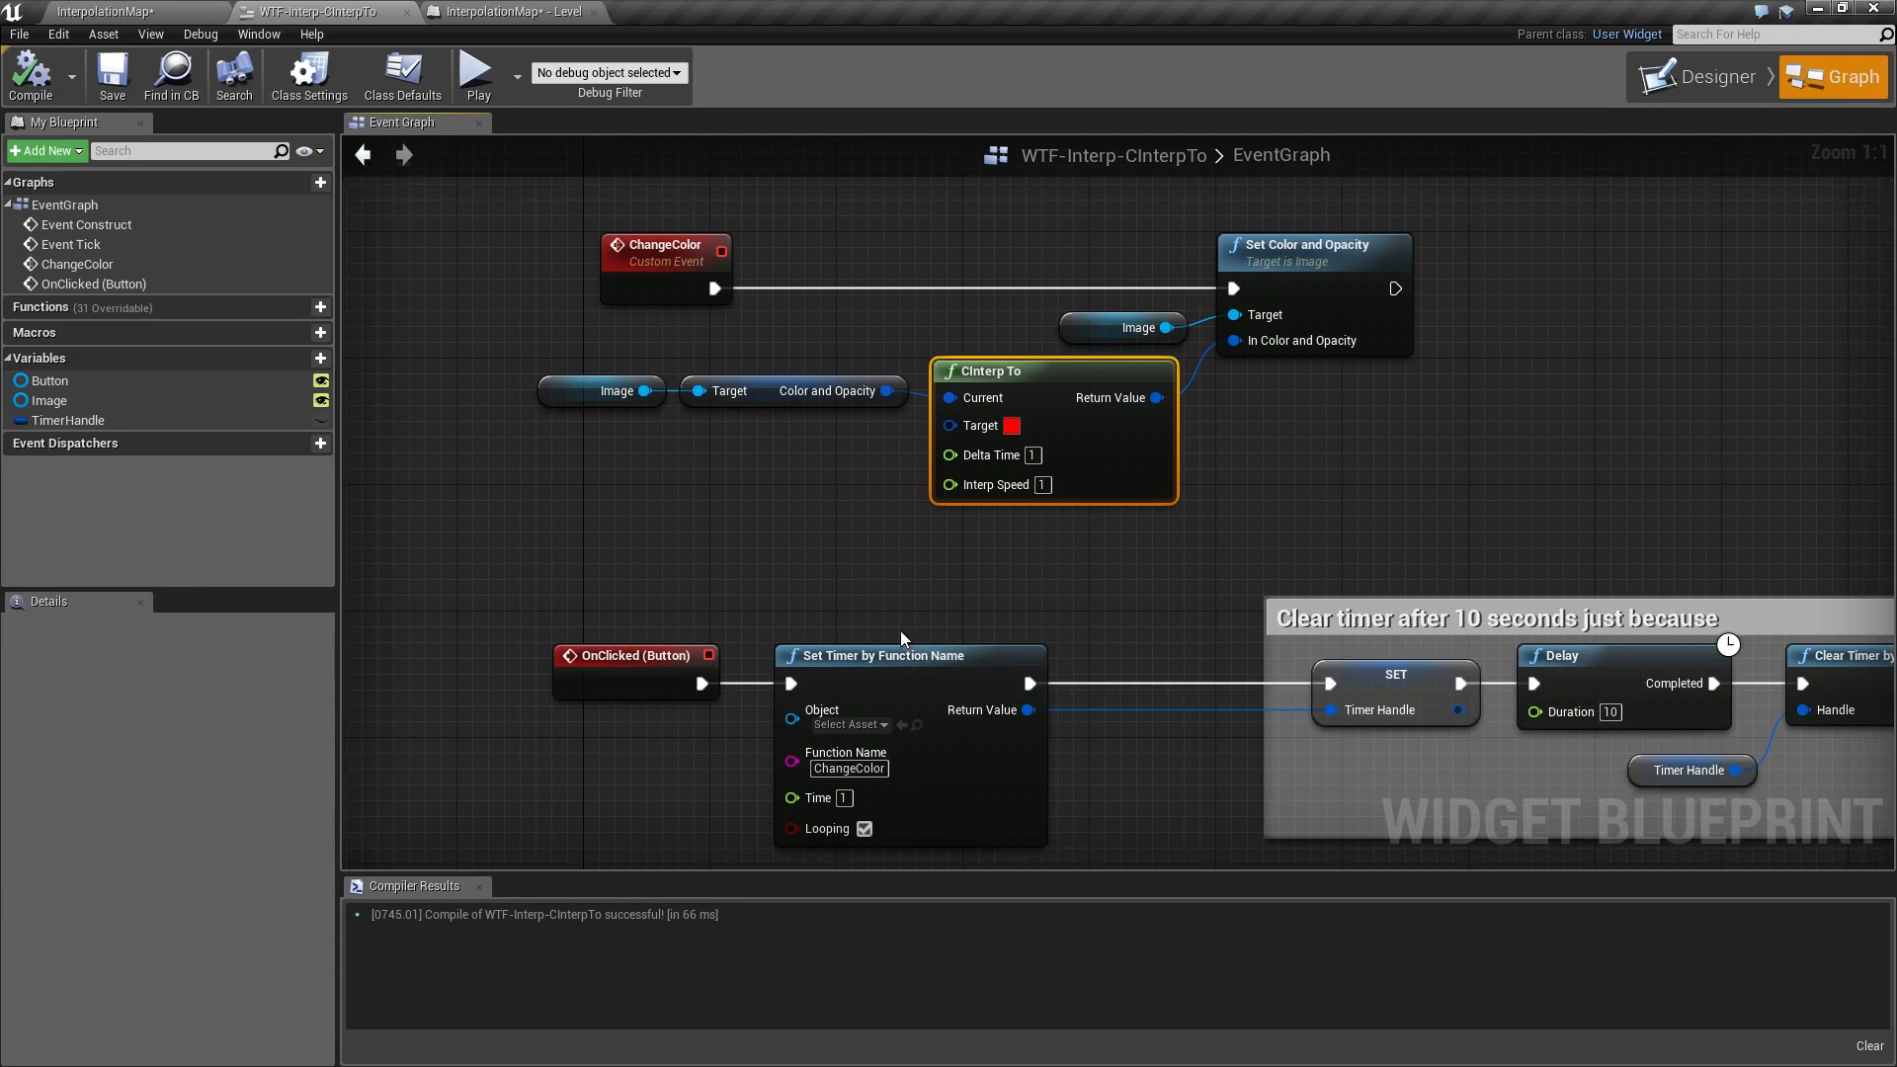
{"action": "mouse_move", "coordinate": [883, 630]}
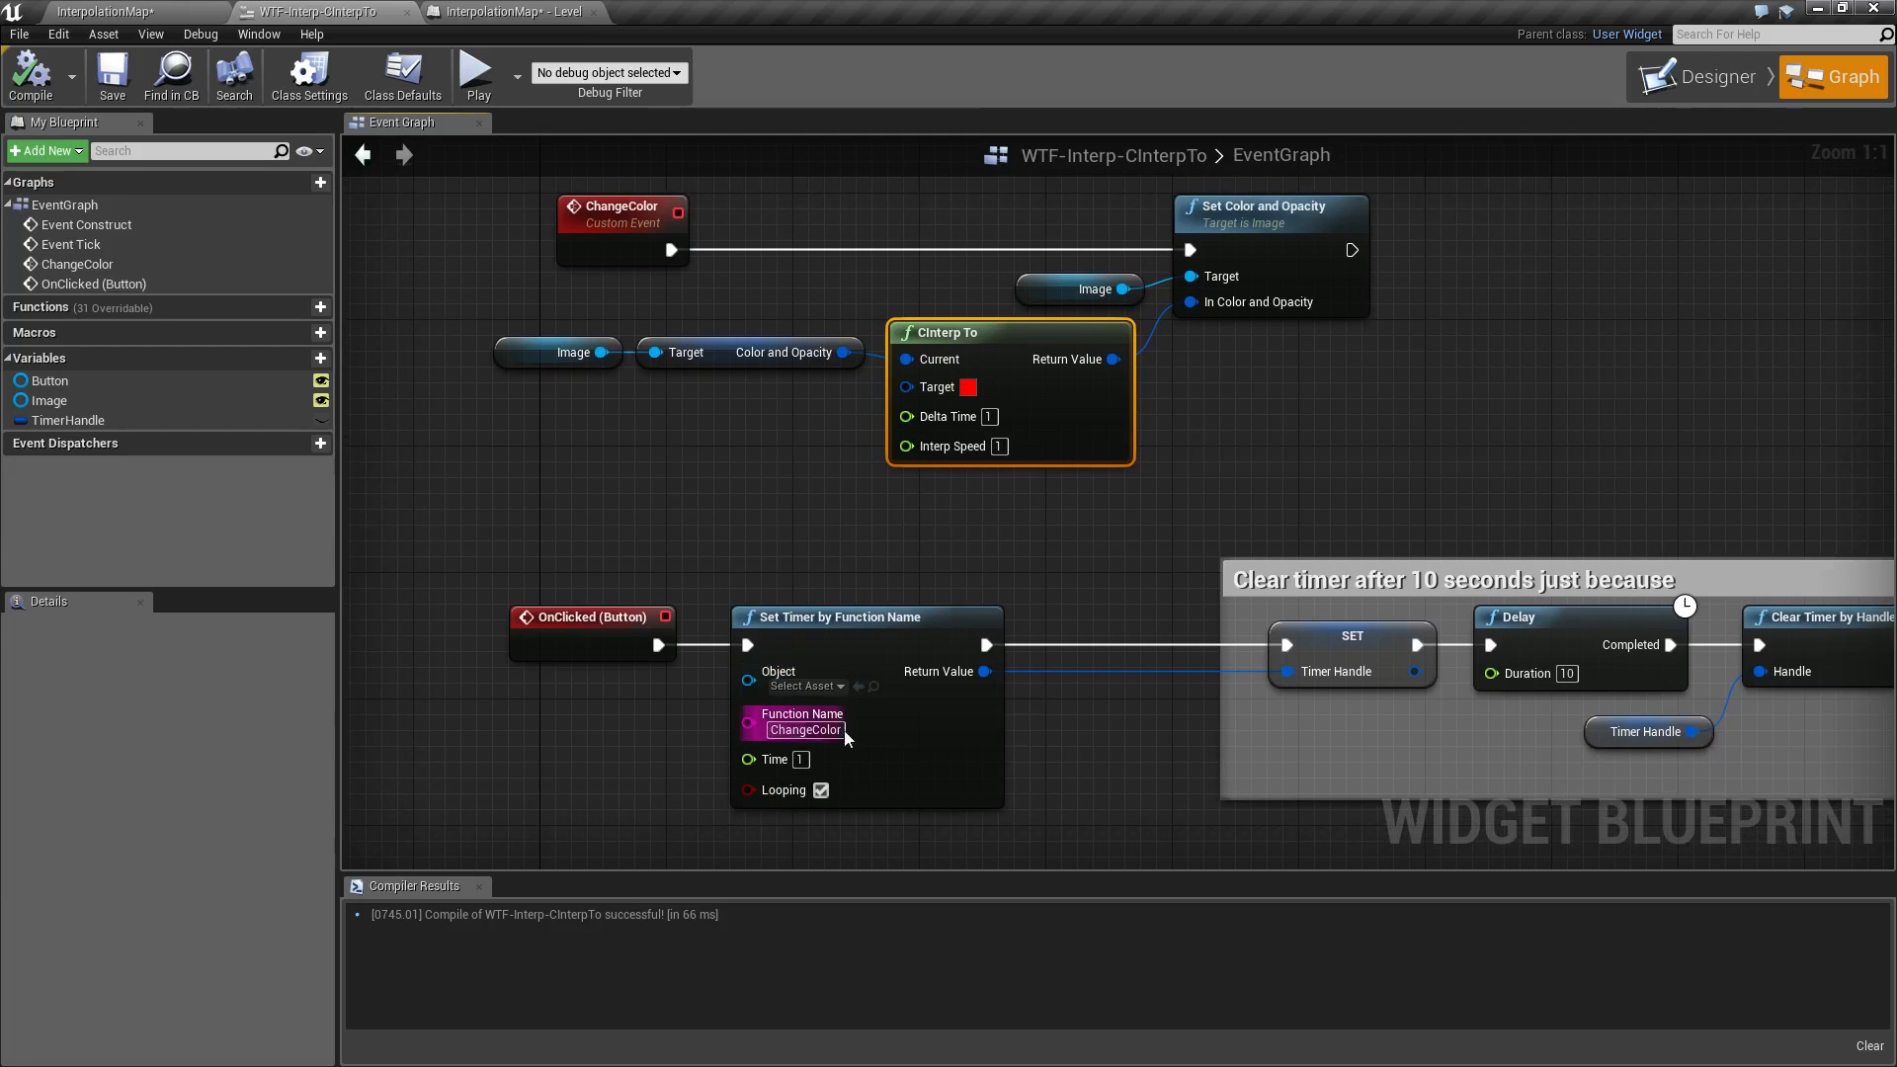
{"action": "mouse_move", "coordinate": [770, 758]}
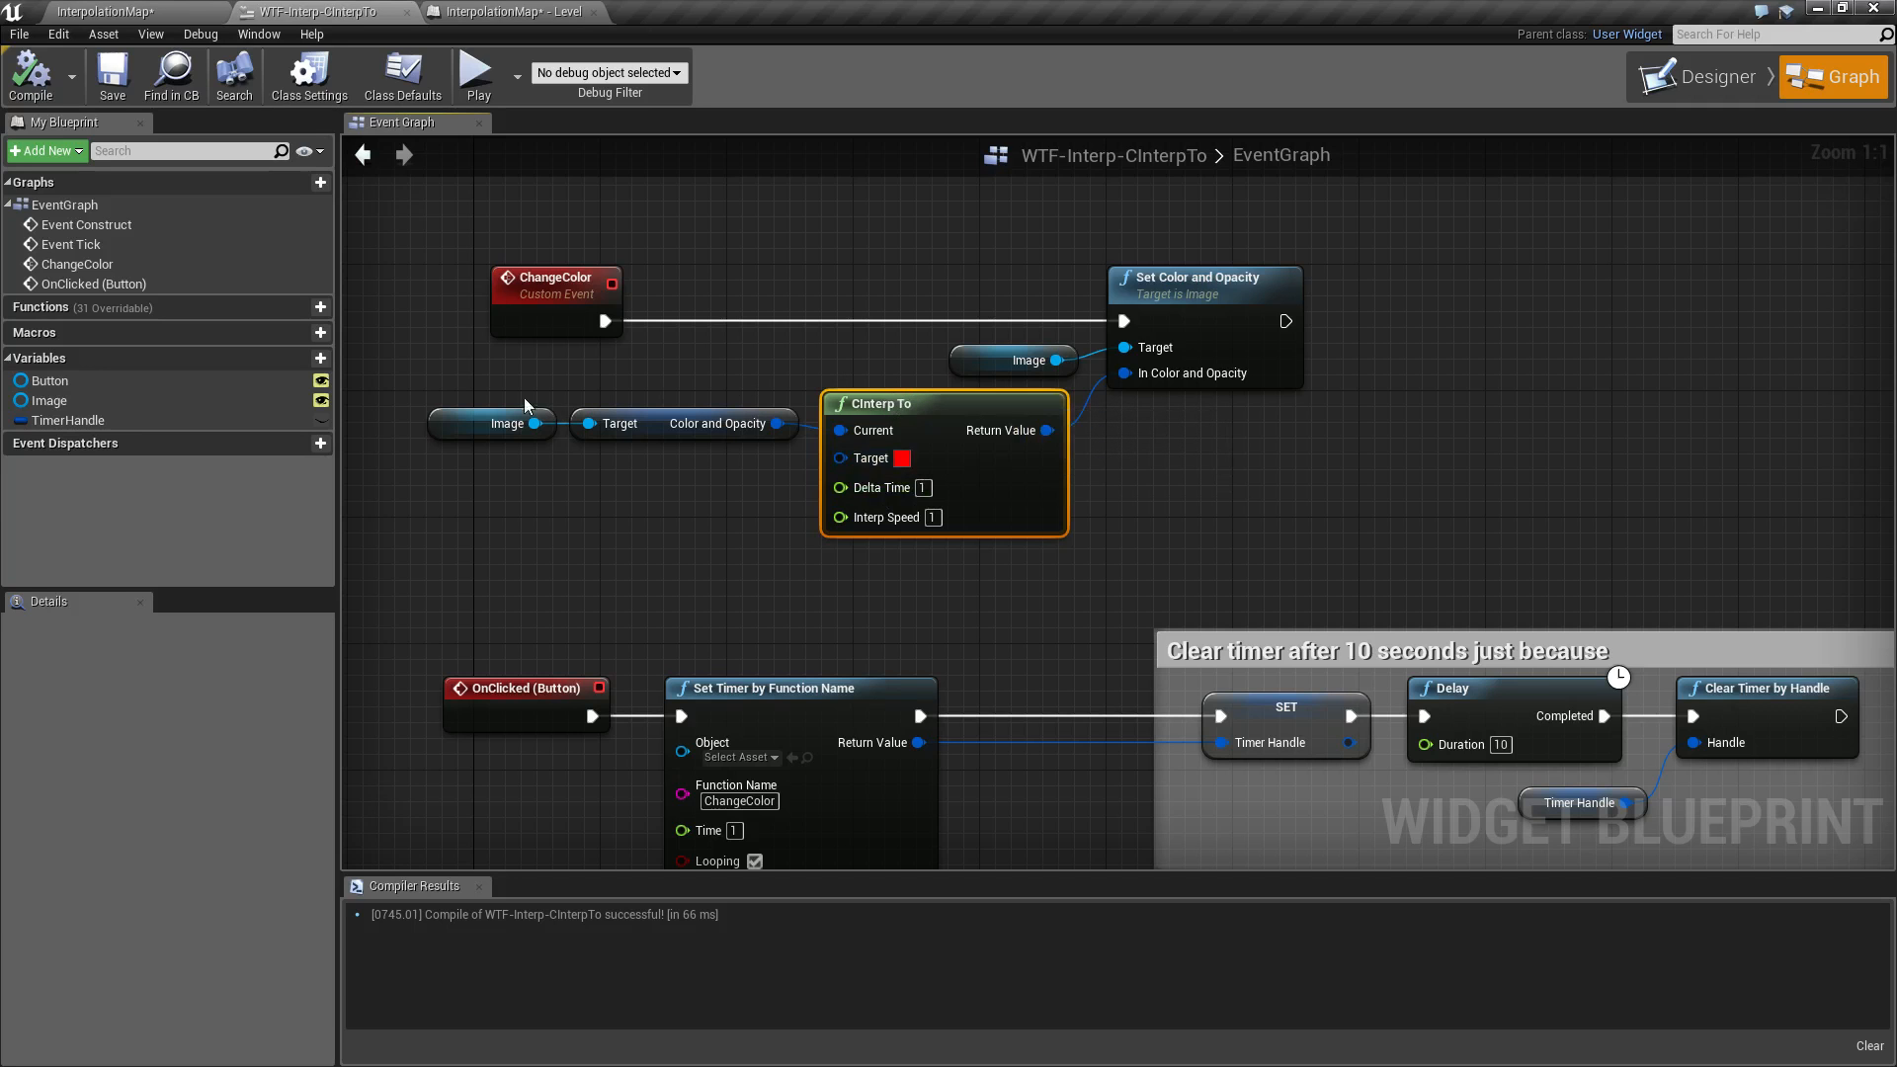
{"action": "left_click", "coordinate": [1709, 76]}
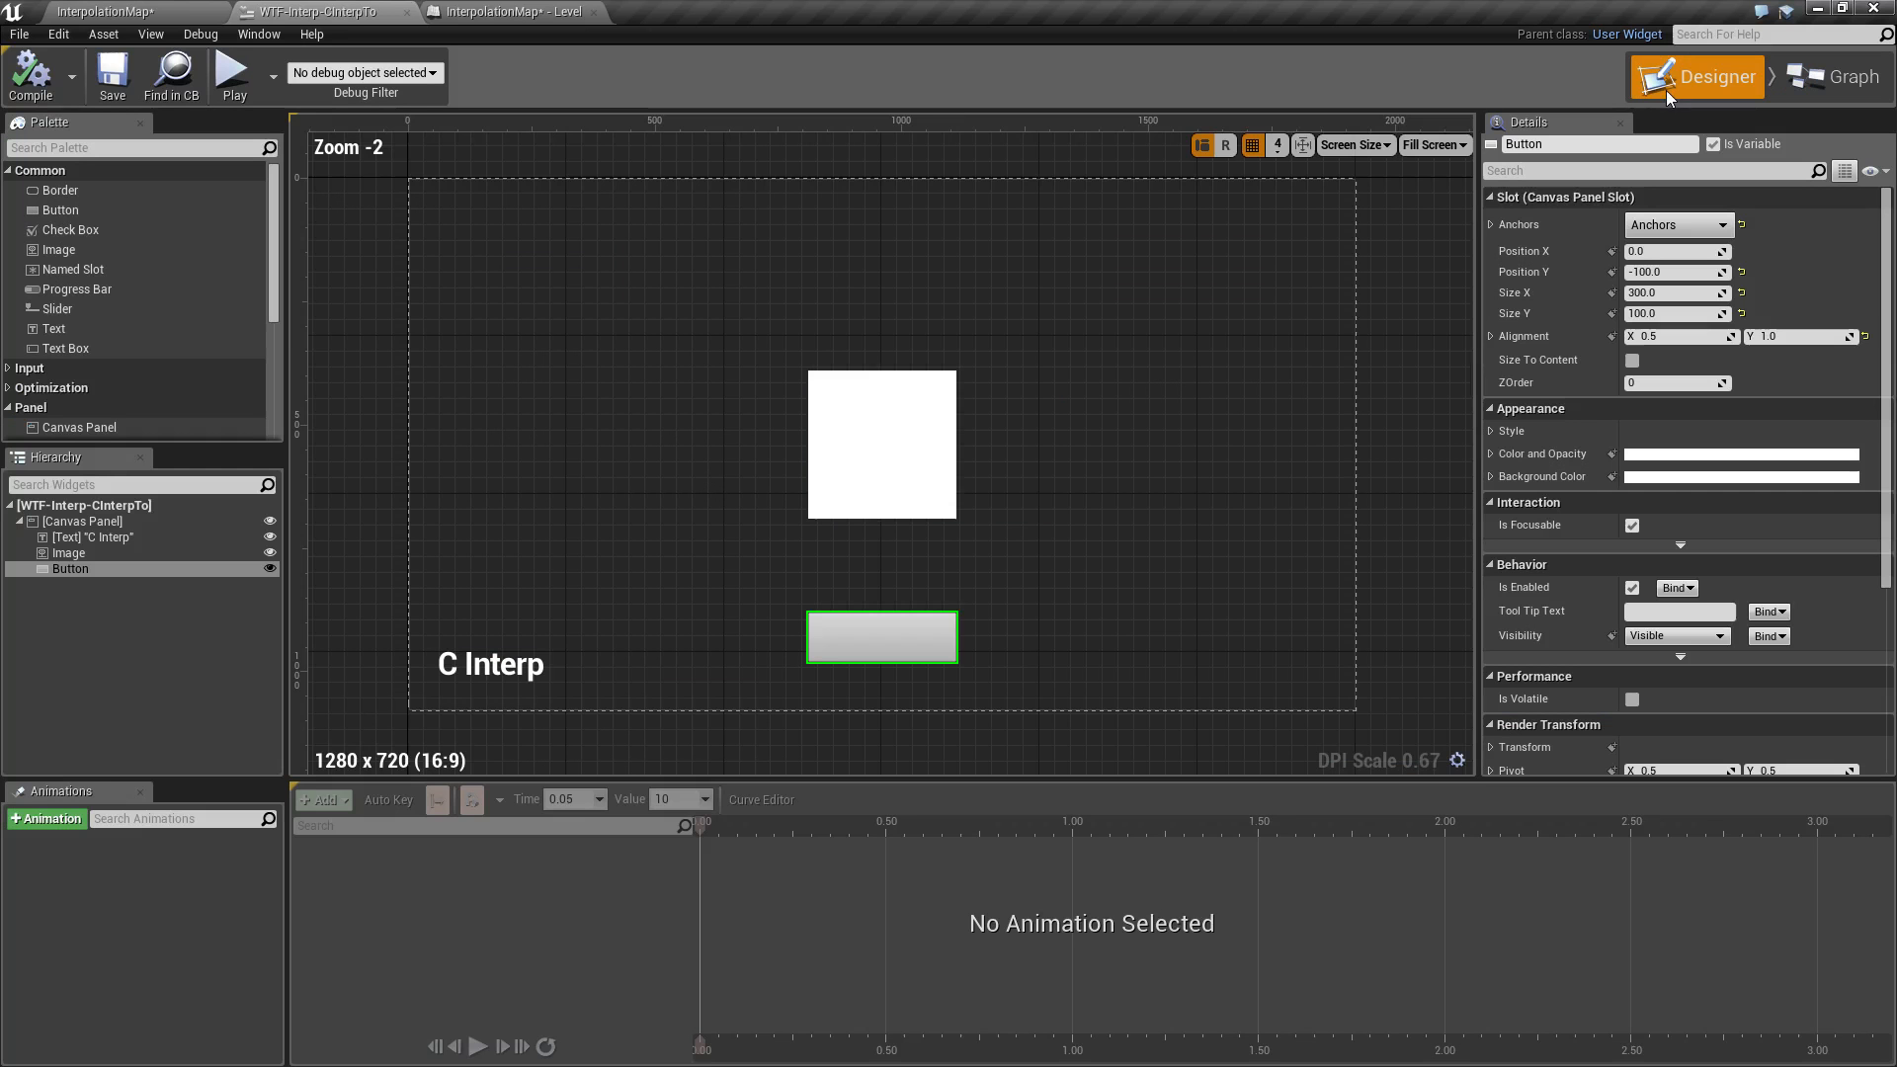
{"action": "left_click", "coordinate": [1831, 76]}
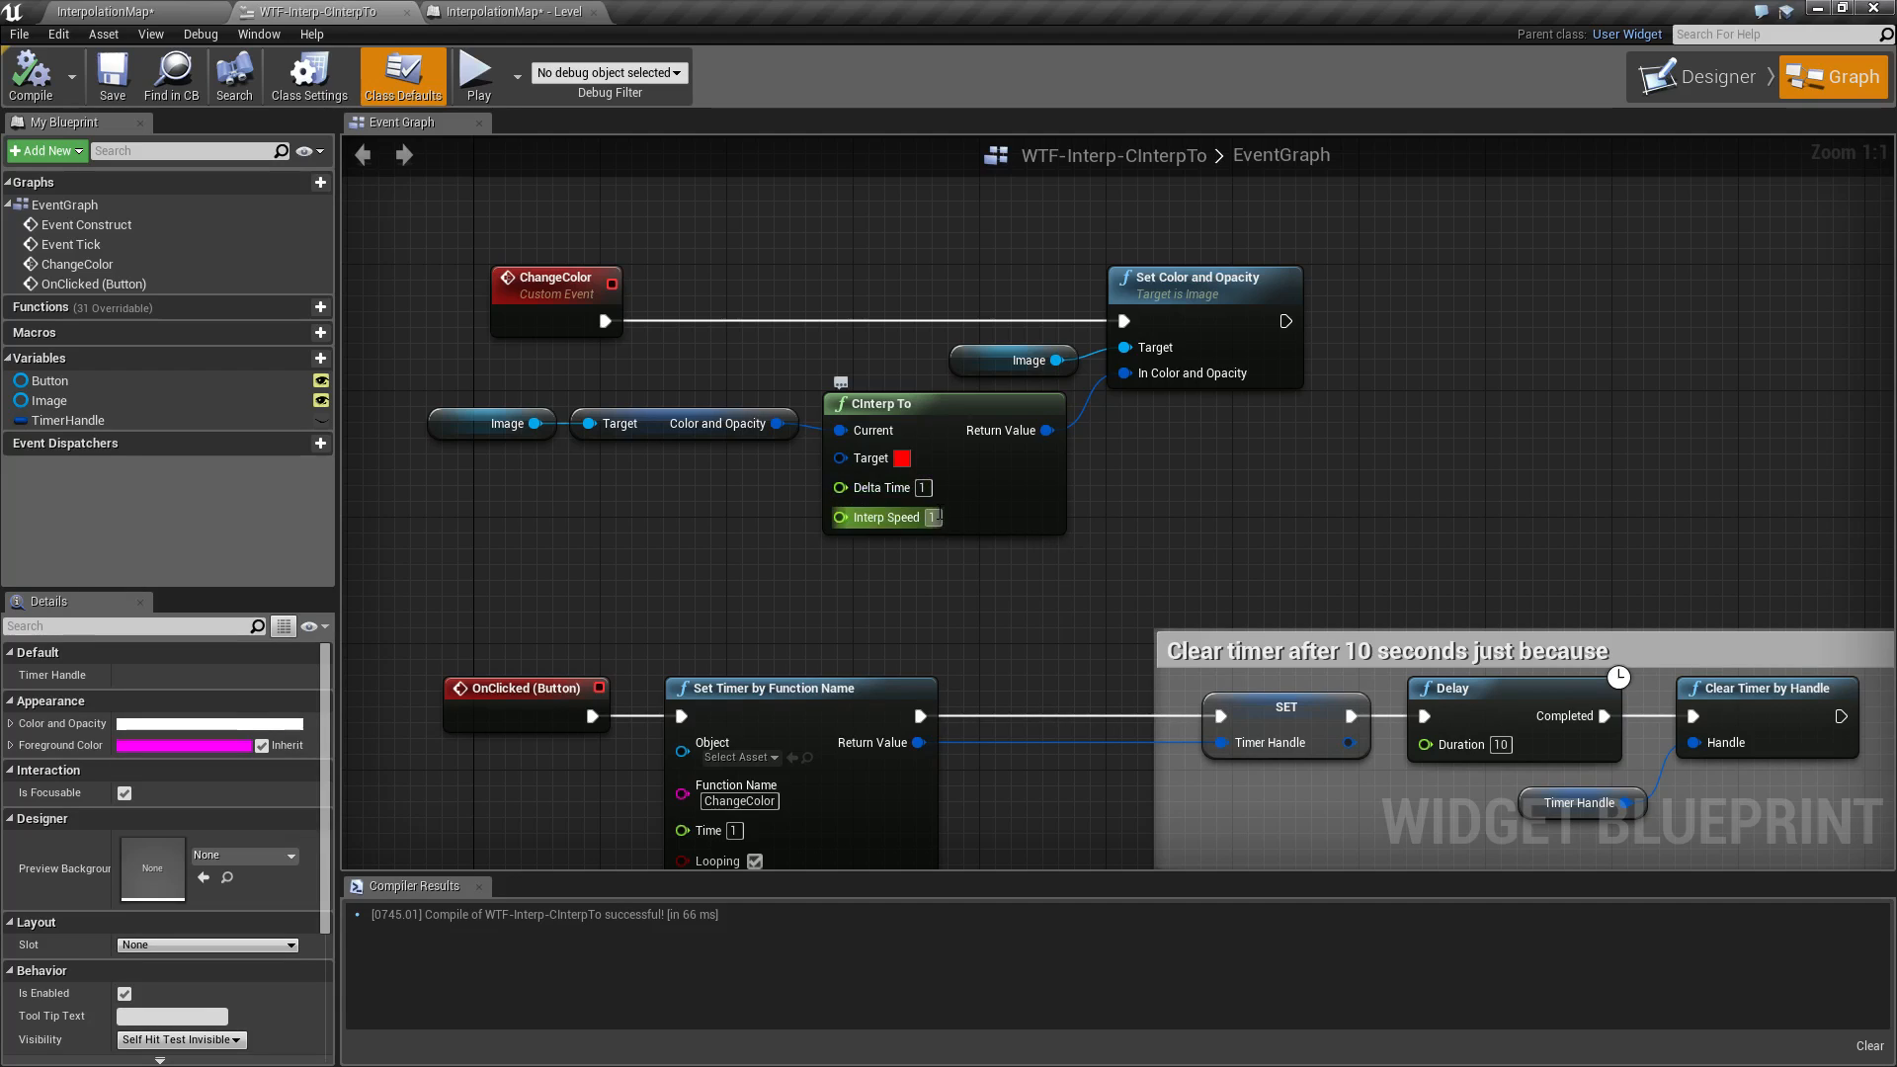
{"action": "mouse_move", "coordinate": [879, 517]}
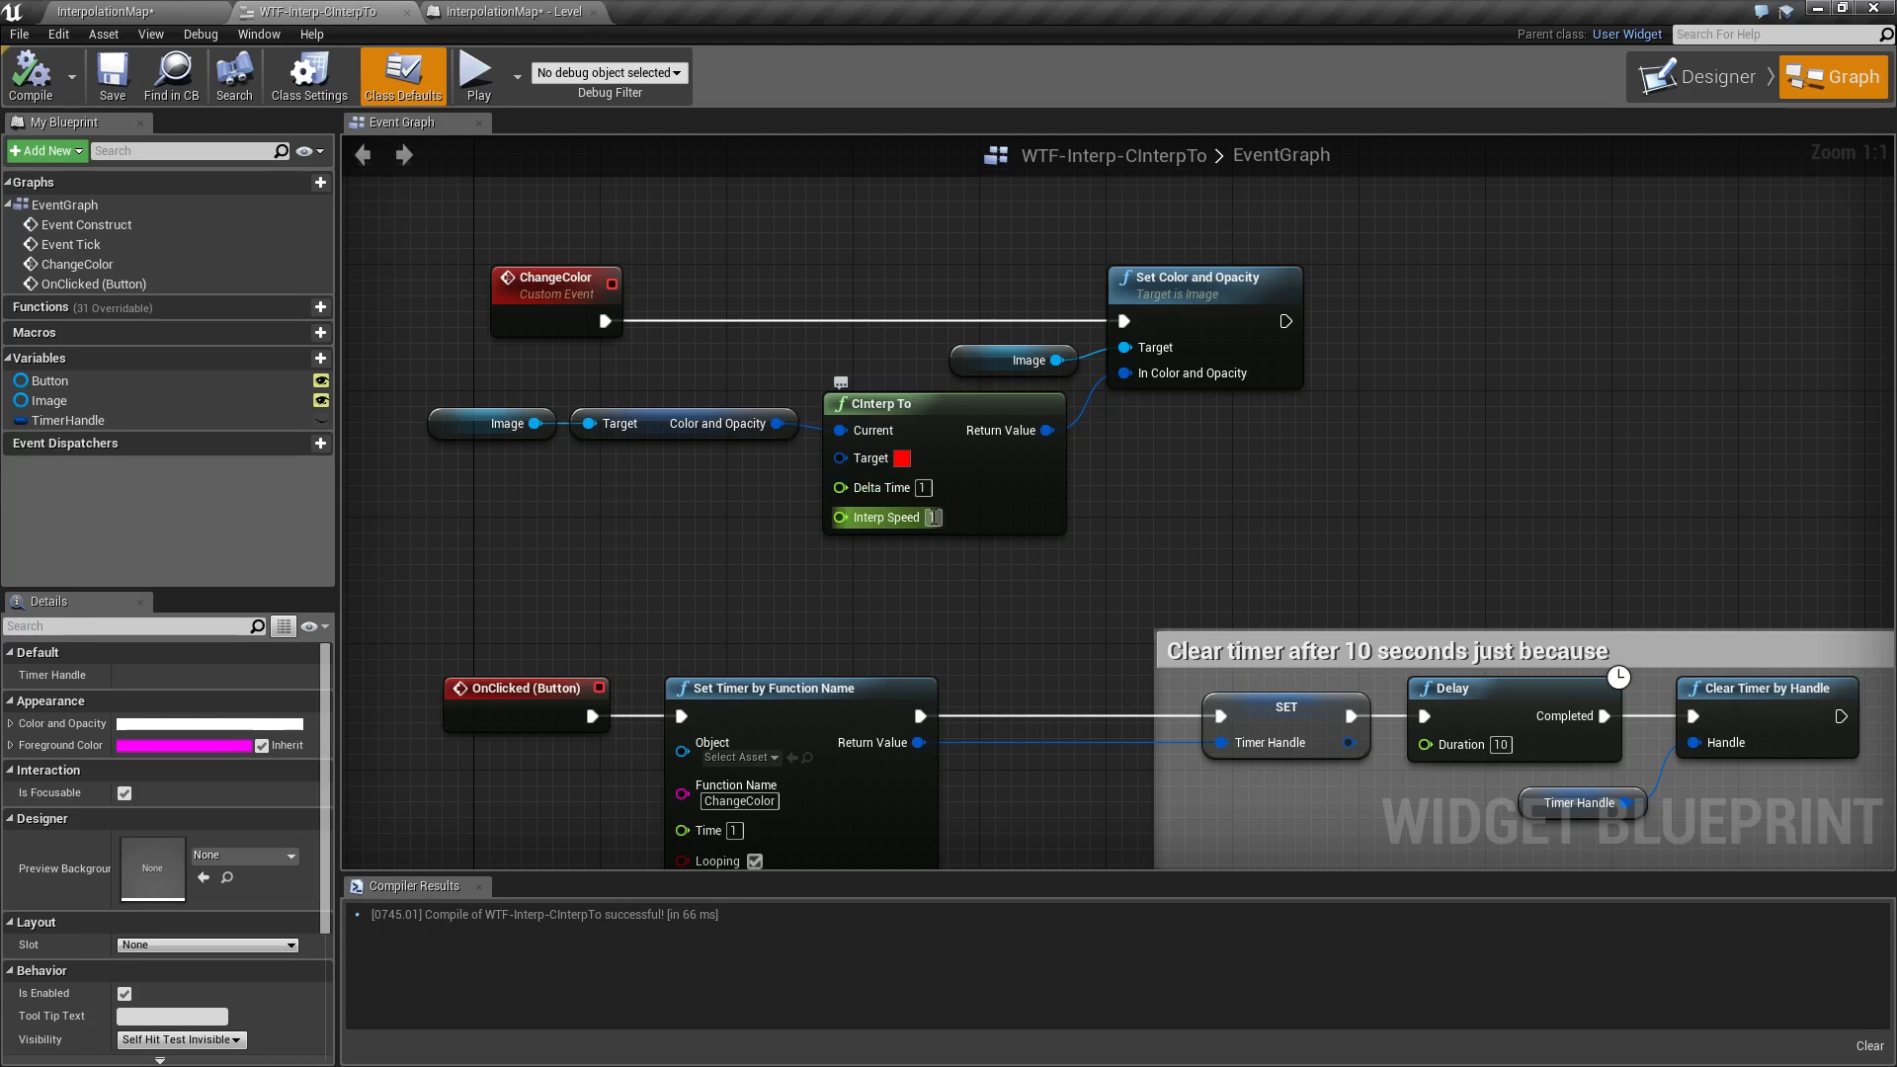
{"action": "mouse_move", "coordinate": [879, 517]}
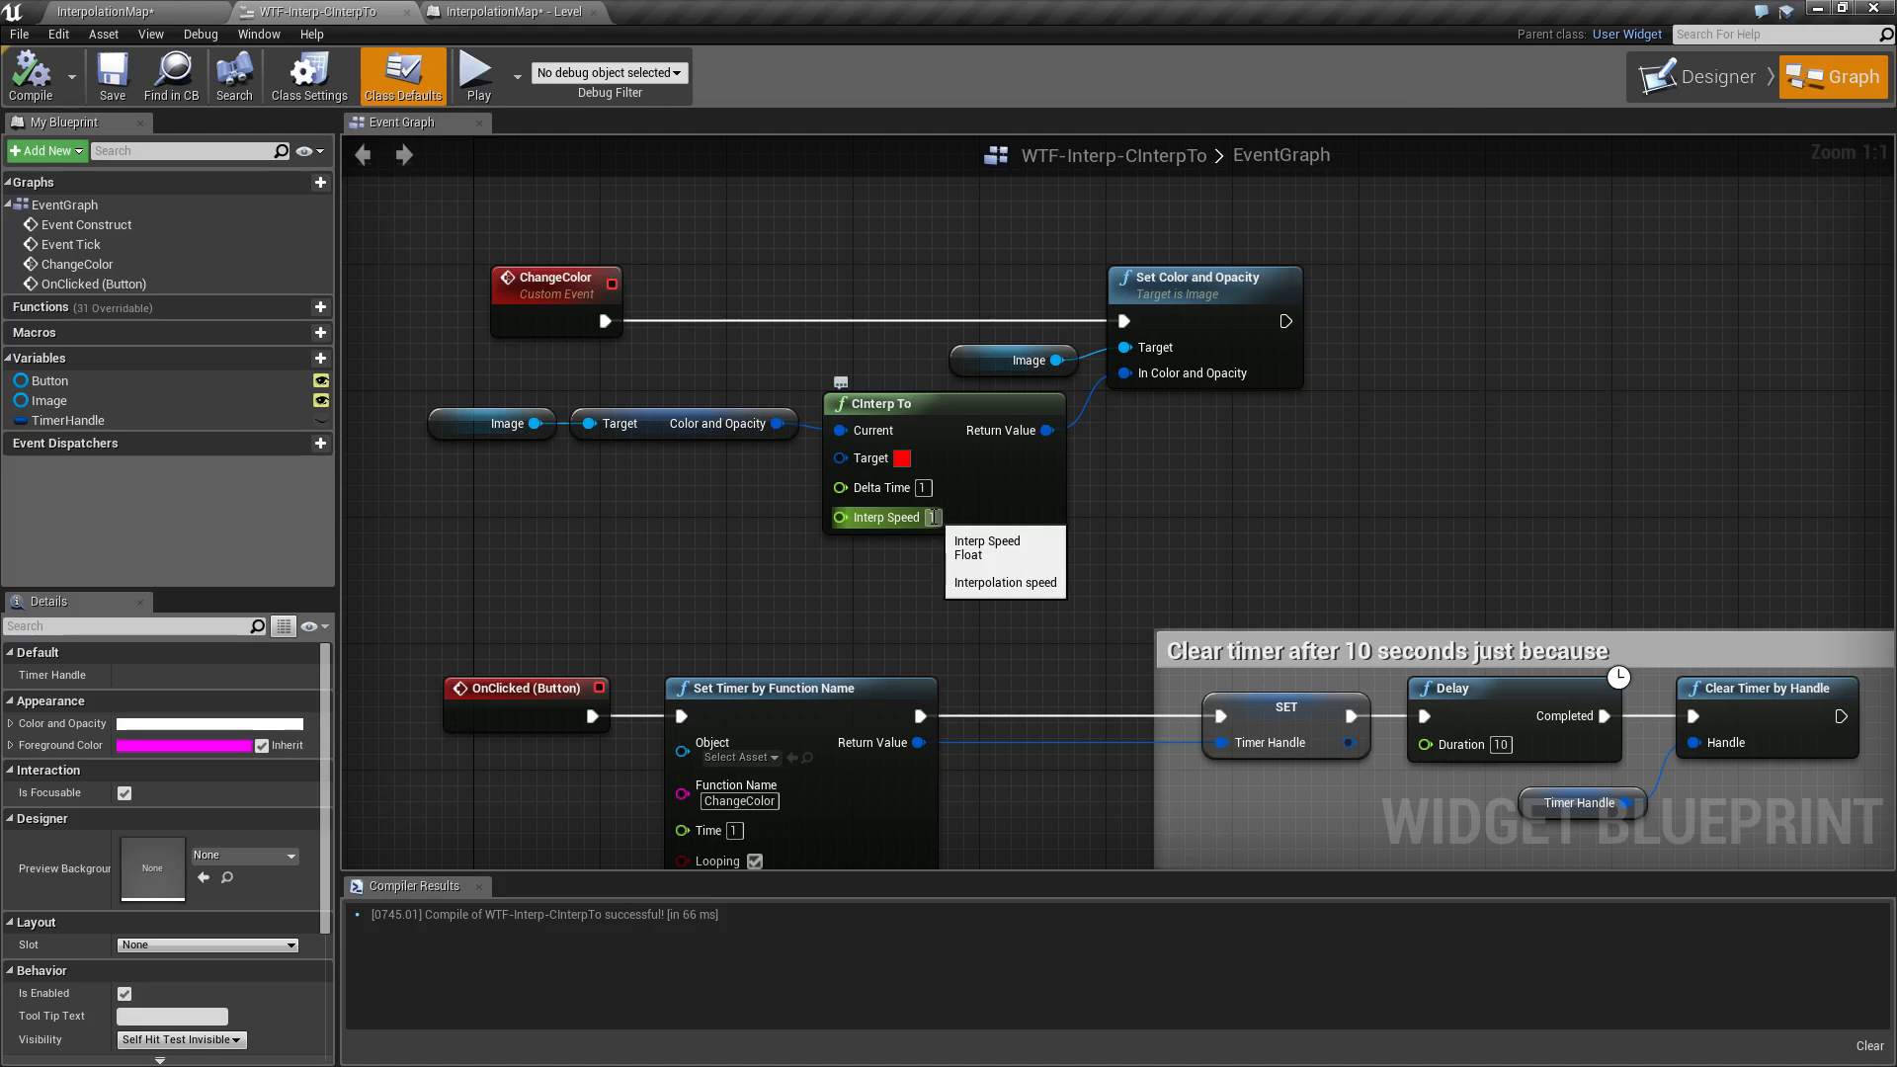
{"action": "mouse_move", "coordinate": [865, 457]}
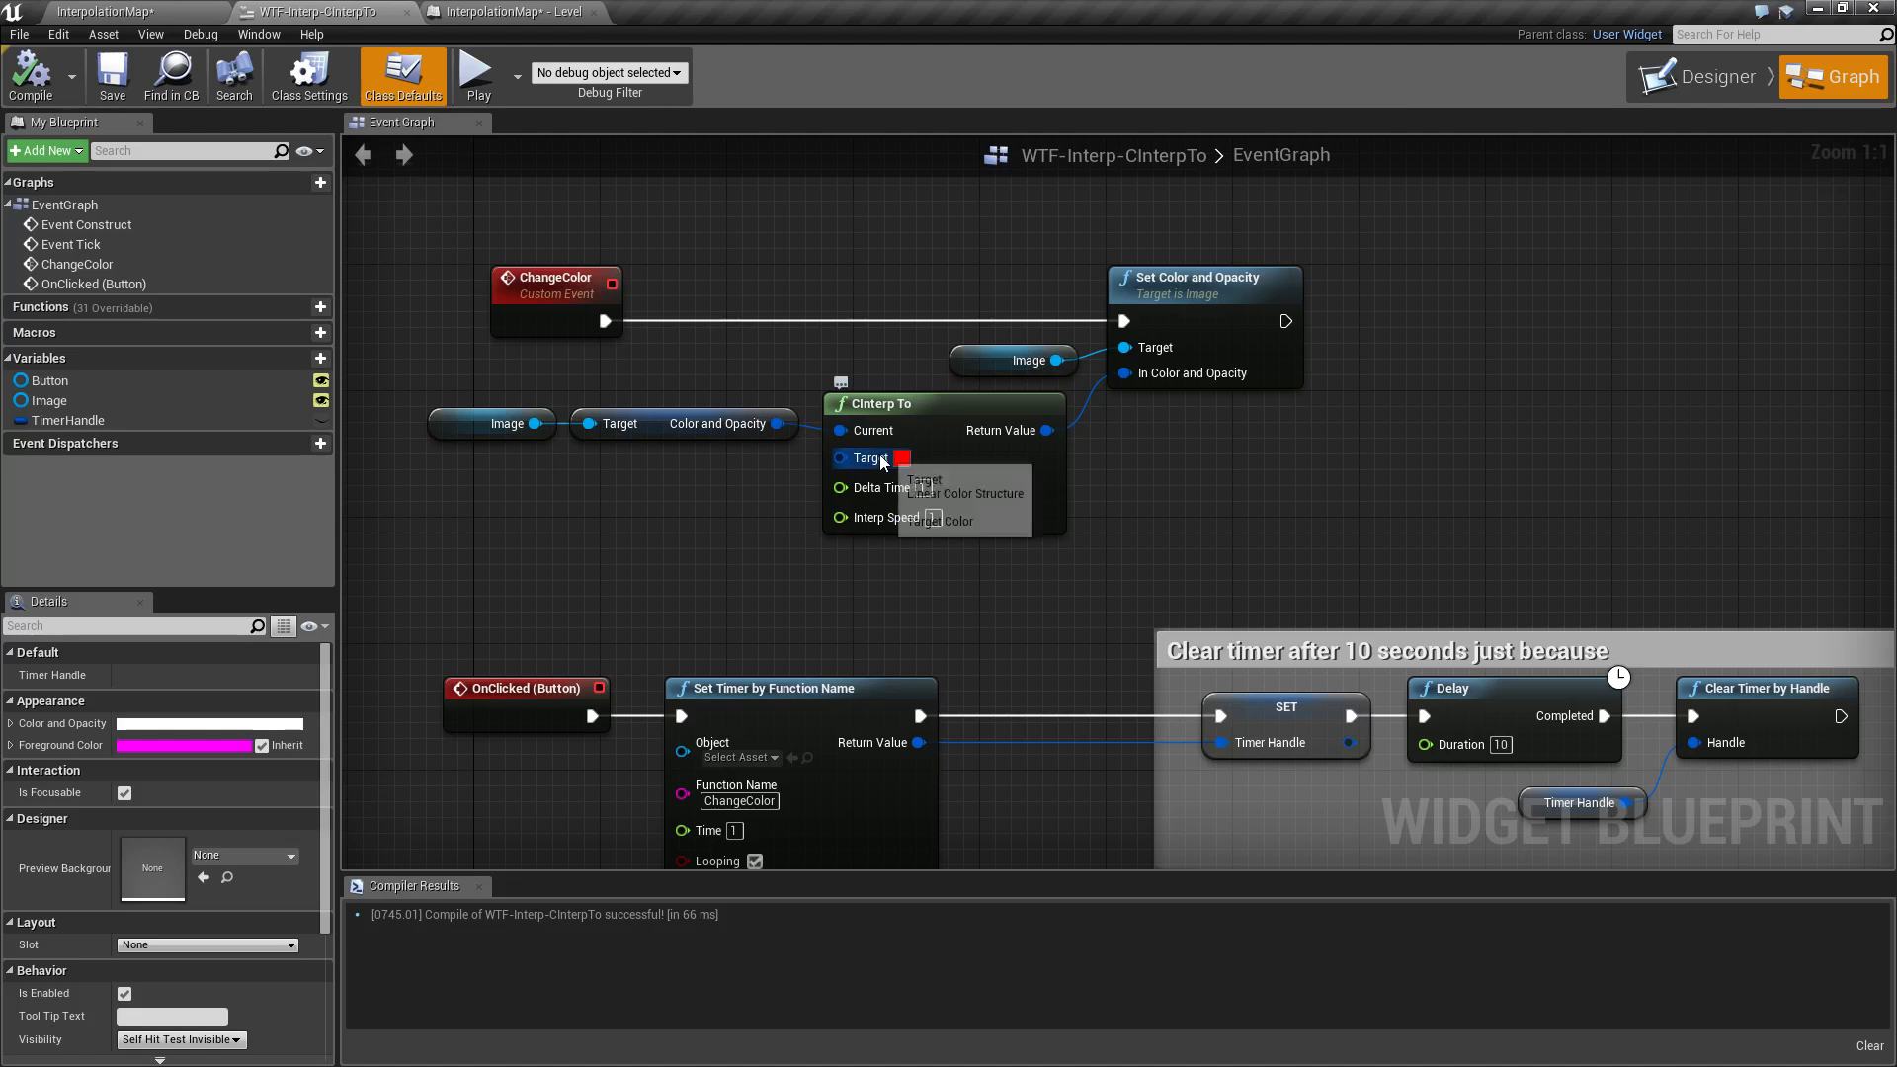
{"action": "mouse_move", "coordinate": [851, 486]}
{"action": "type", "text": "5"}
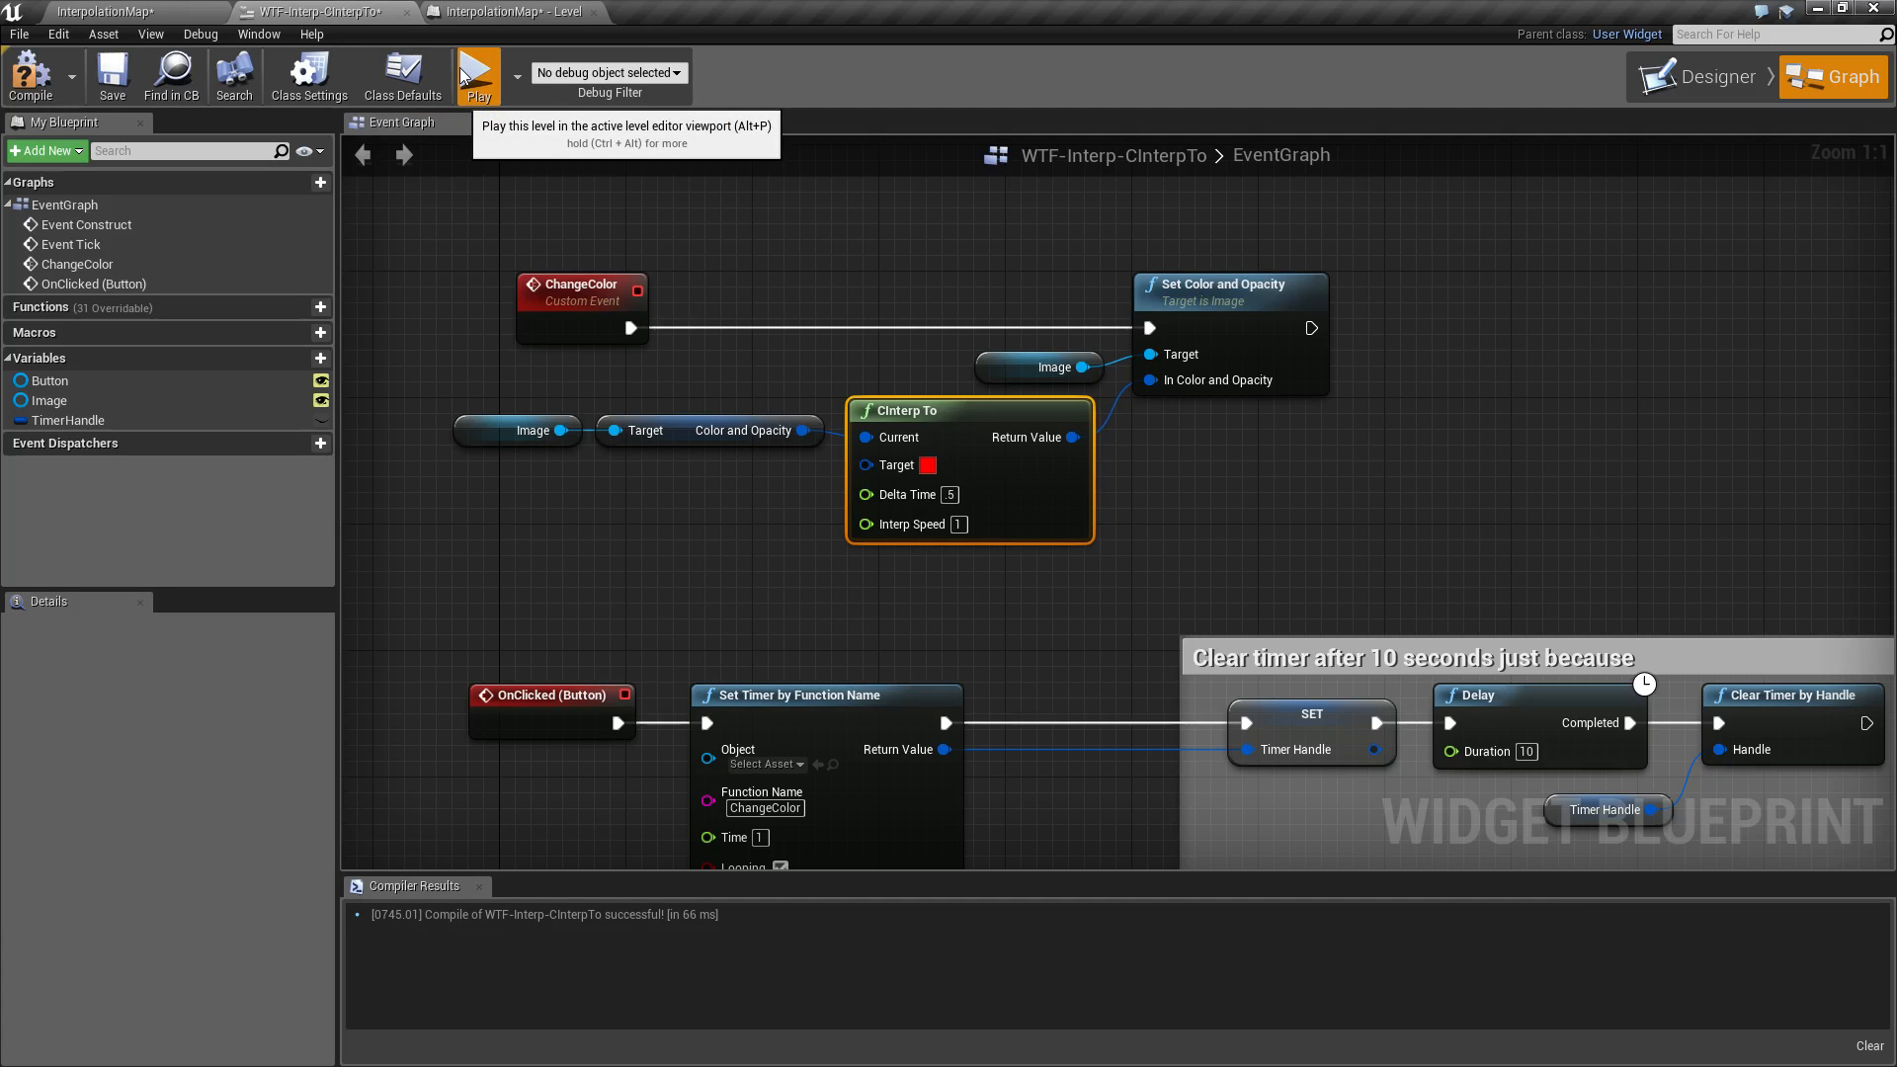
{"action": "left_click", "coordinate": [478, 75]}
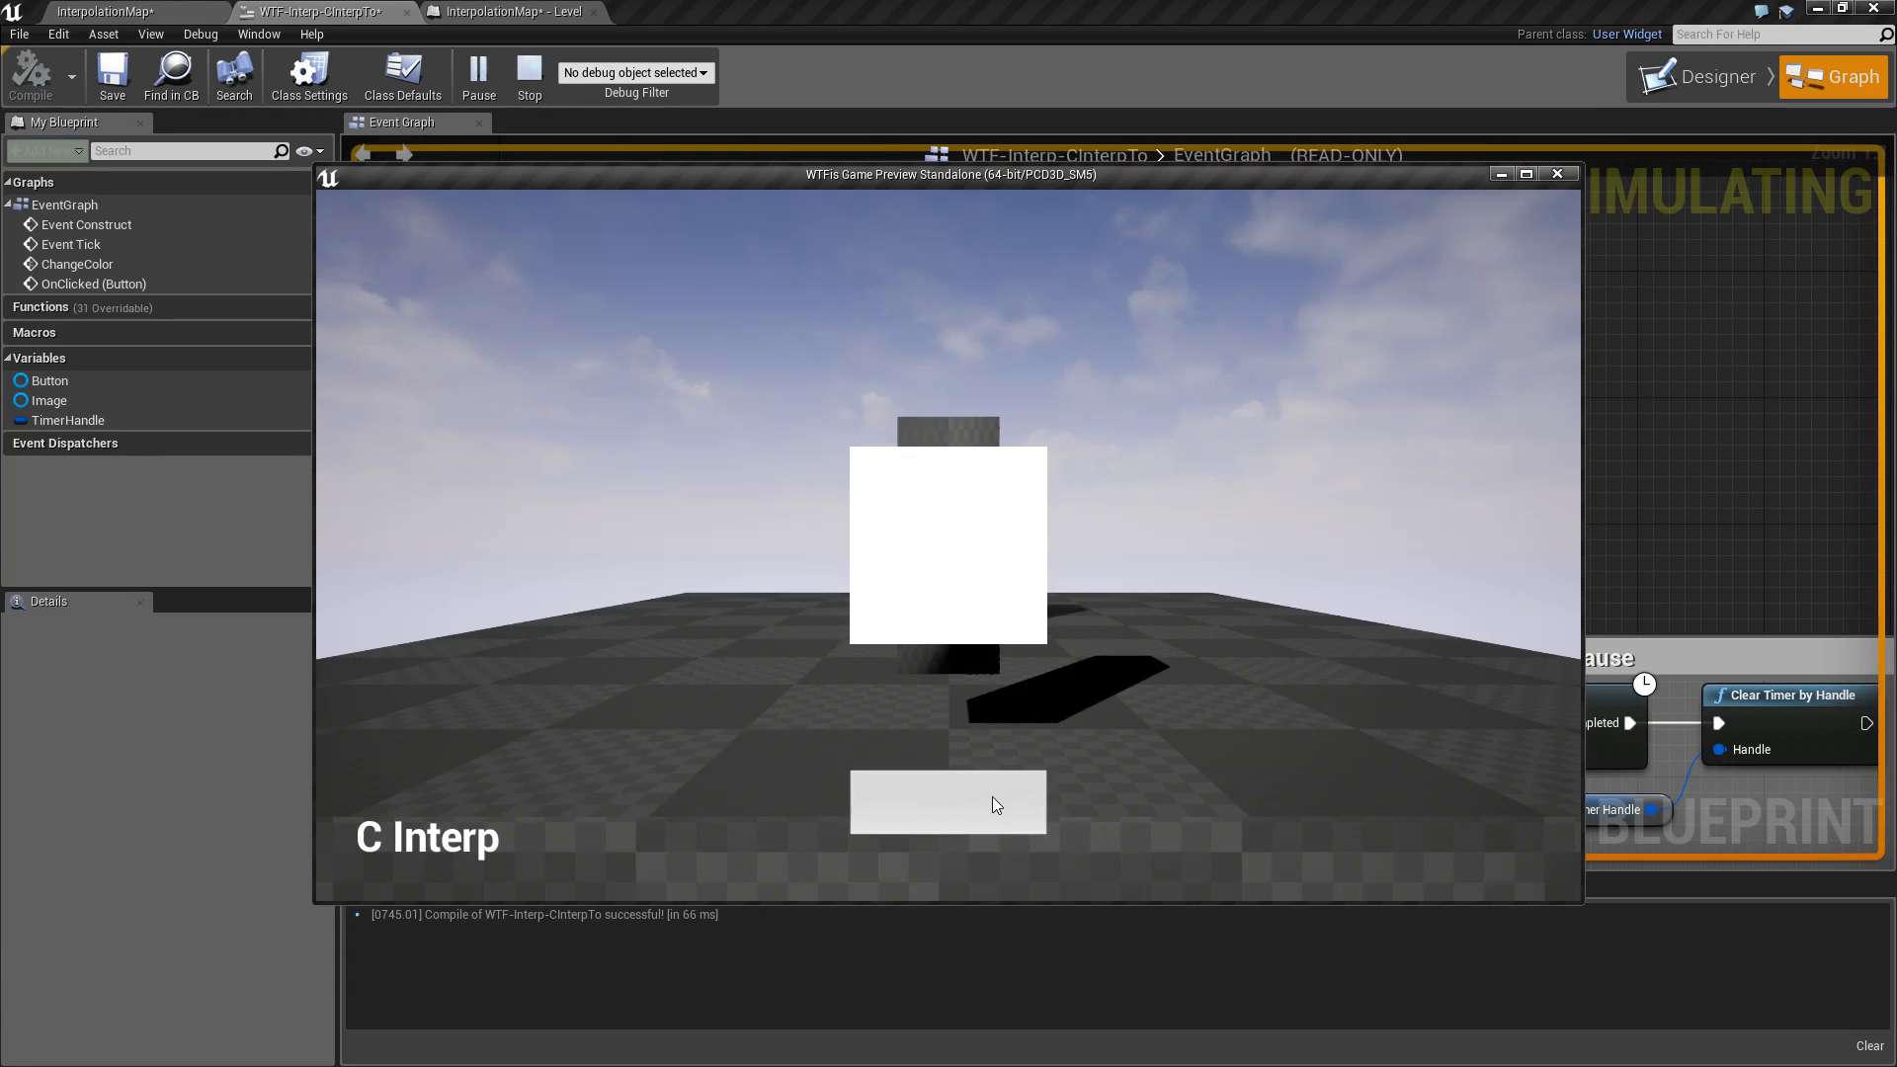
{"action": "left_click", "coordinate": [948, 801]}
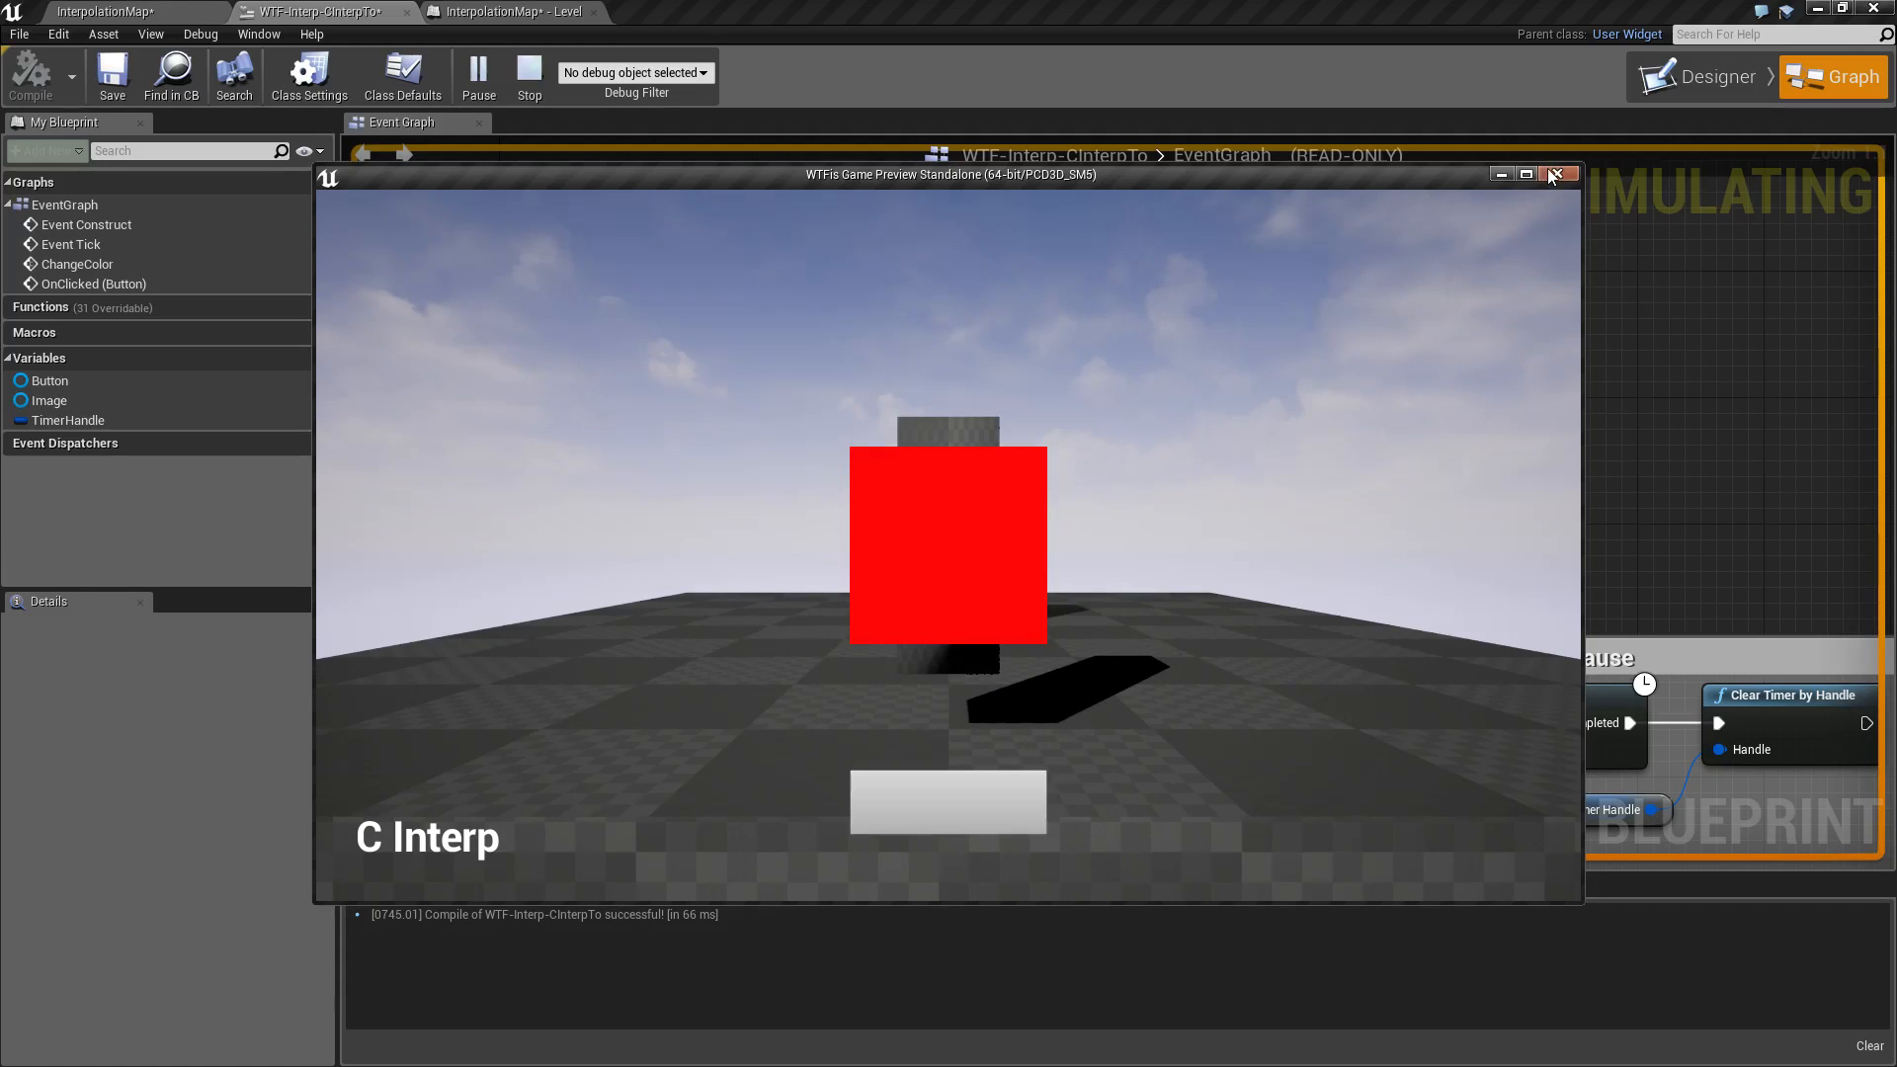
{"action": "left_click", "coordinate": [1558, 173]}
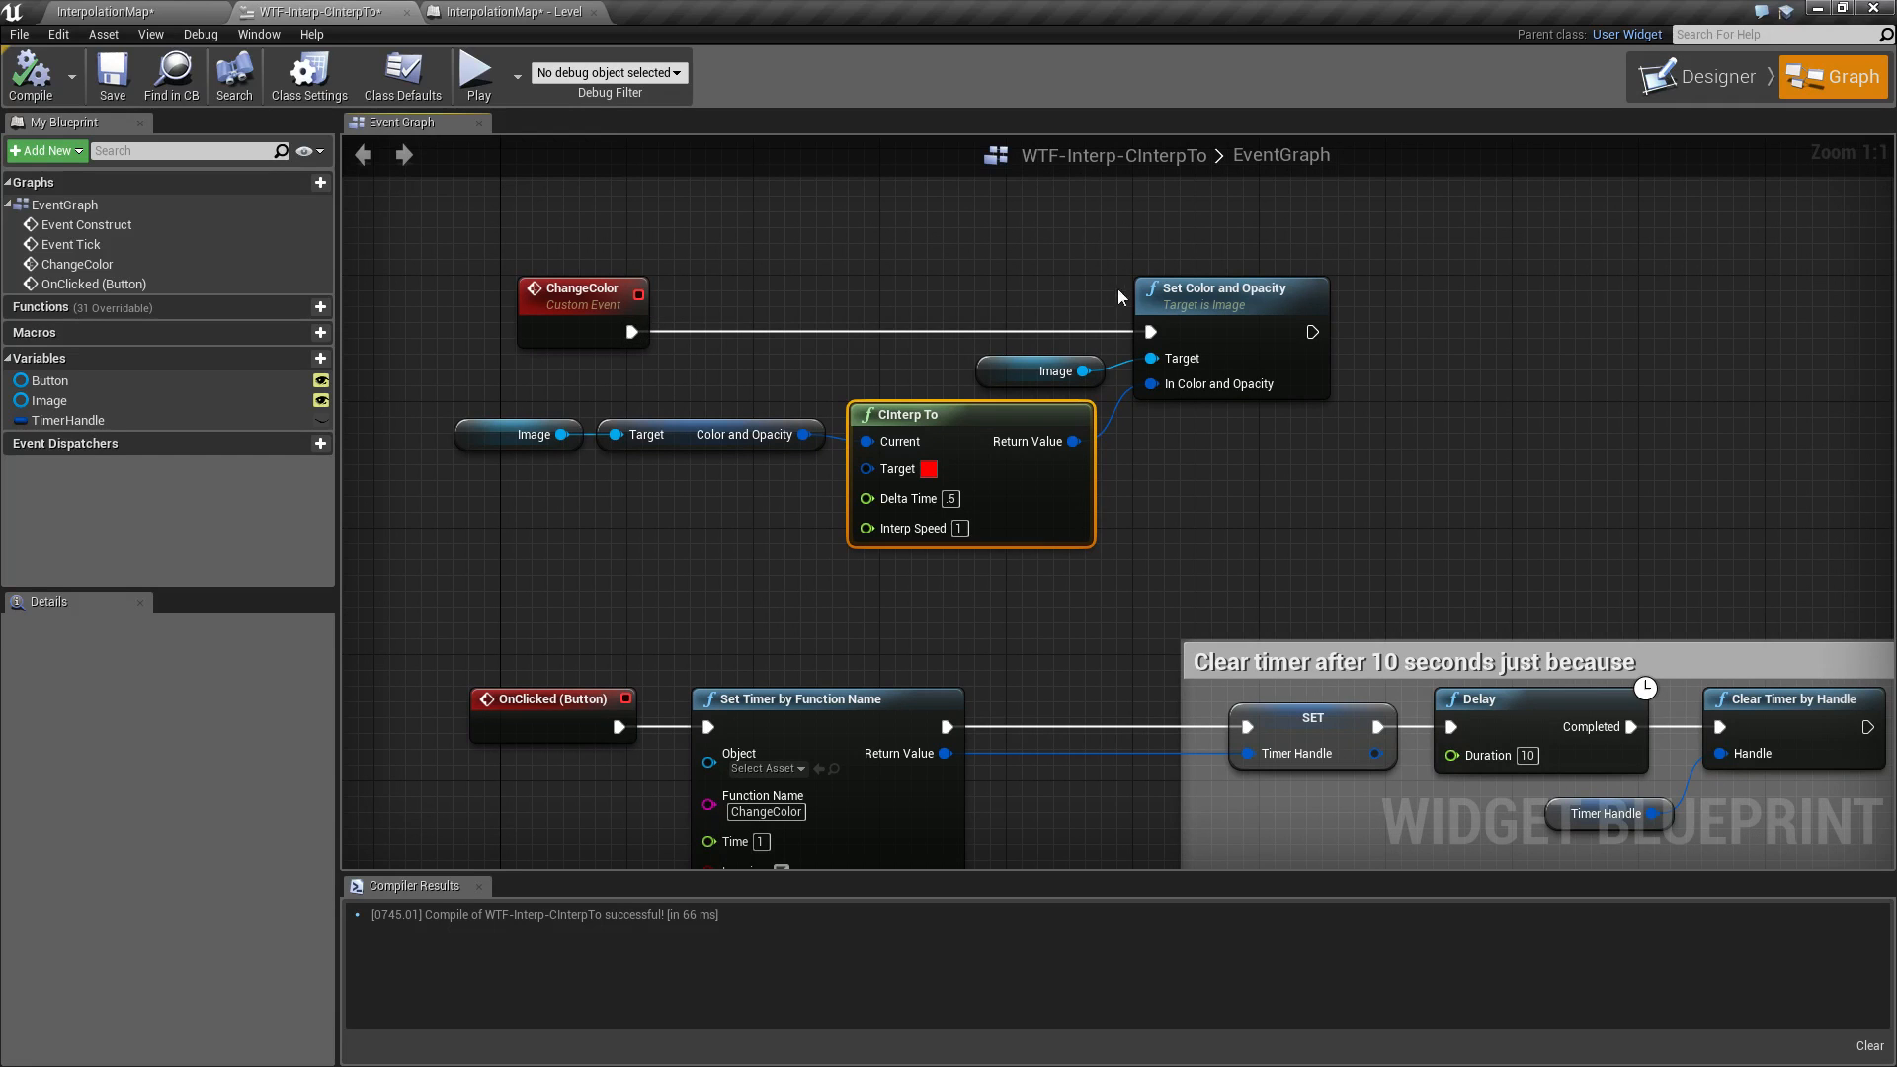
{"action": "mouse_move", "coordinate": [879, 271]}
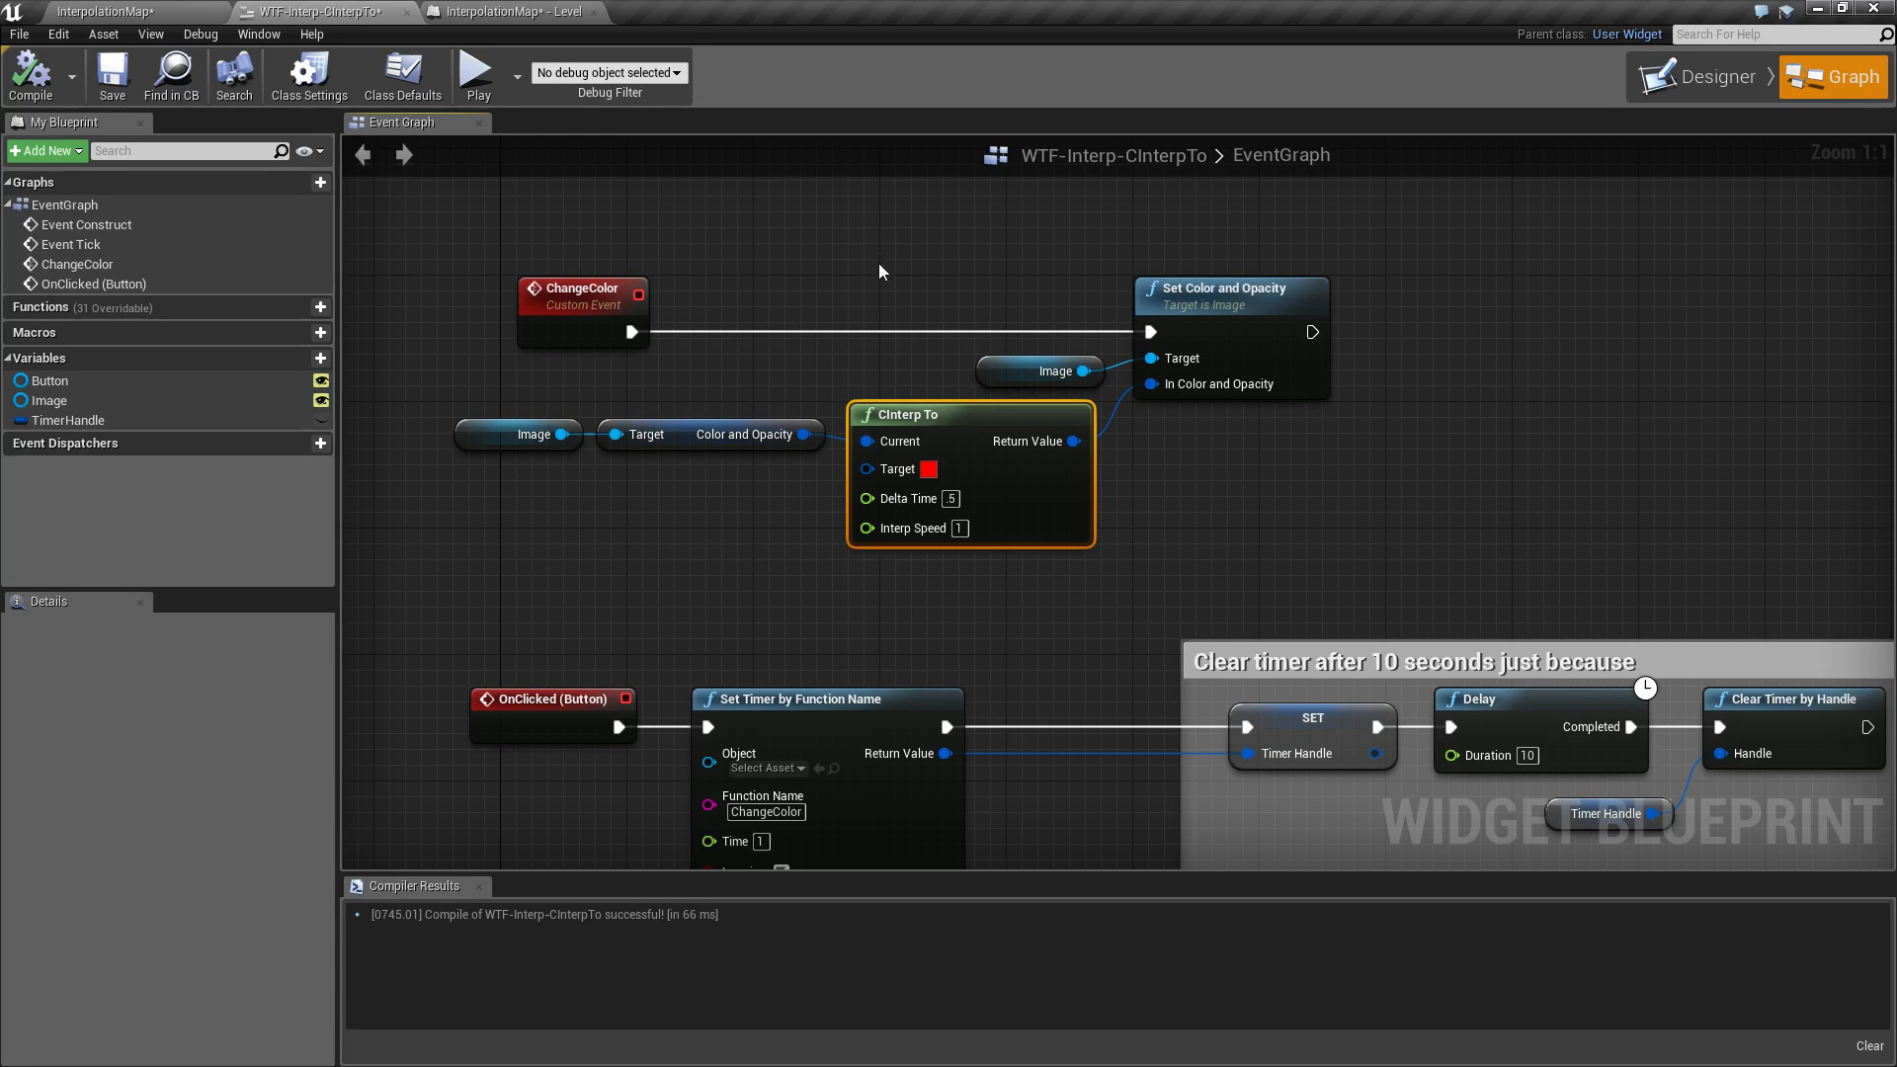
{"action": "mouse_move", "coordinate": [882, 339]}
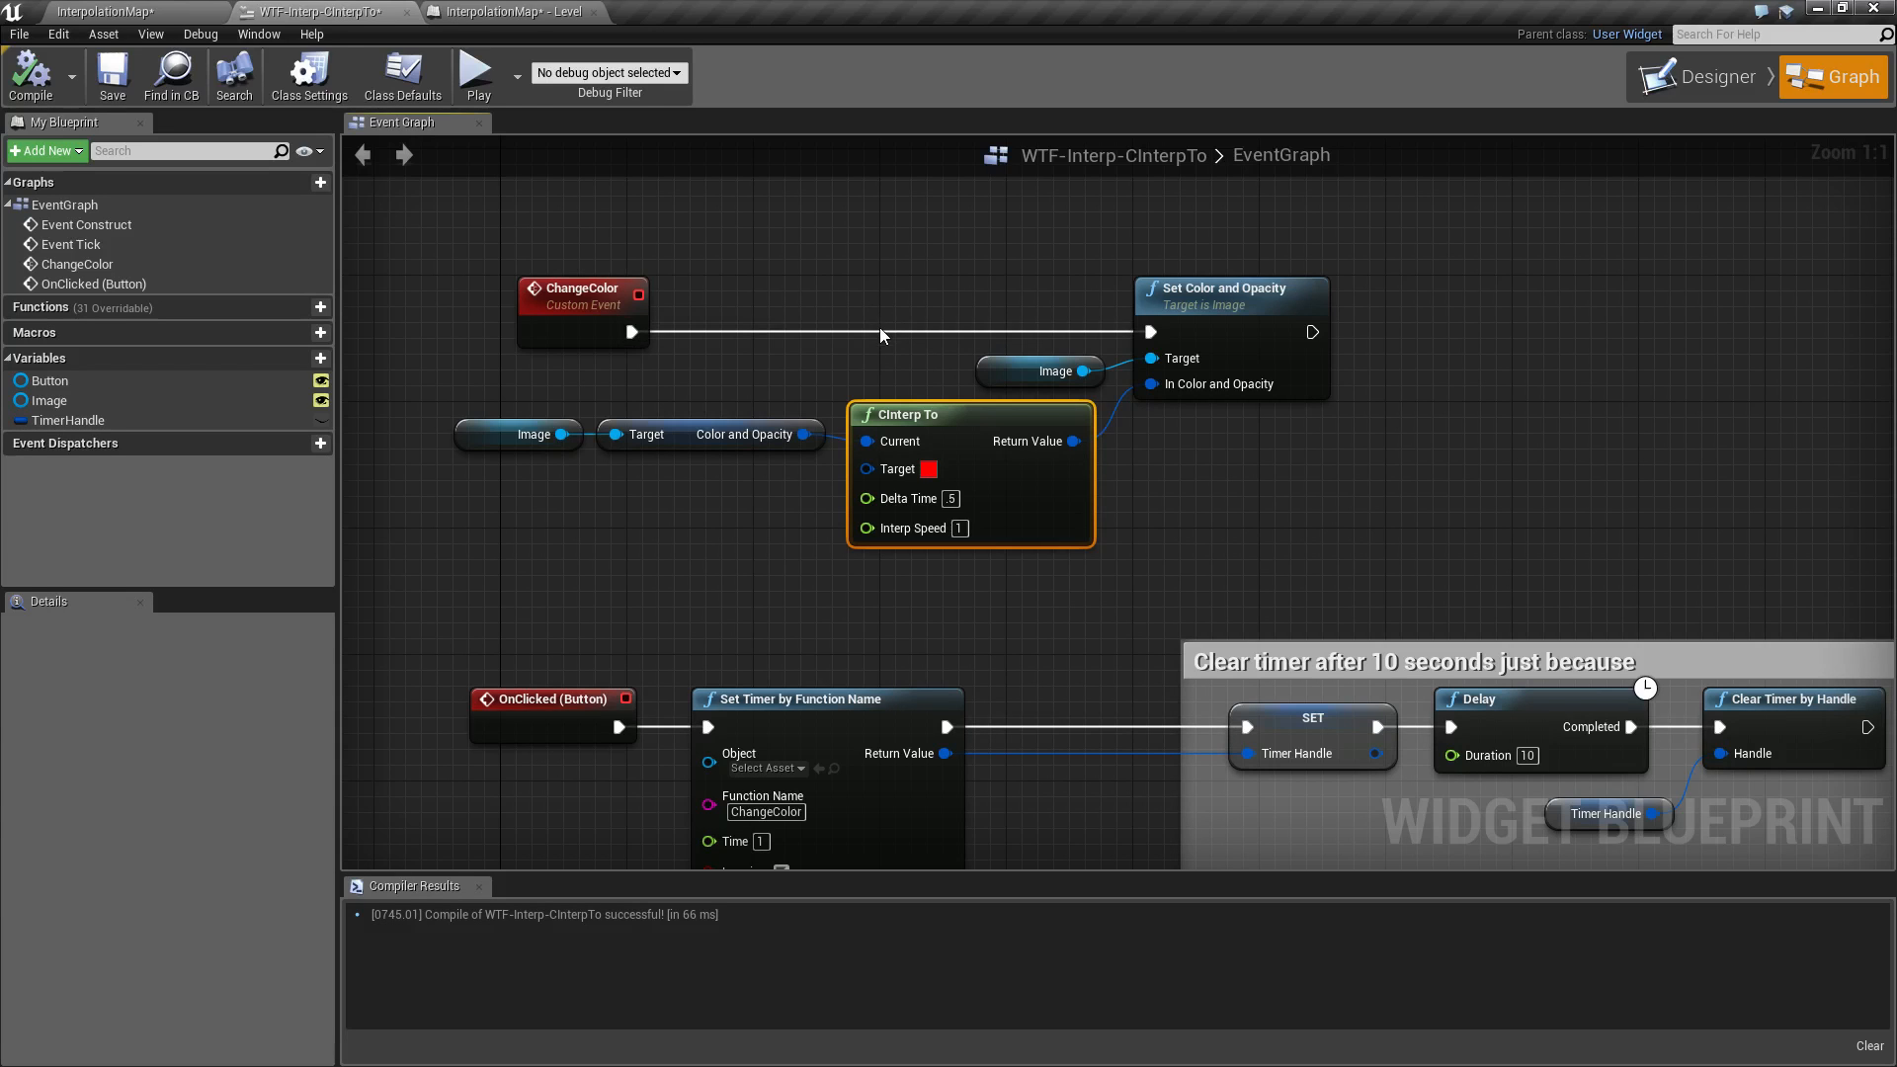
{"action": "mouse_move", "coordinate": [1010, 306]}
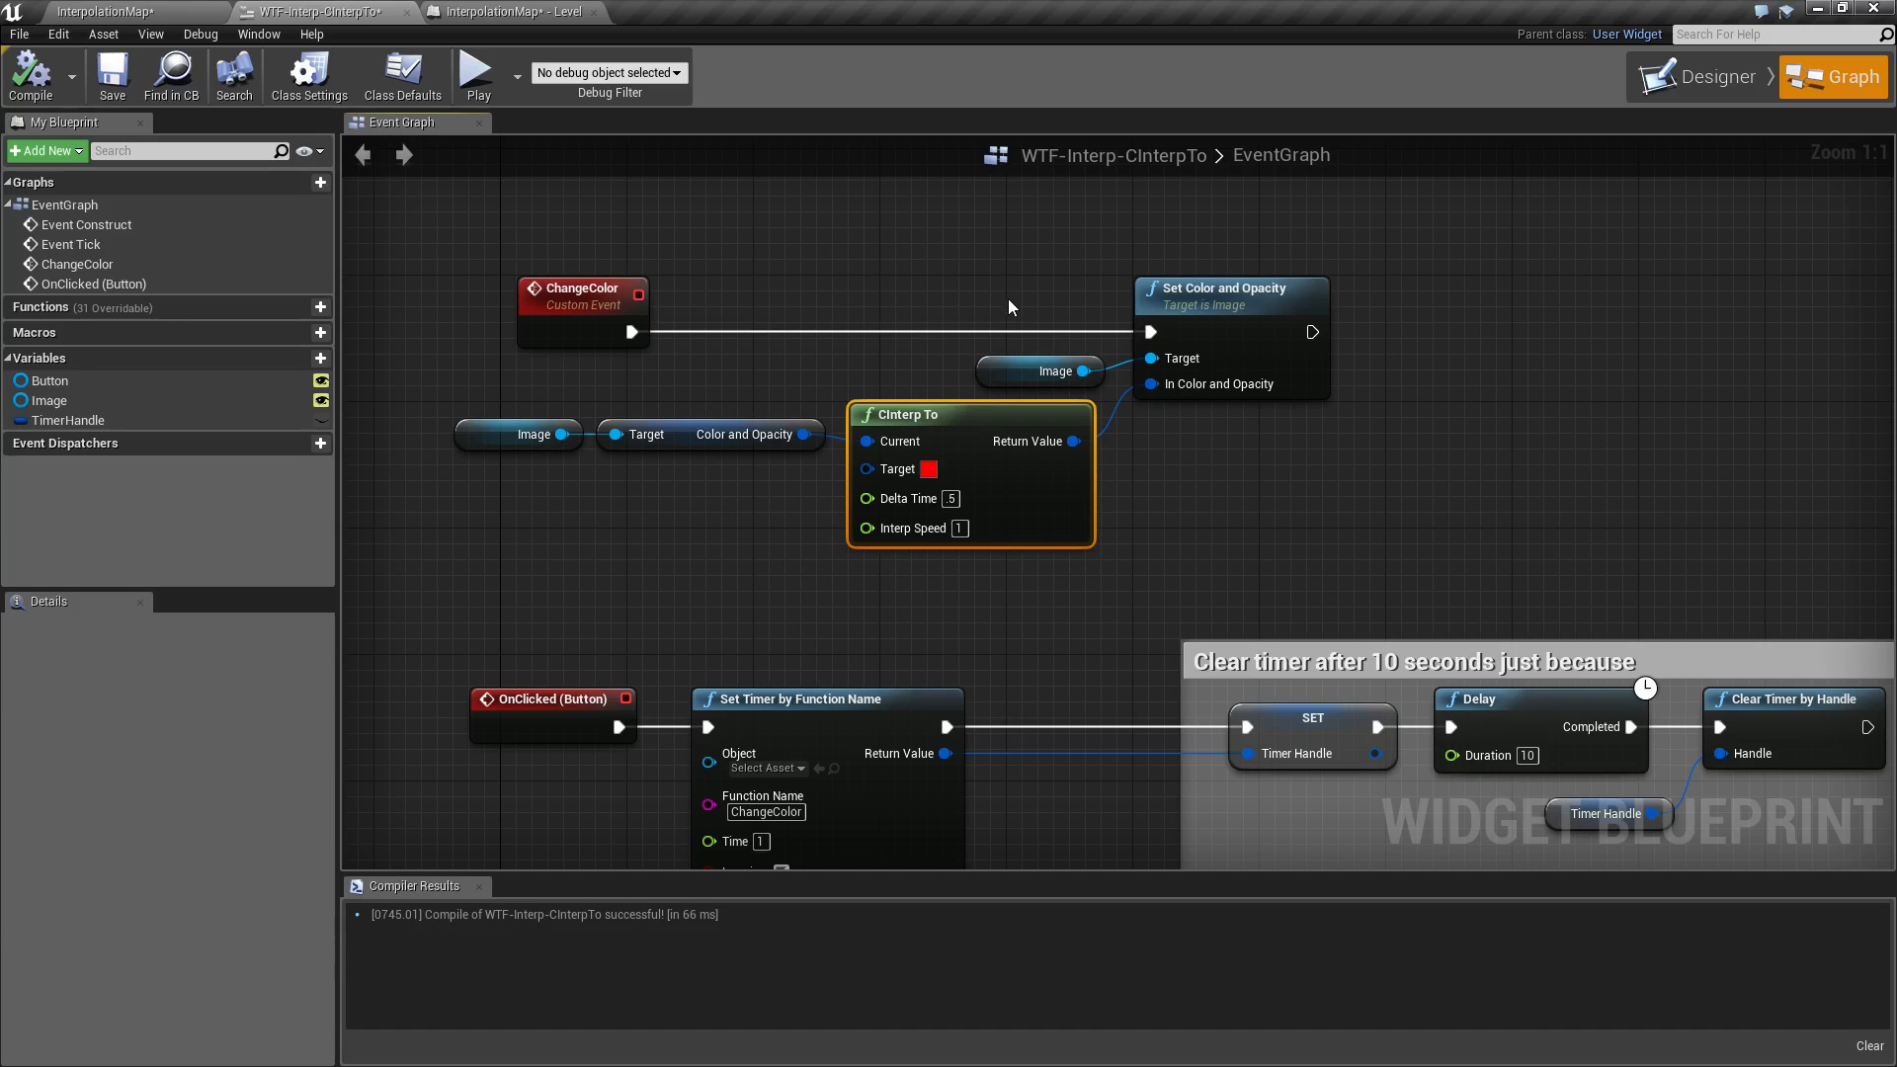
{"action": "mouse_move", "coordinate": [626, 161]}
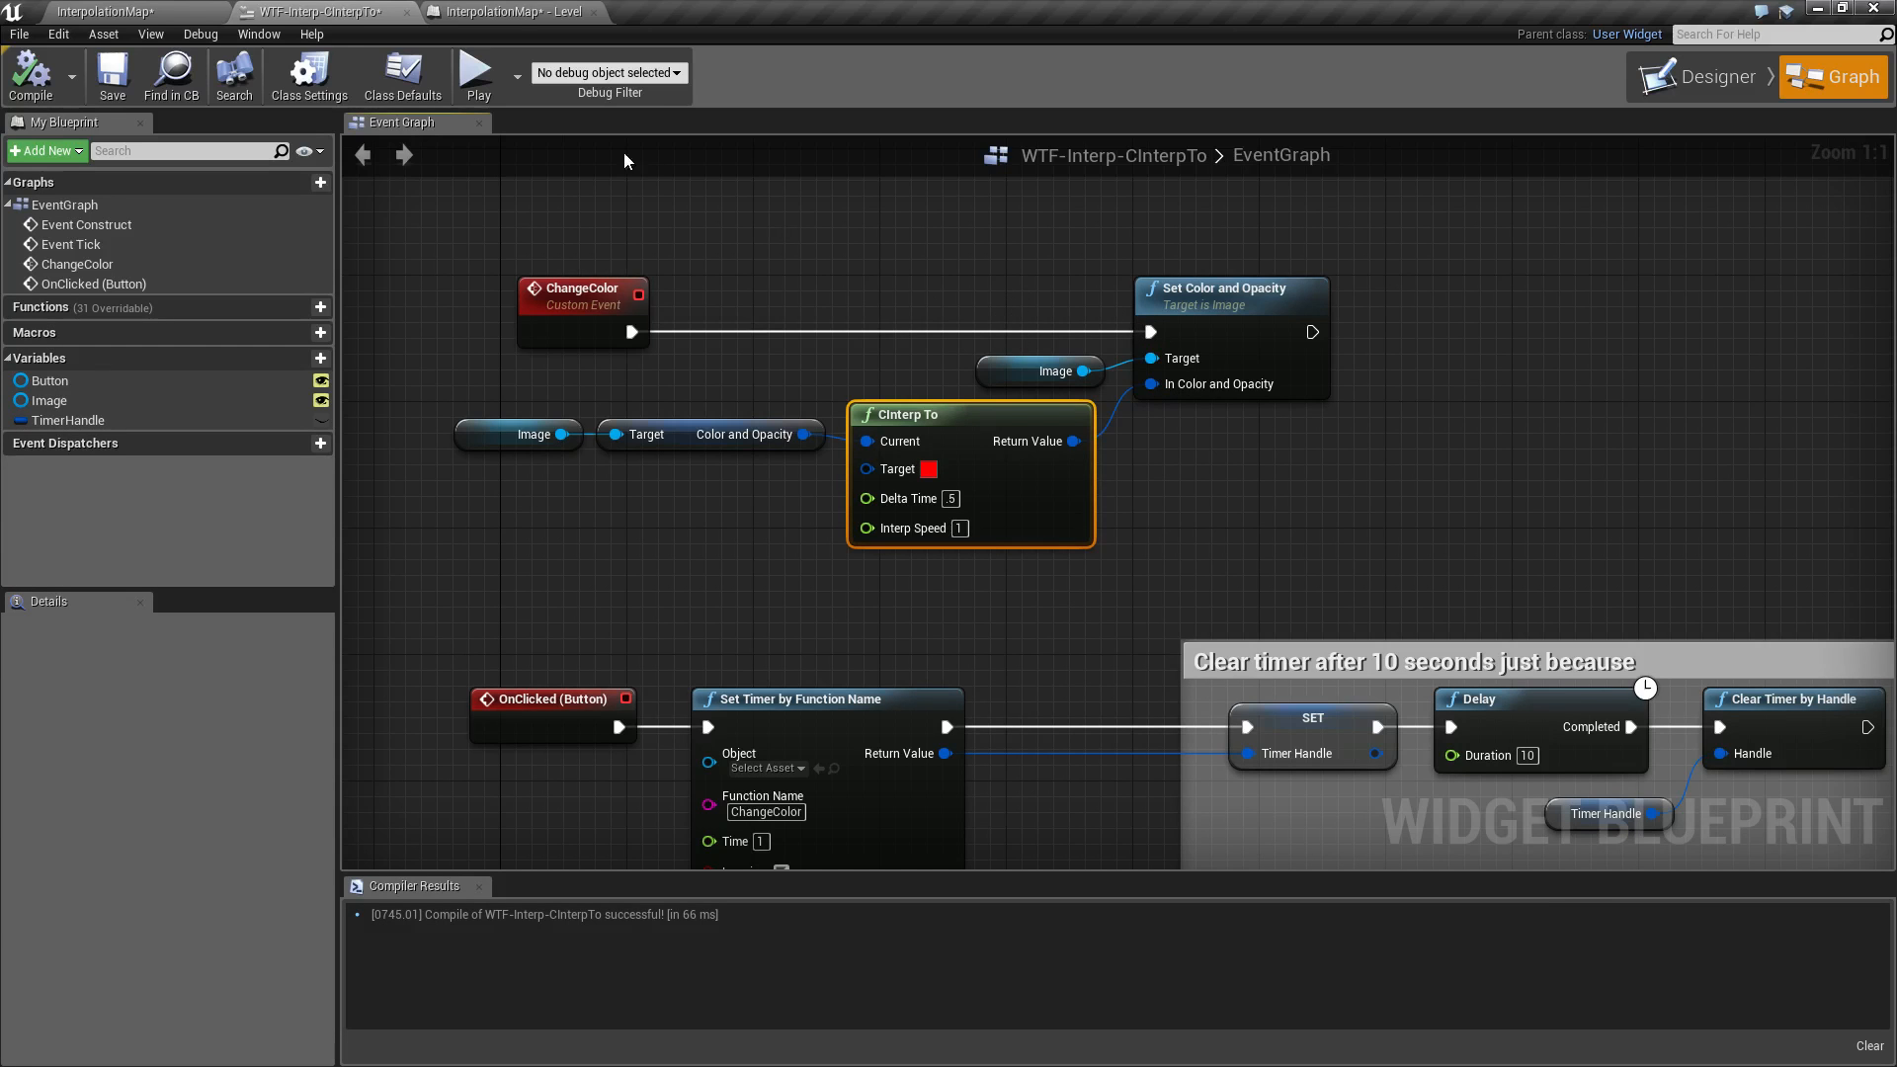
{"action": "left_click", "coordinate": [476, 75]}
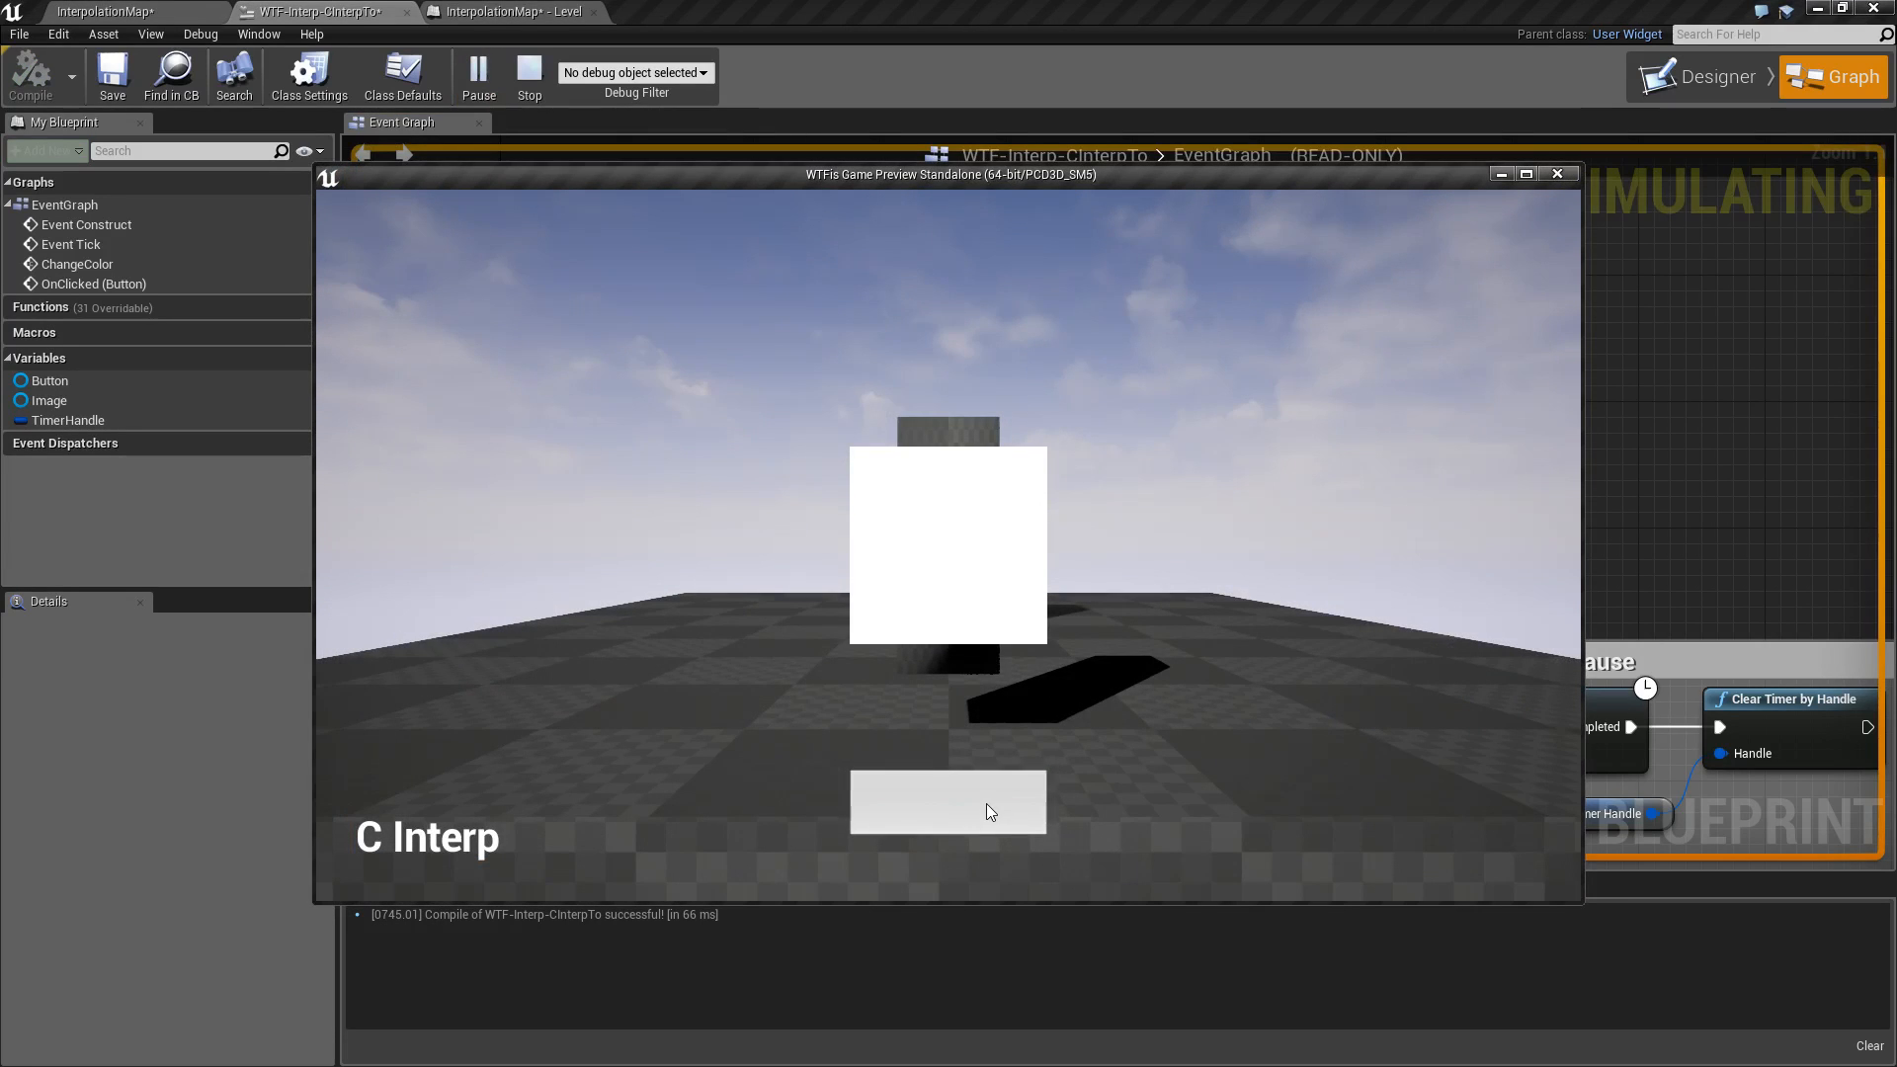
{"action": "left_click", "coordinate": [948, 801]}
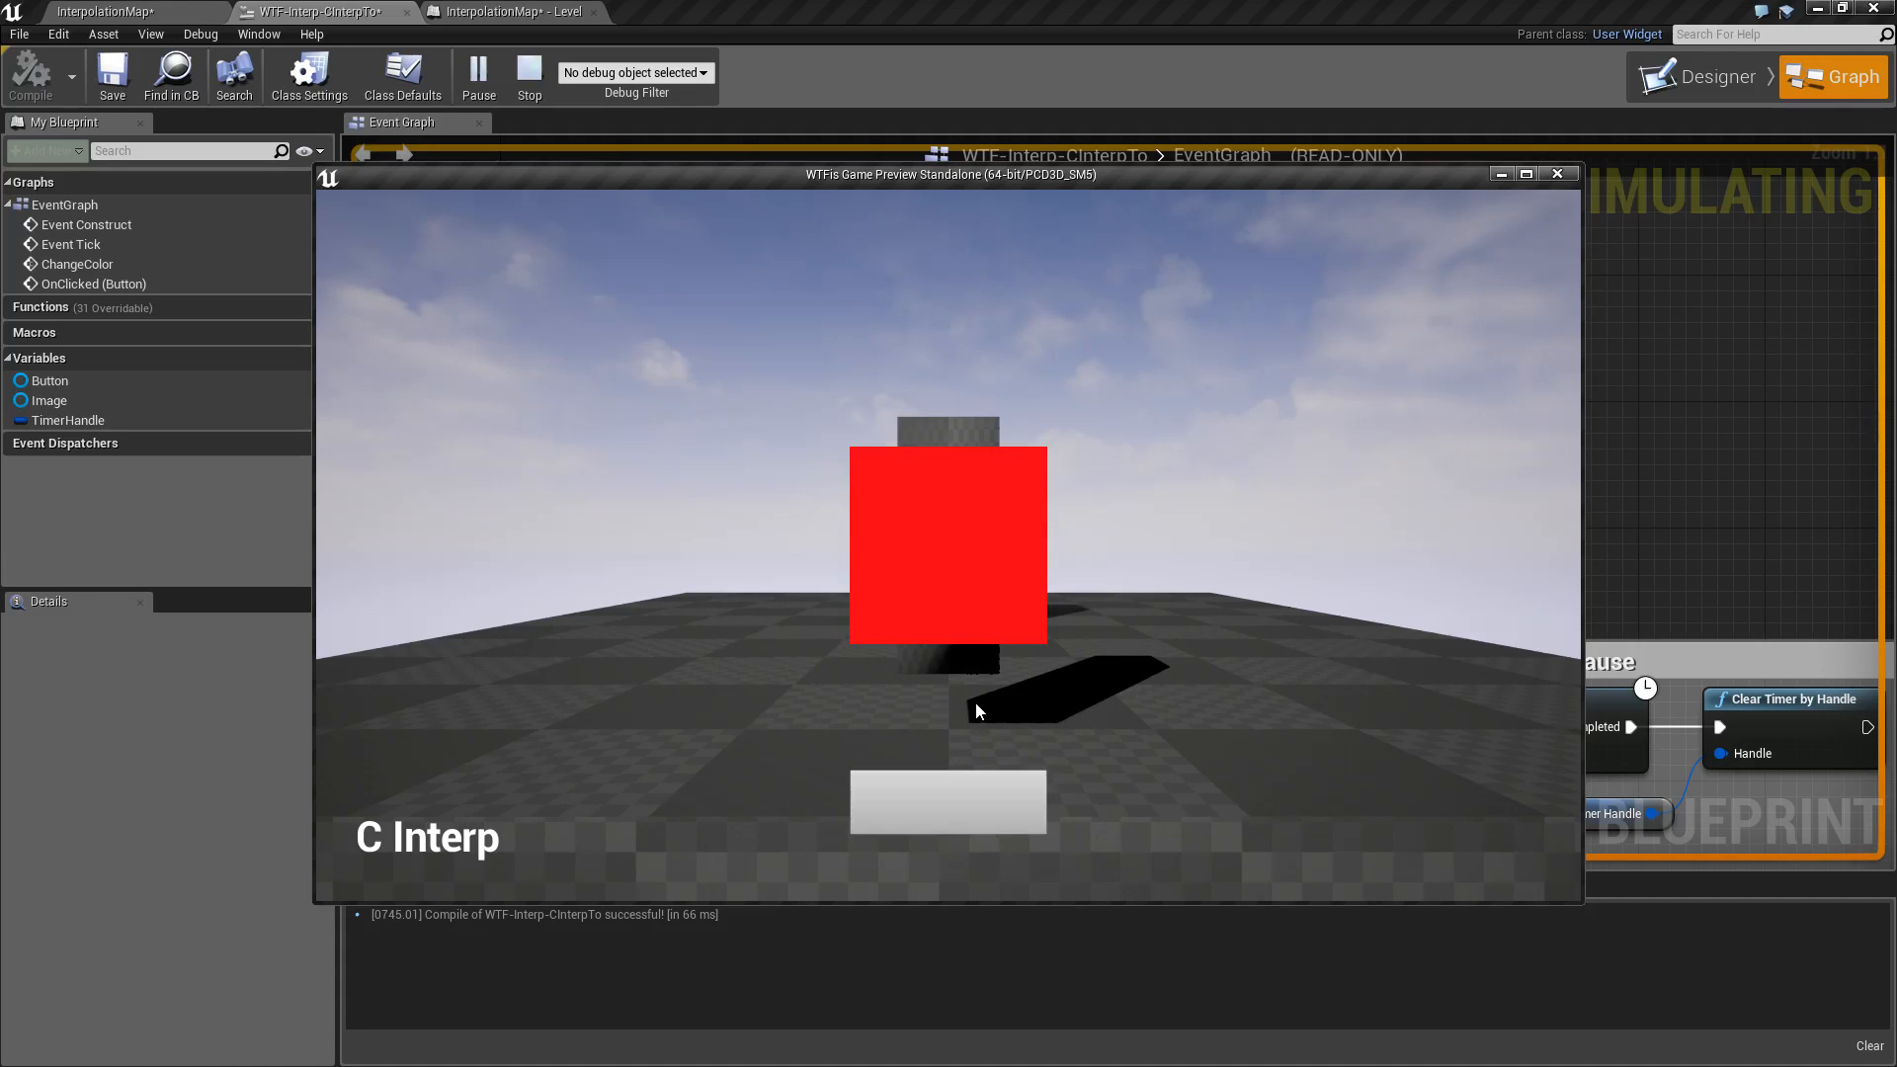
{"action": "left_click", "coordinate": [528, 75]}
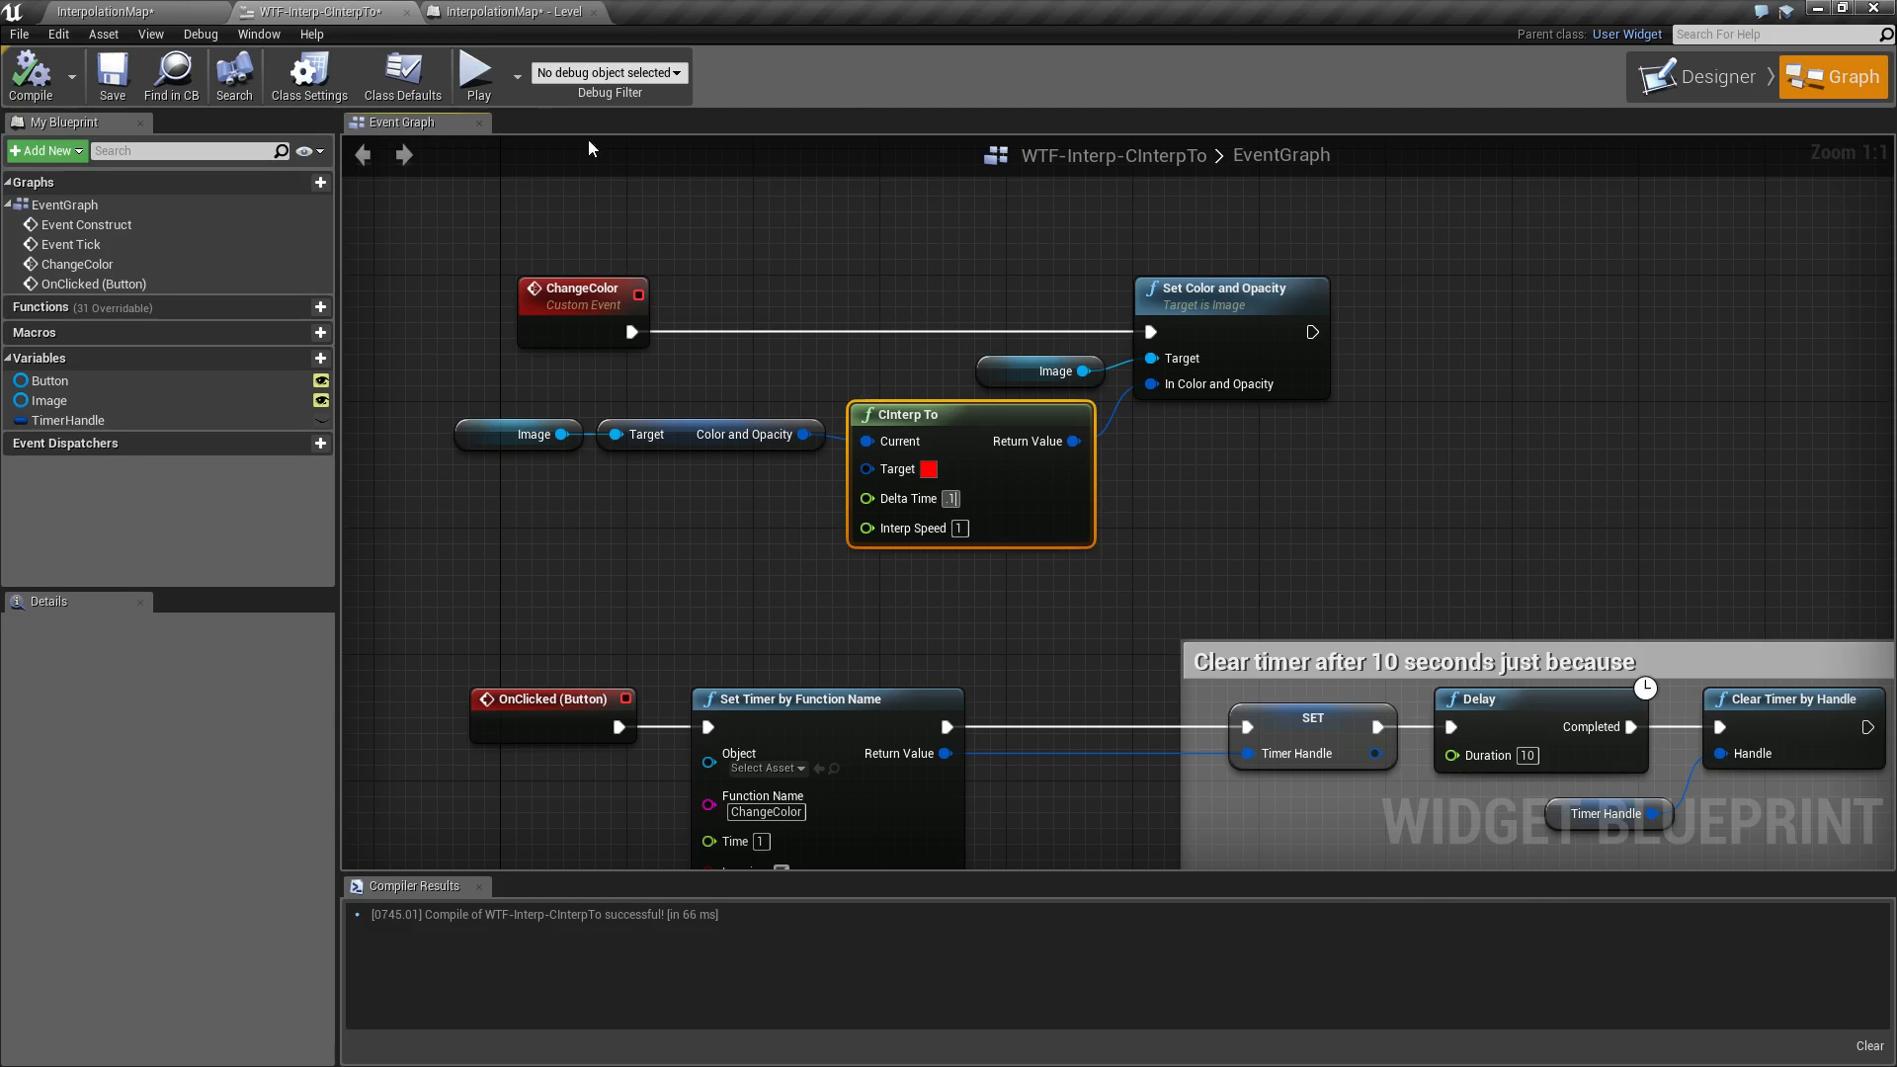
Run a third preview and press the button to trigger the image's colour change.
{"action": "left_click", "coordinate": [475, 74]}
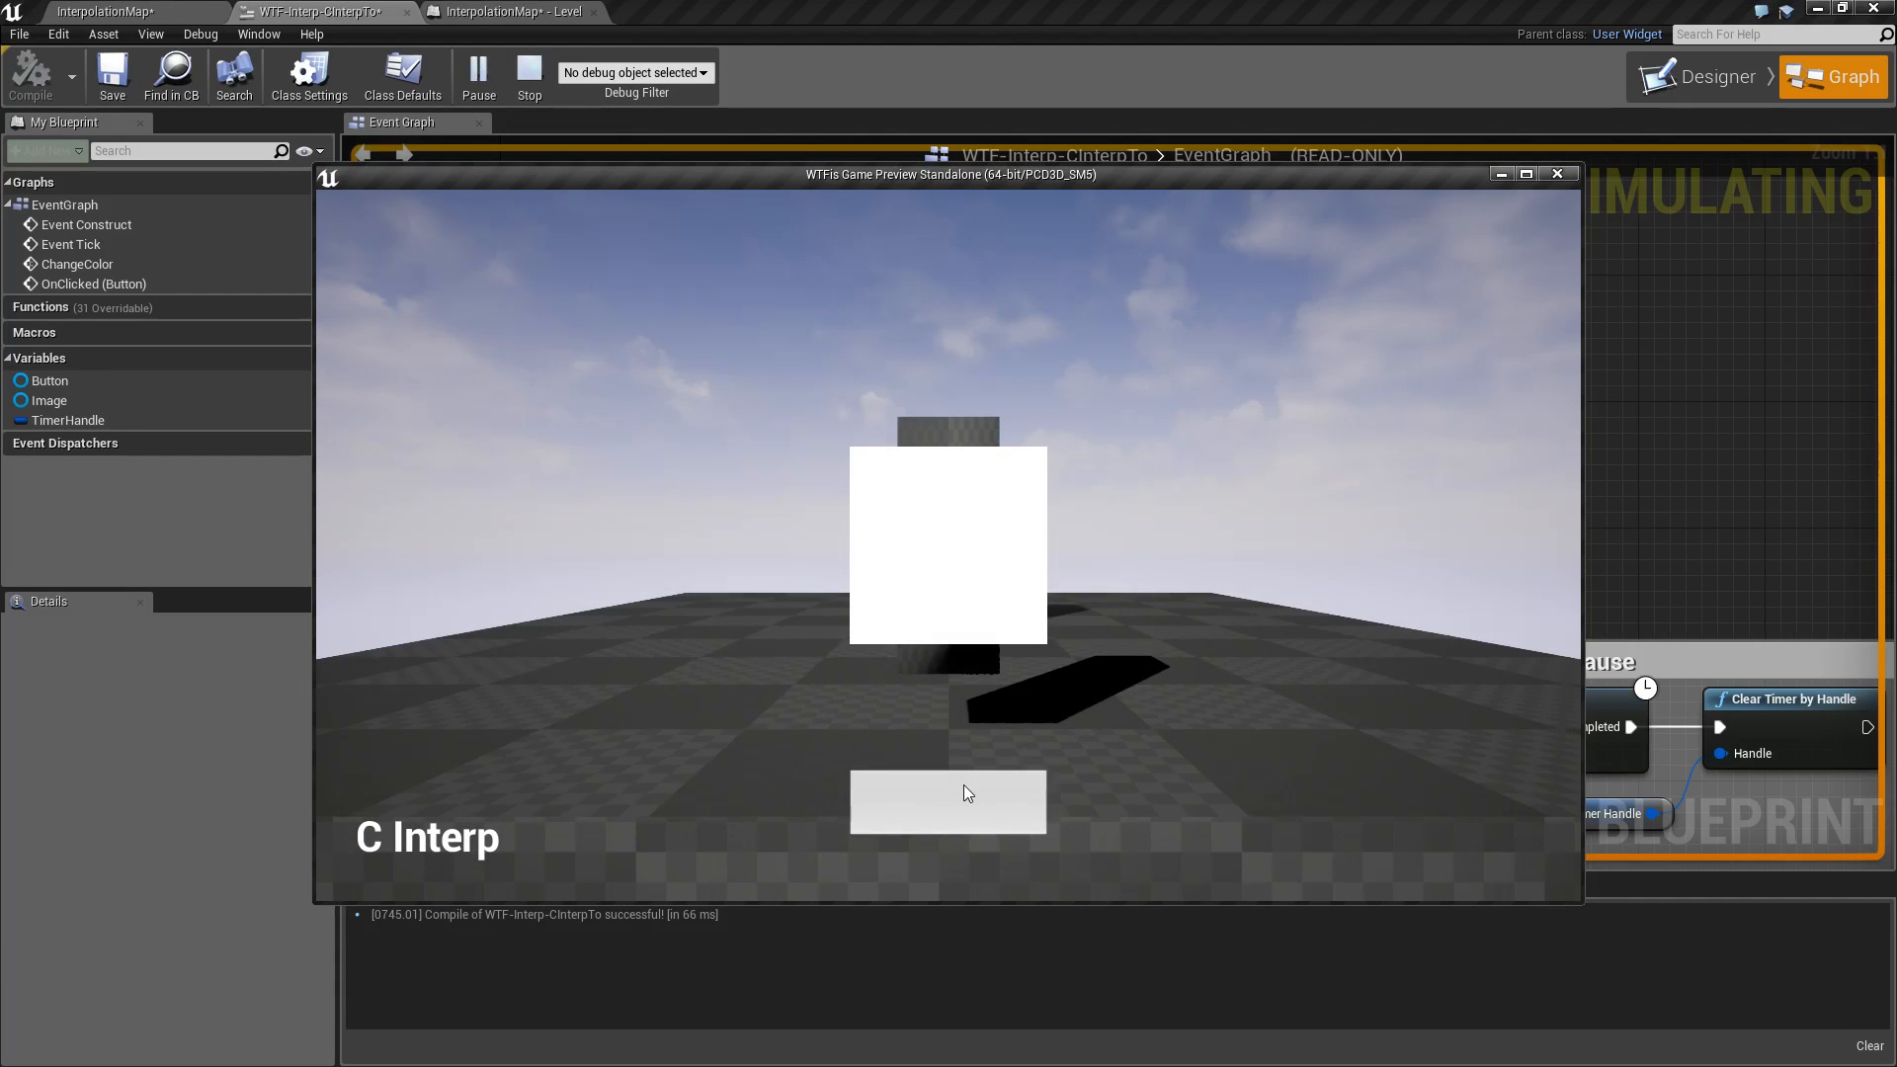
{"action": "left_click", "coordinate": [947, 801]}
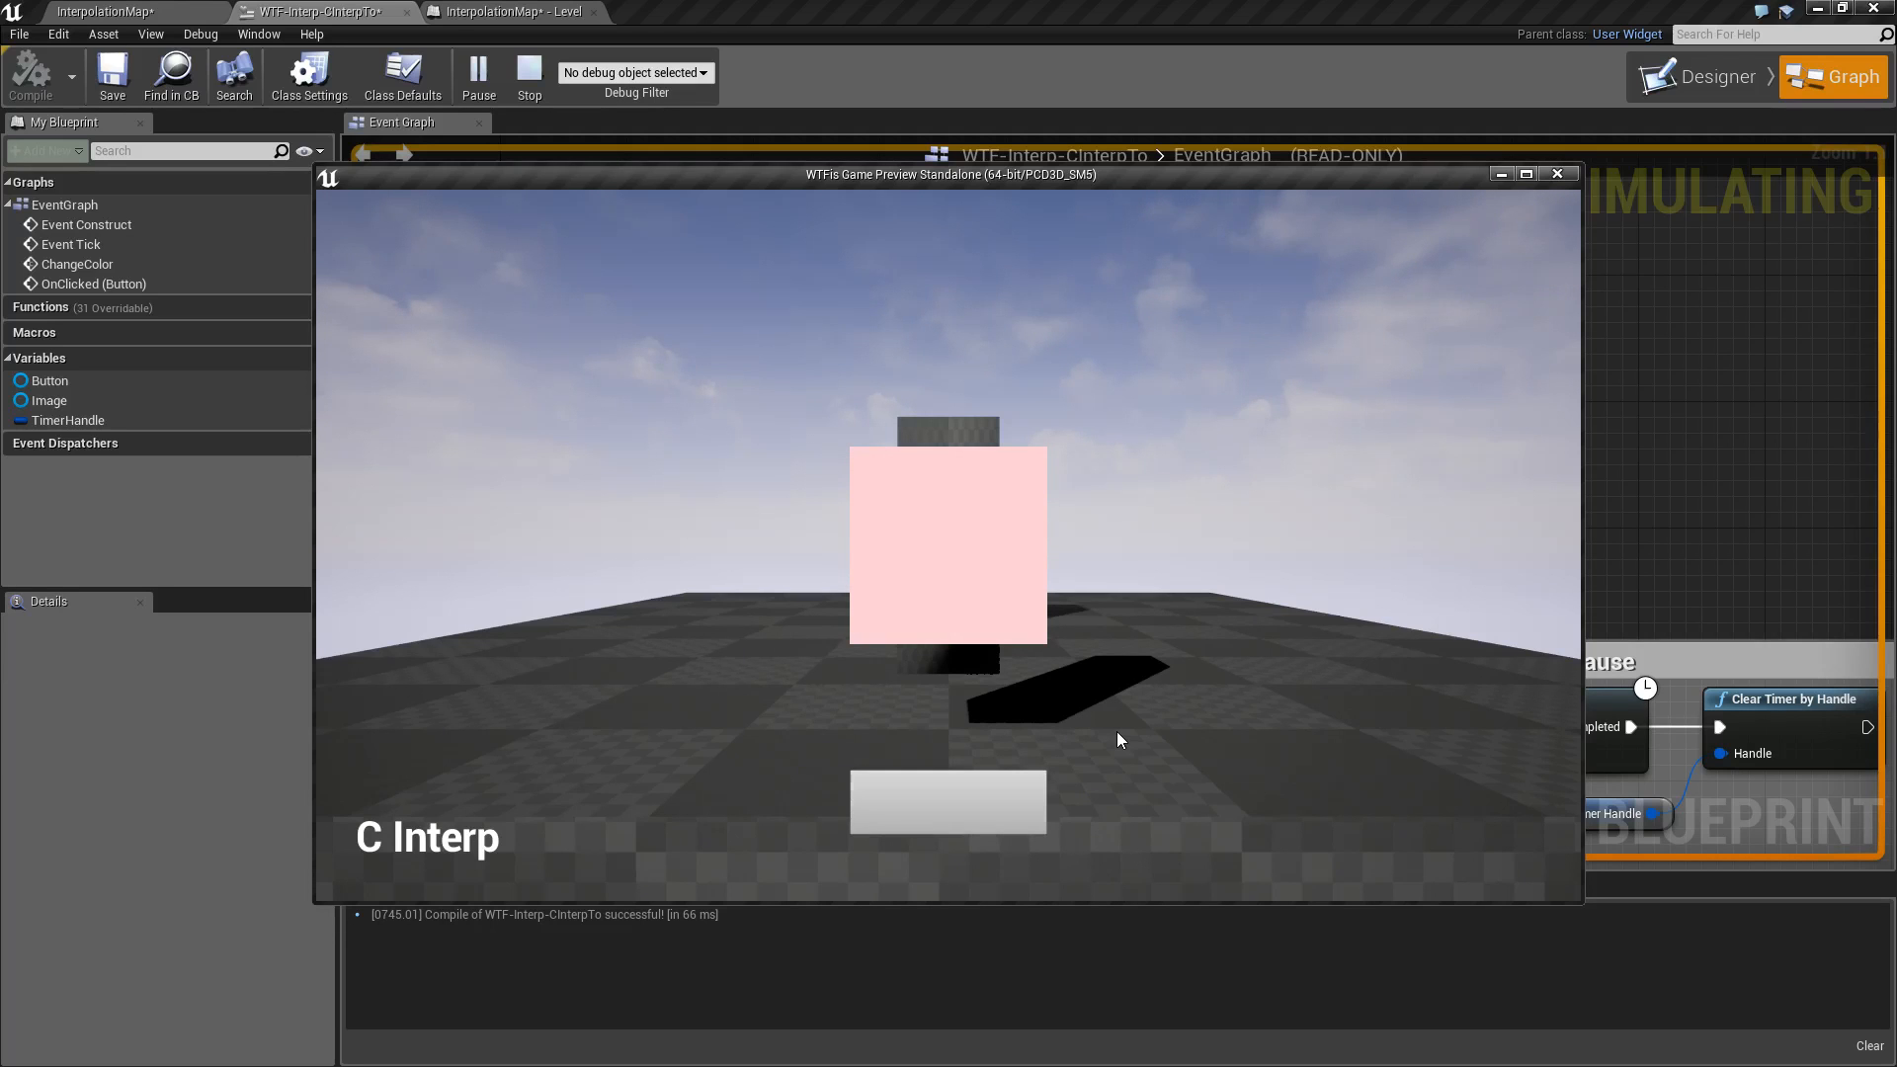
{"action": "mouse_move", "coordinate": [1473, 284]}
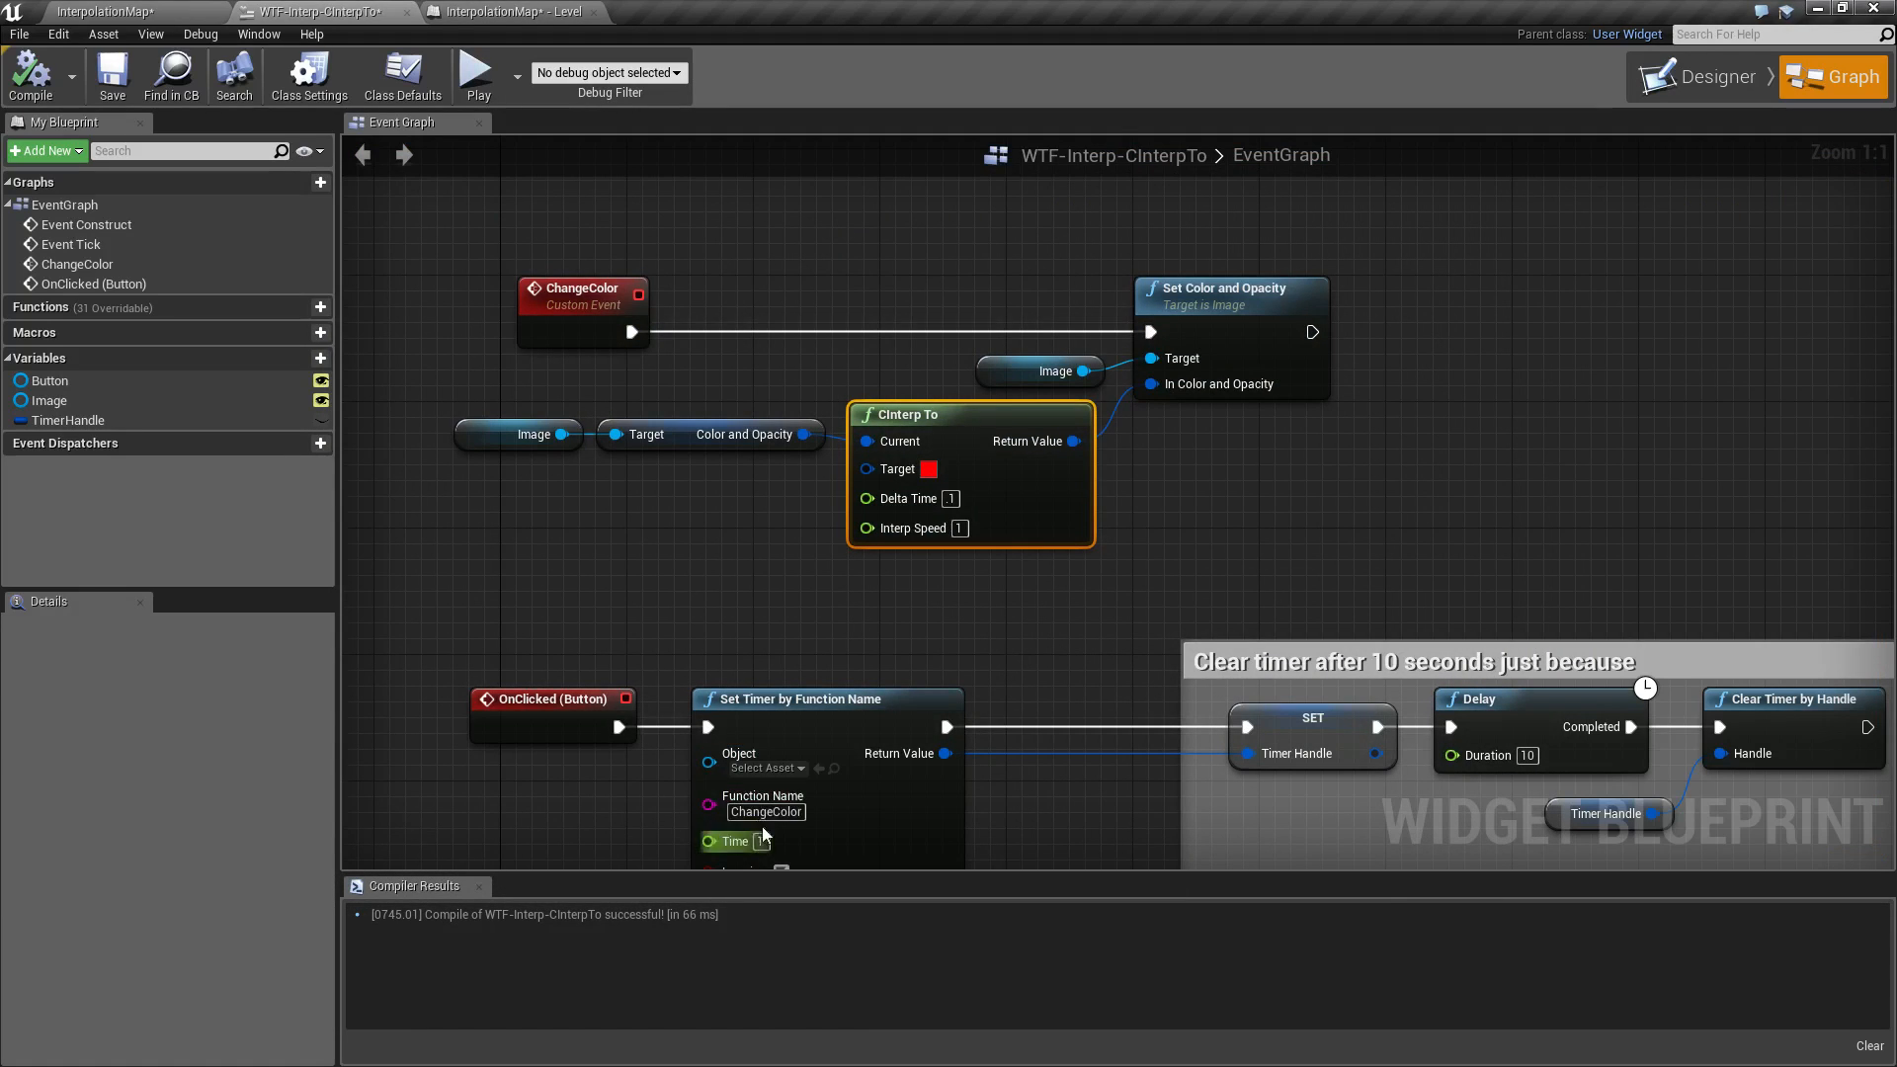
{"action": "mouse_move", "coordinate": [940, 414]}
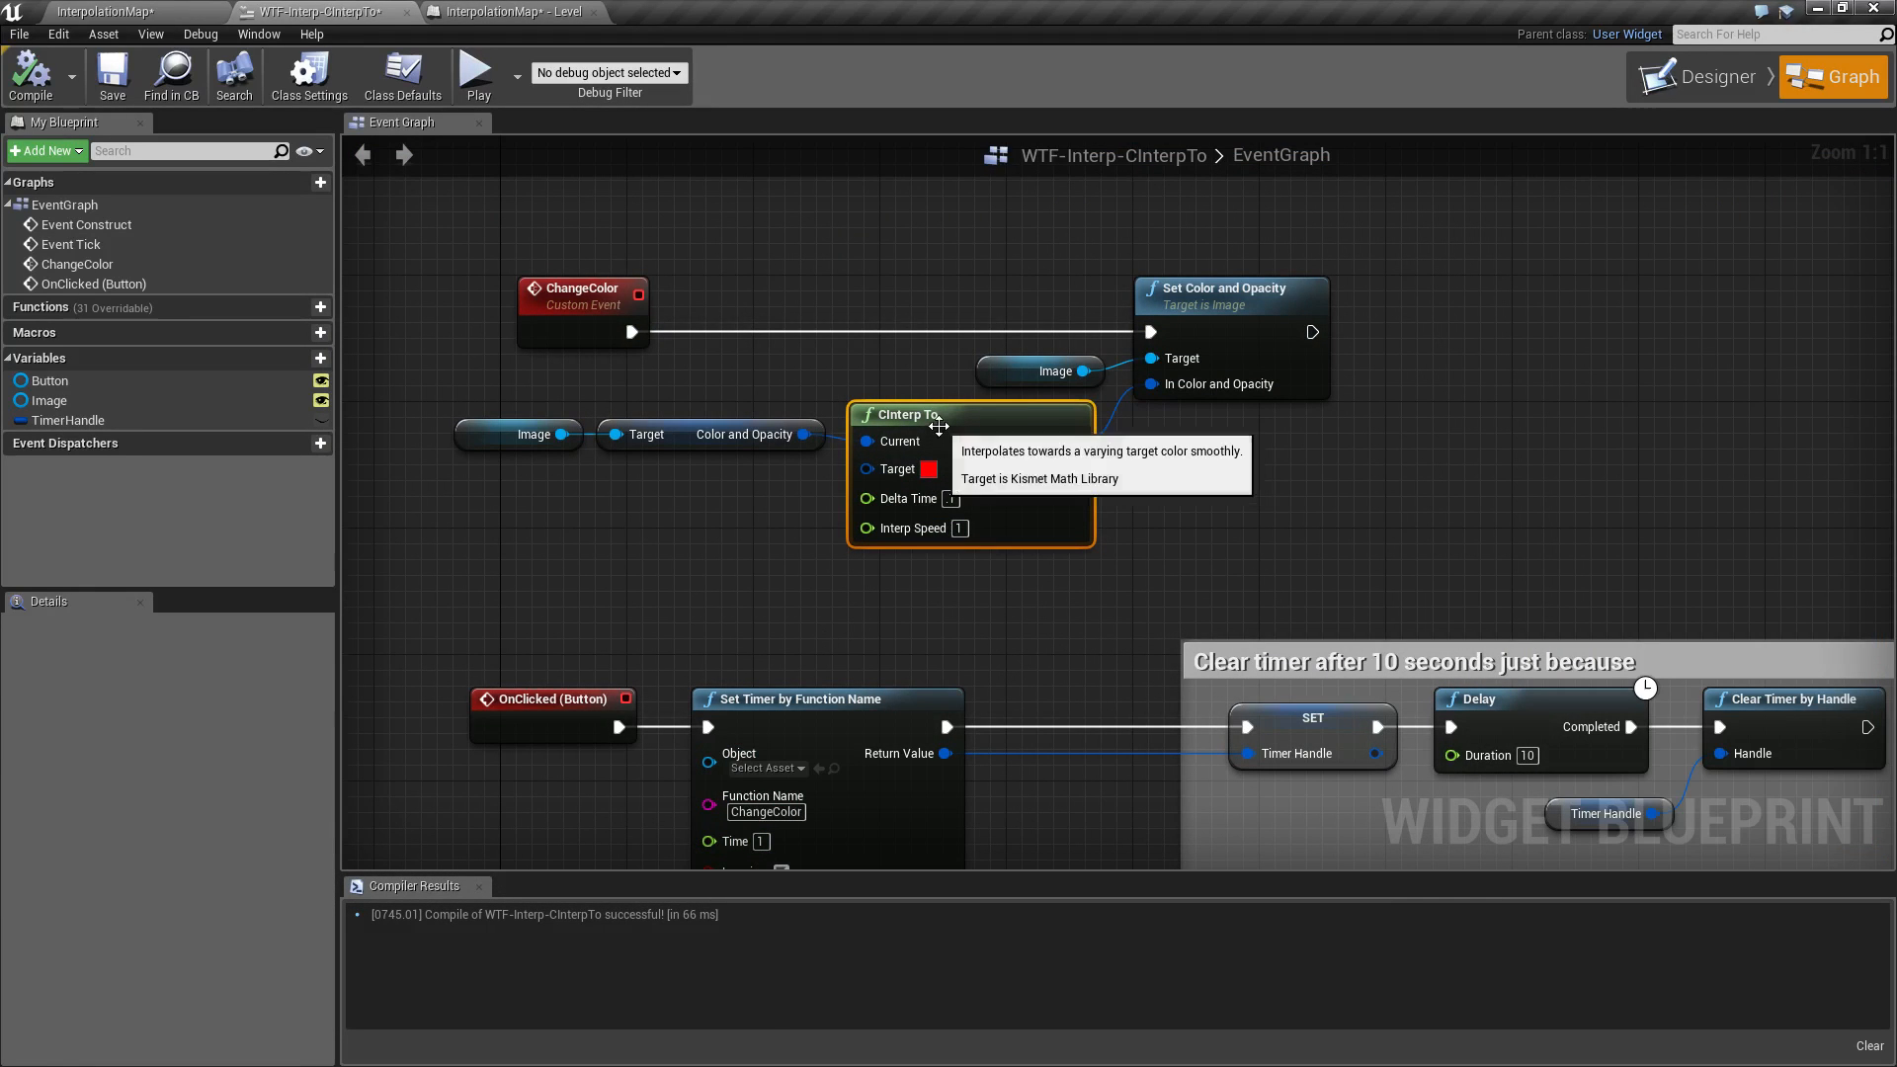
{"action": "mouse_move", "coordinate": [906, 497]}
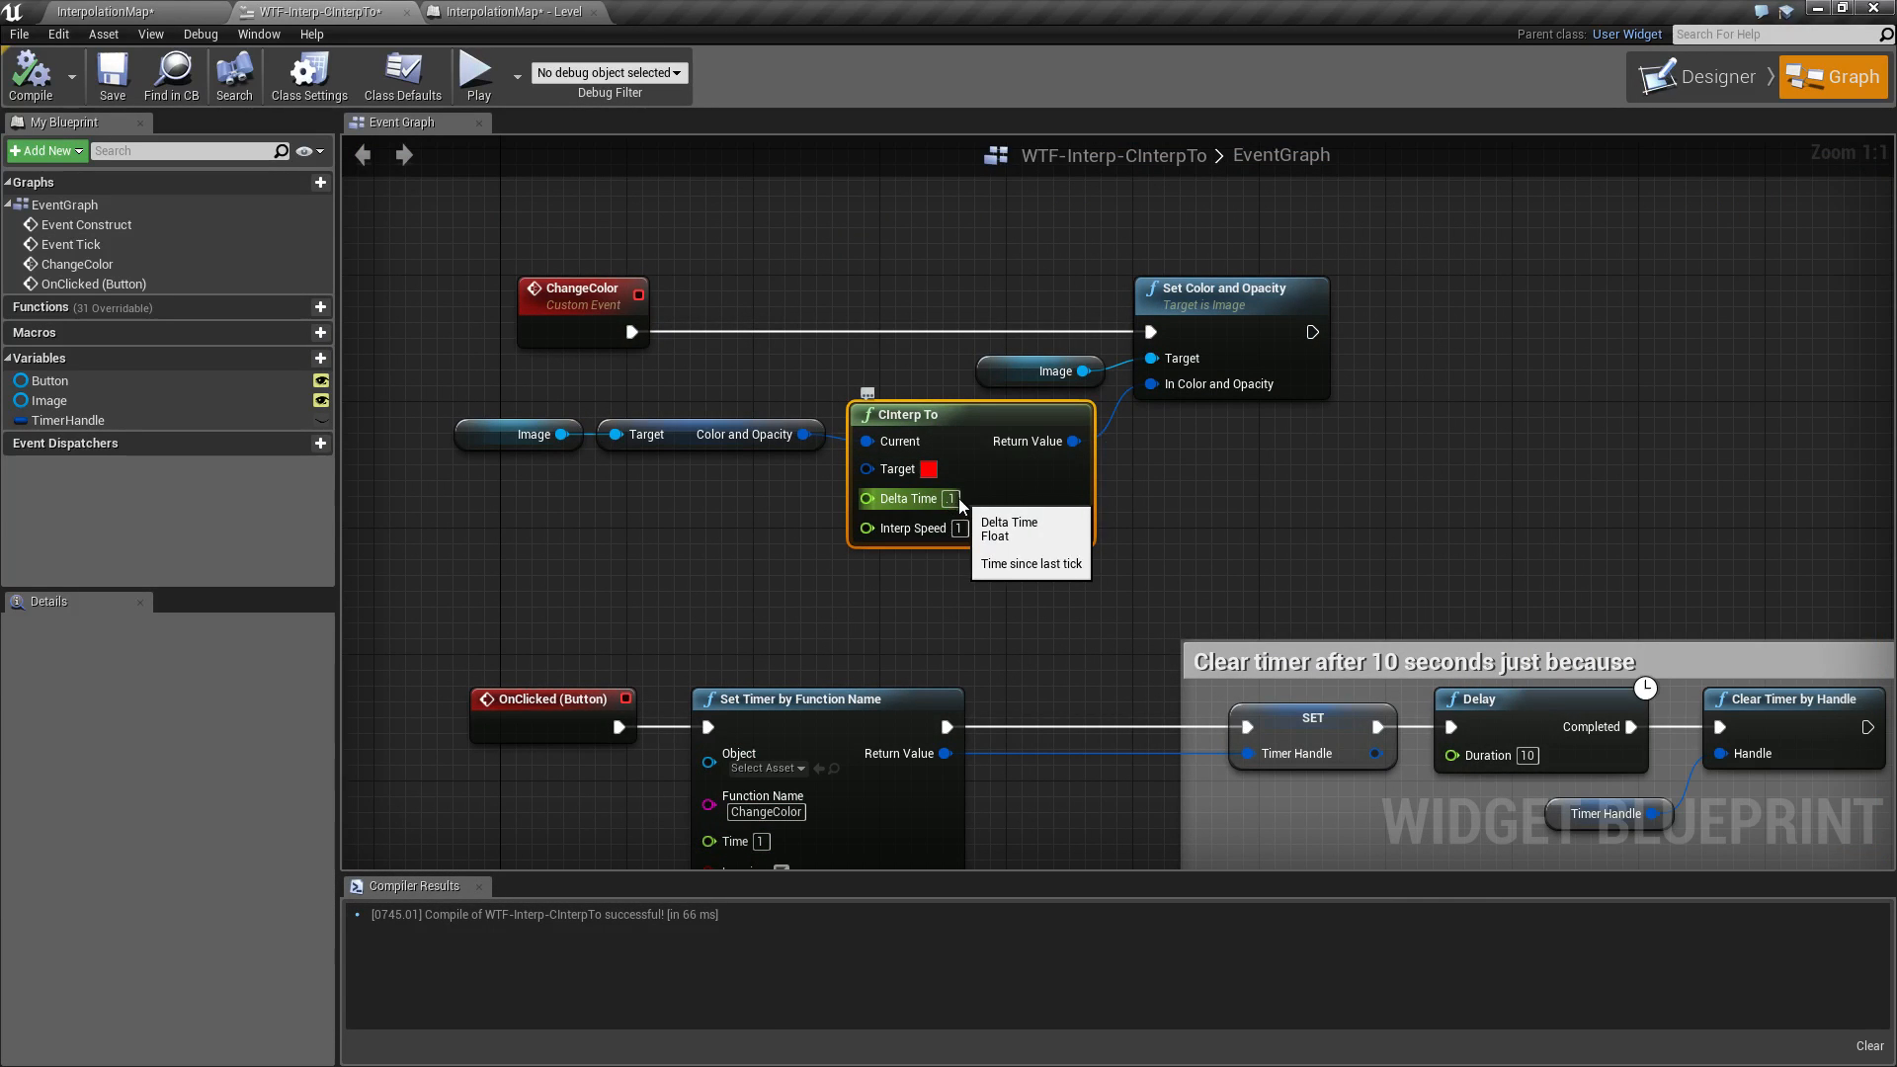
{"action": "mouse_move", "coordinate": [954, 559]}
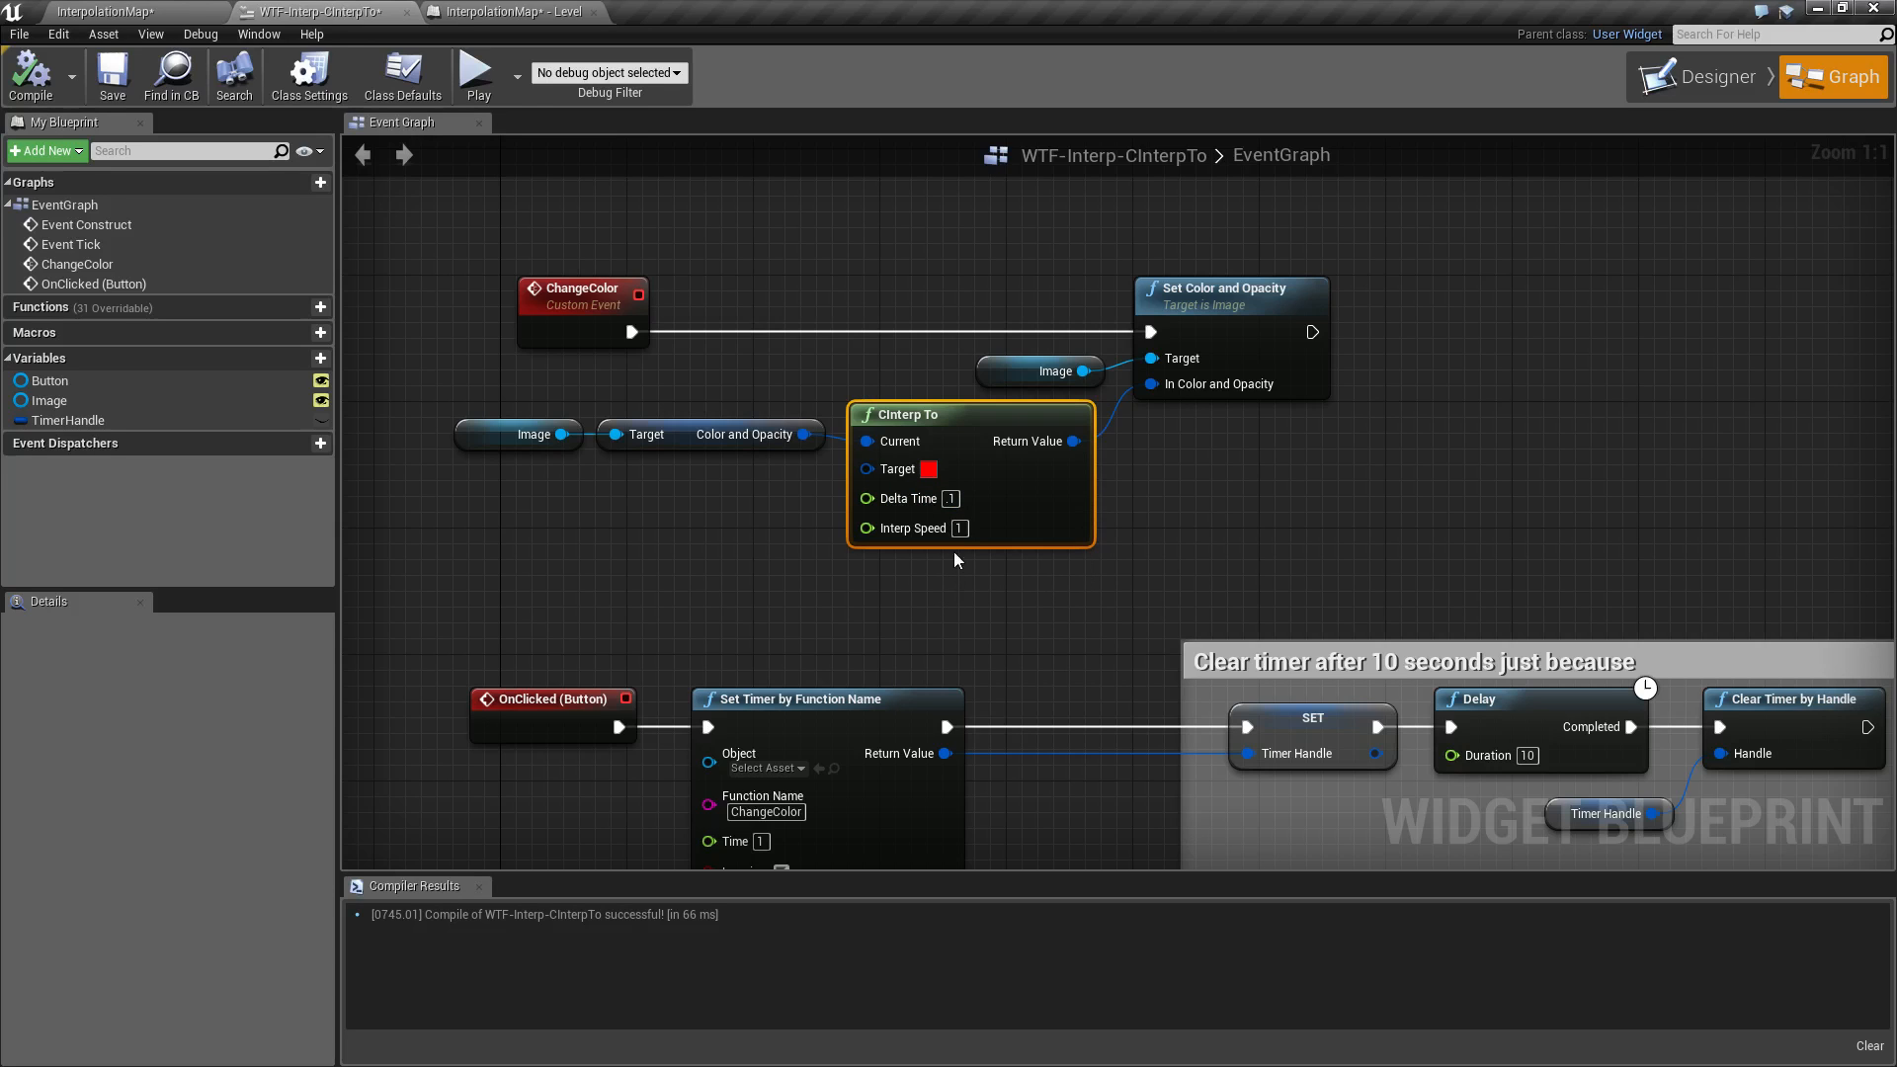
{"action": "mouse_move", "coordinate": [867, 528]}
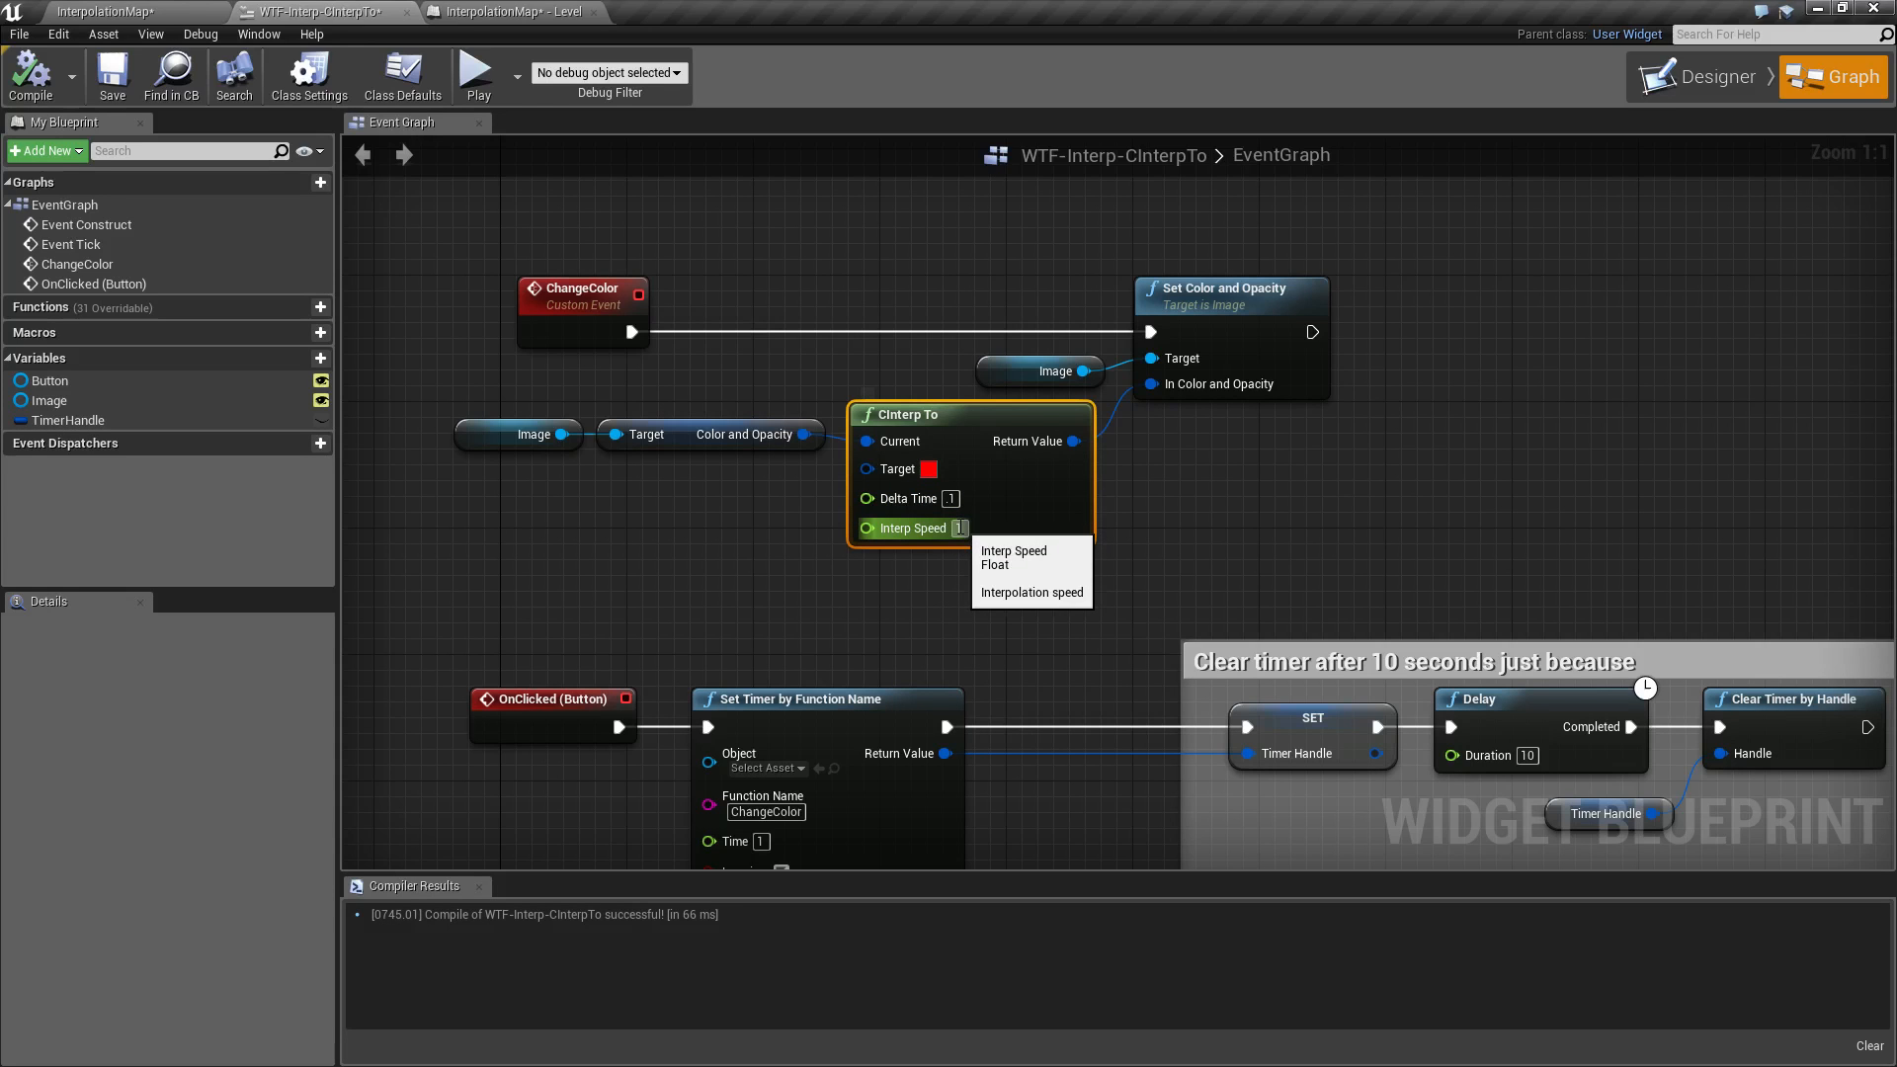
{"action": "mouse_move", "coordinate": [905, 498]}
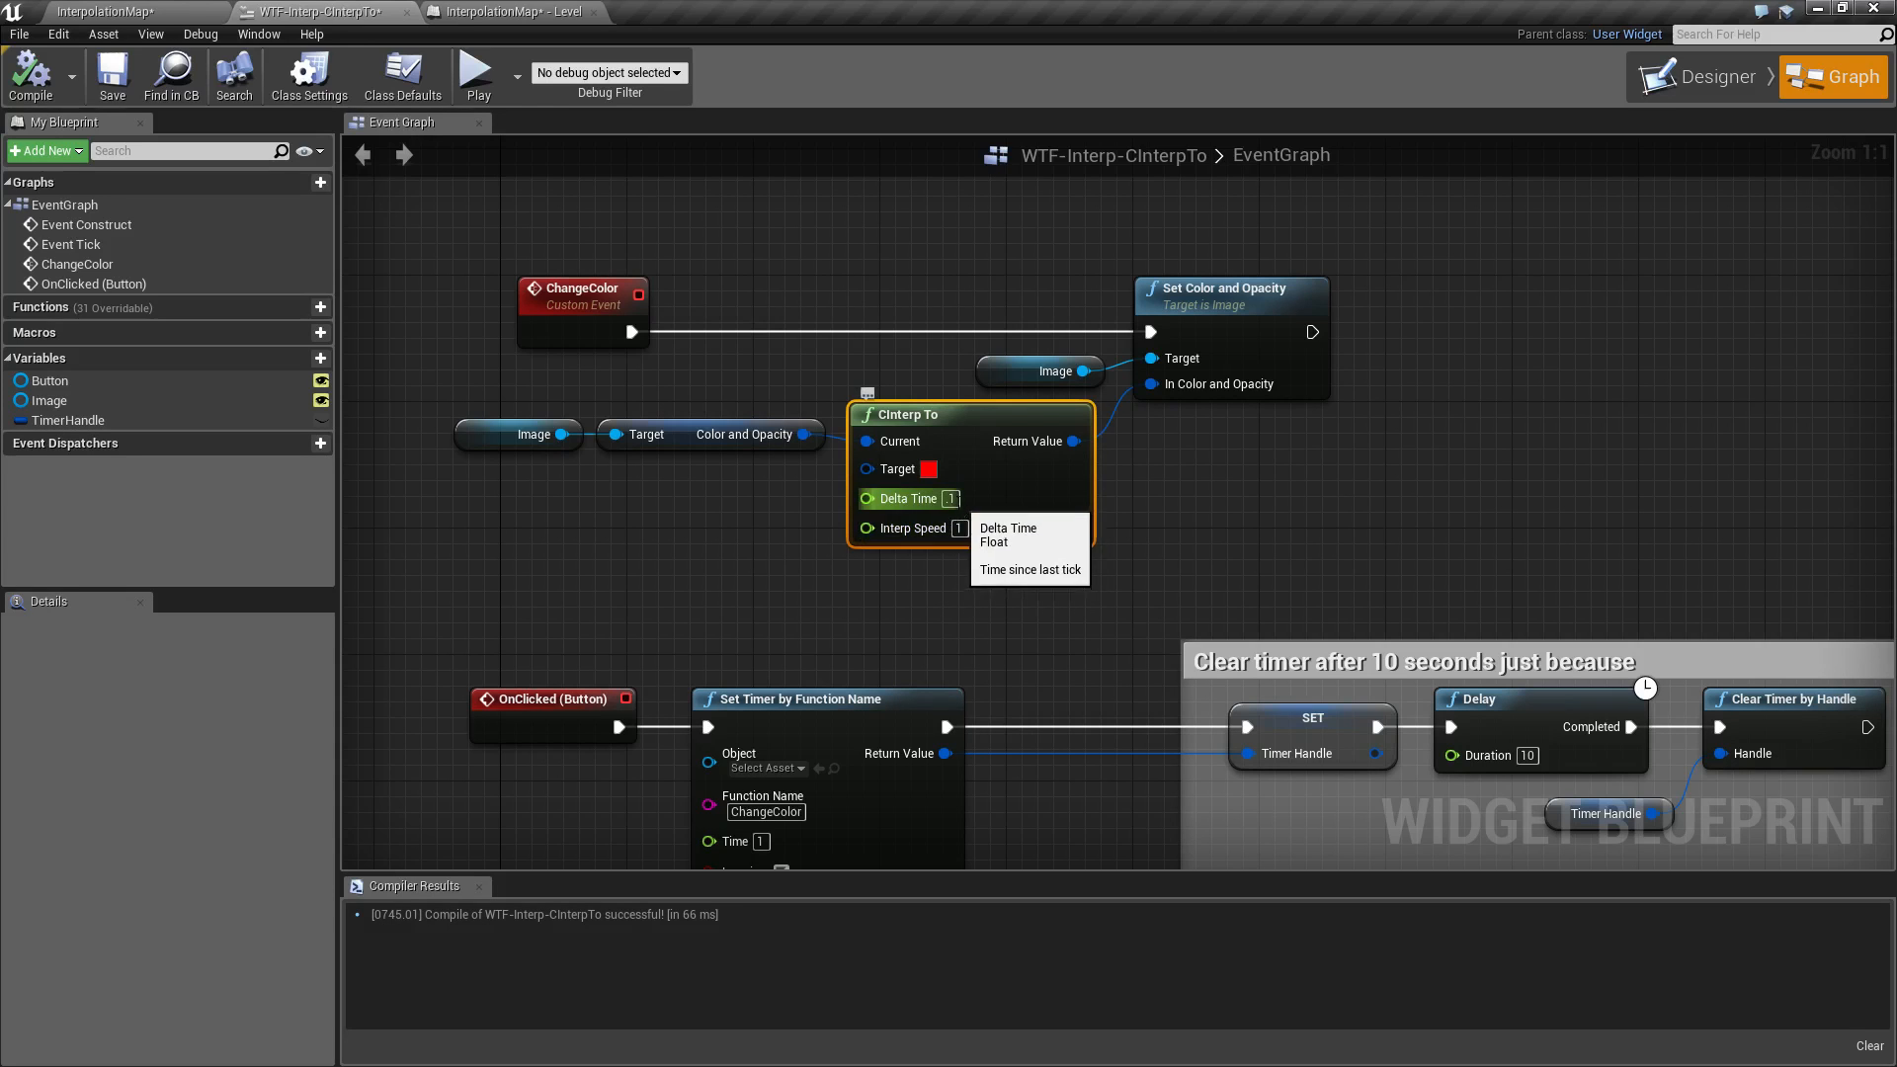
{"action": "mouse_move", "coordinate": [958, 527]}
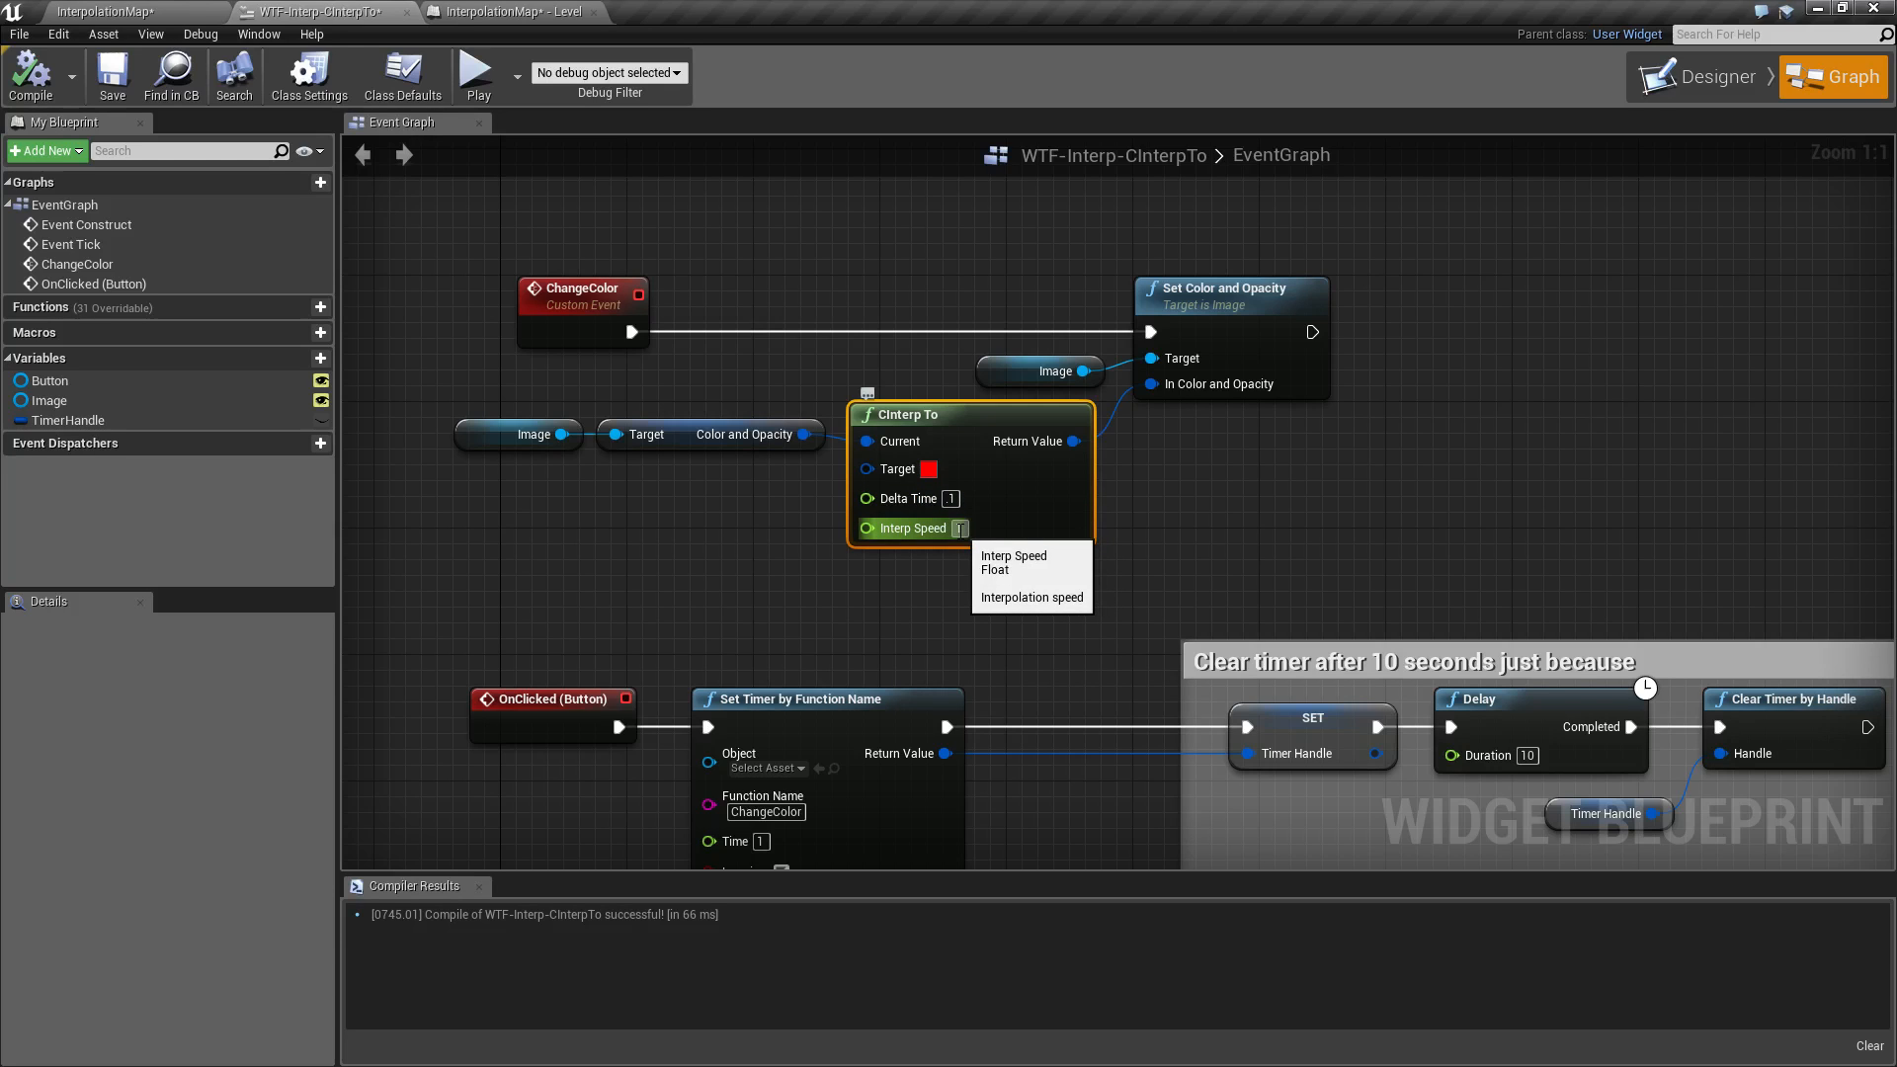
{"action": "mouse_move", "coordinate": [906, 498]}
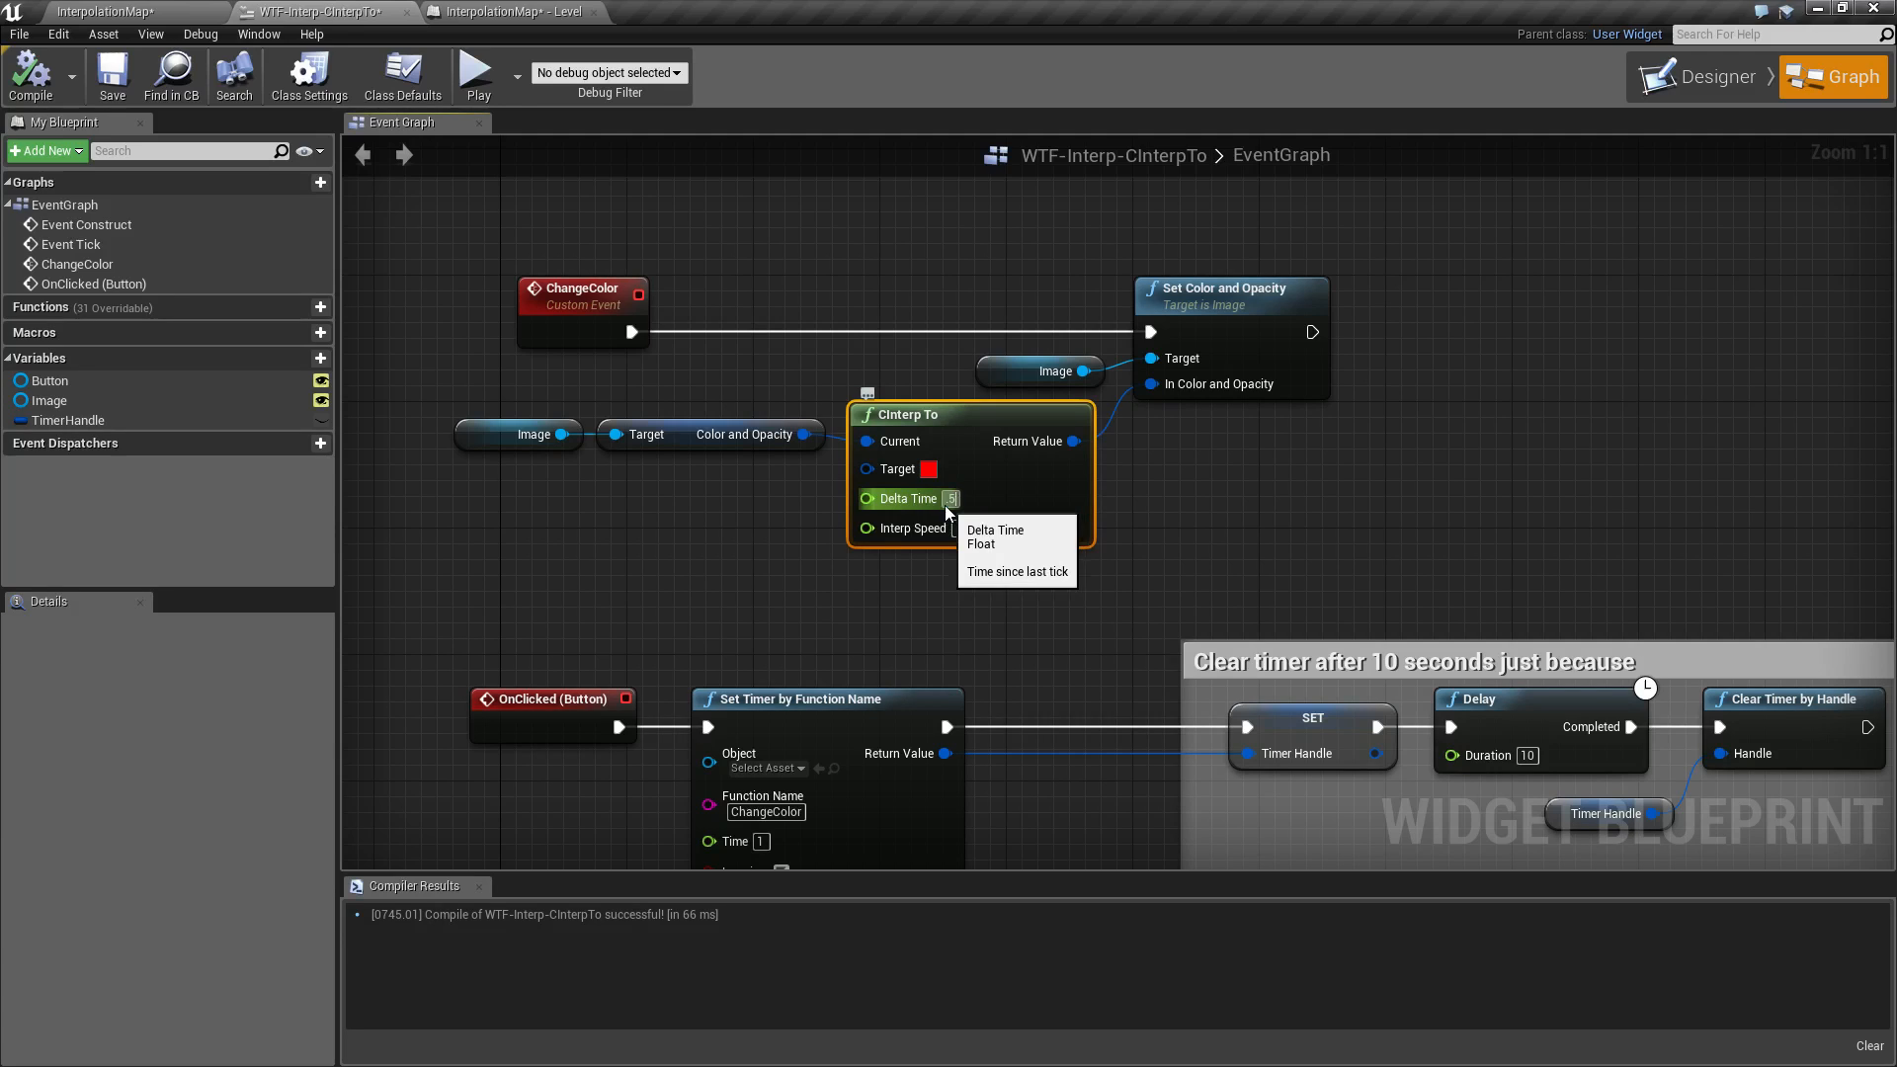
{"action": "mouse_move", "coordinate": [910, 528]}
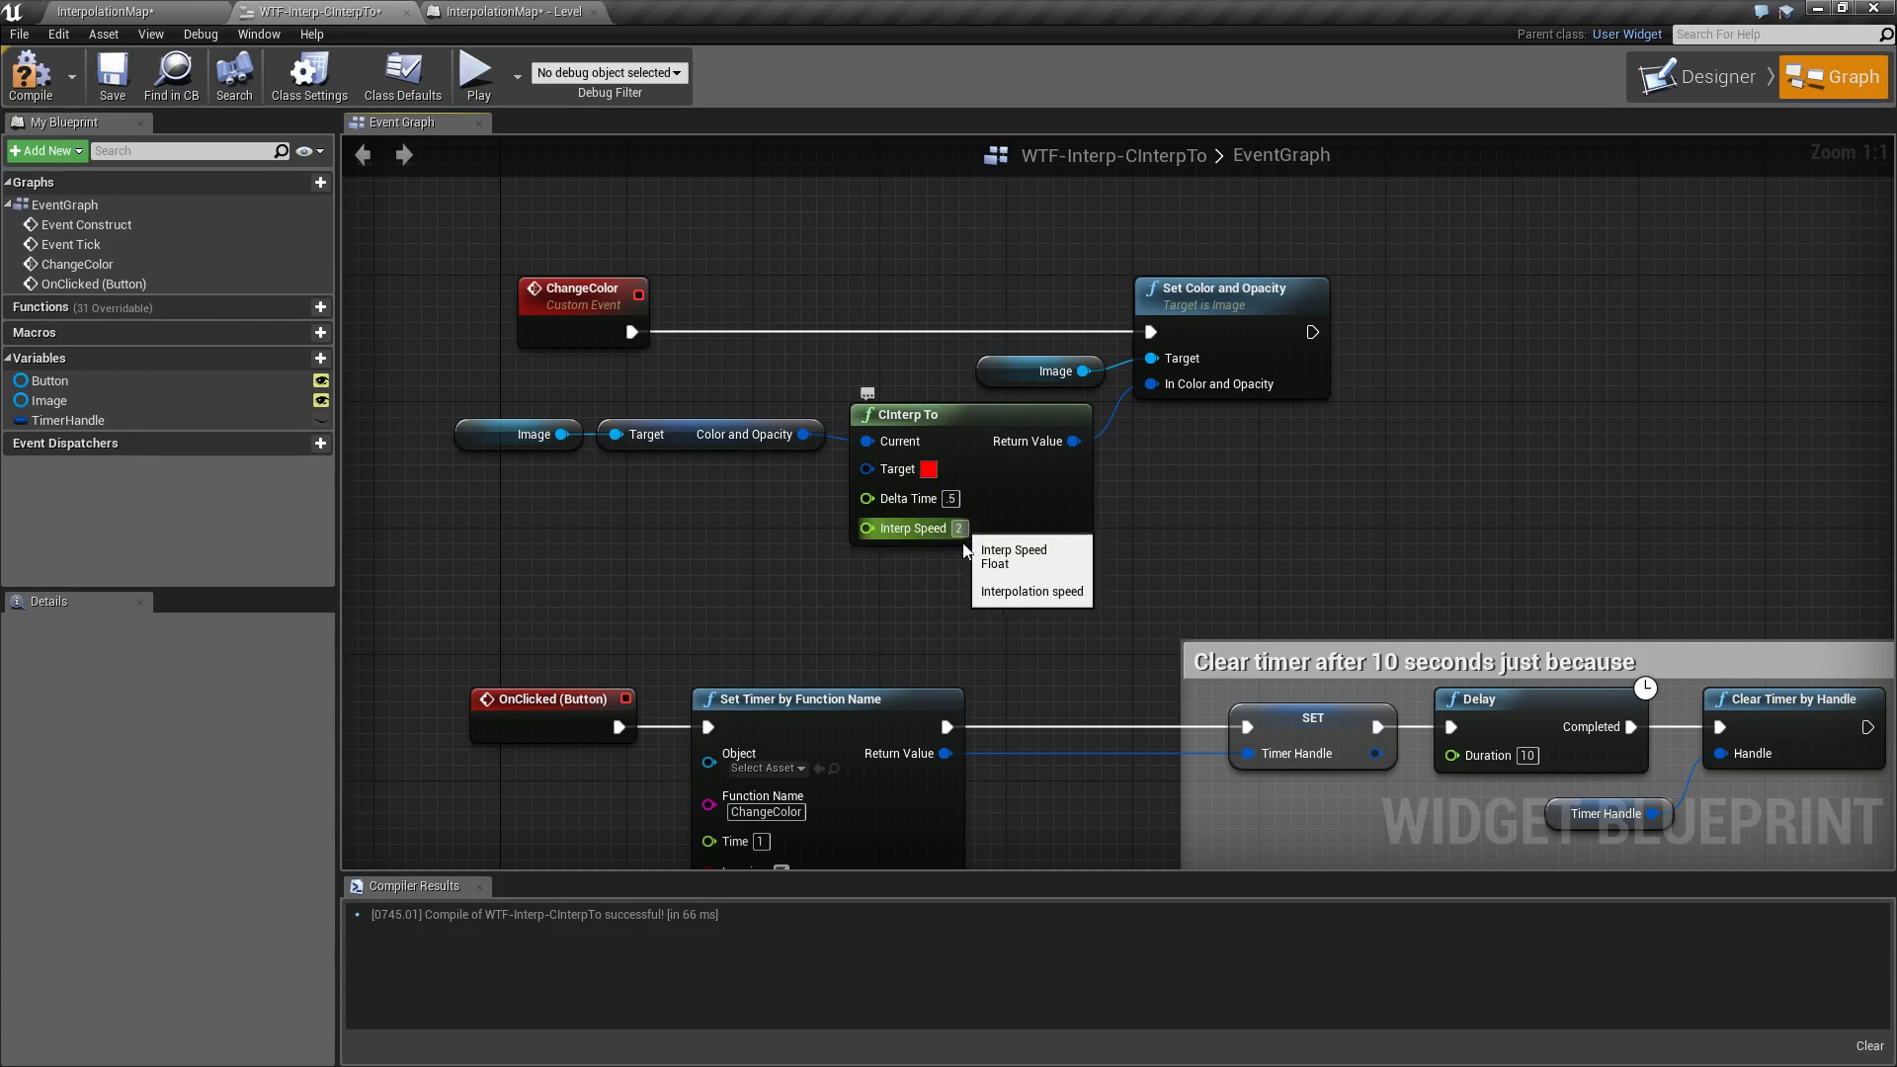
{"action": "mouse_move", "coordinate": [476, 75]}
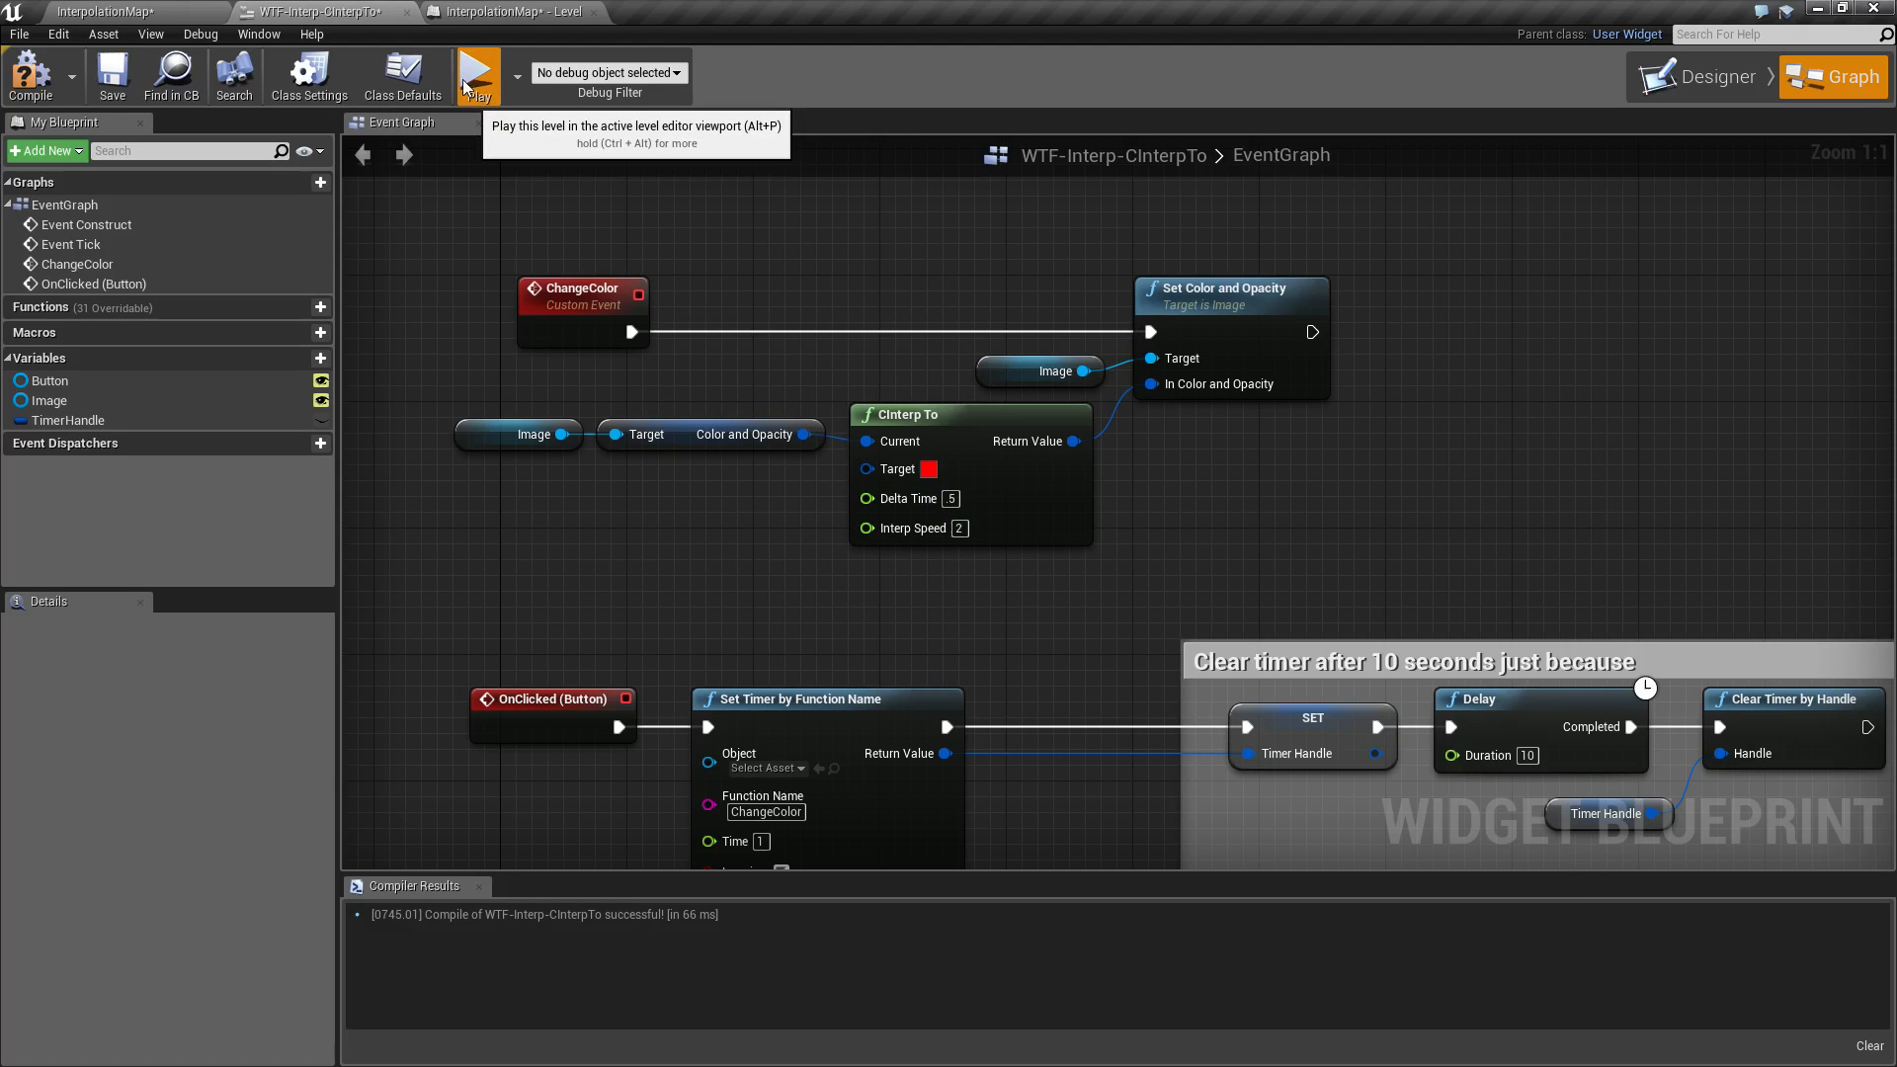
Stop the running preview from the toolbar.
{"action": "left_click", "coordinate": [478, 75]}
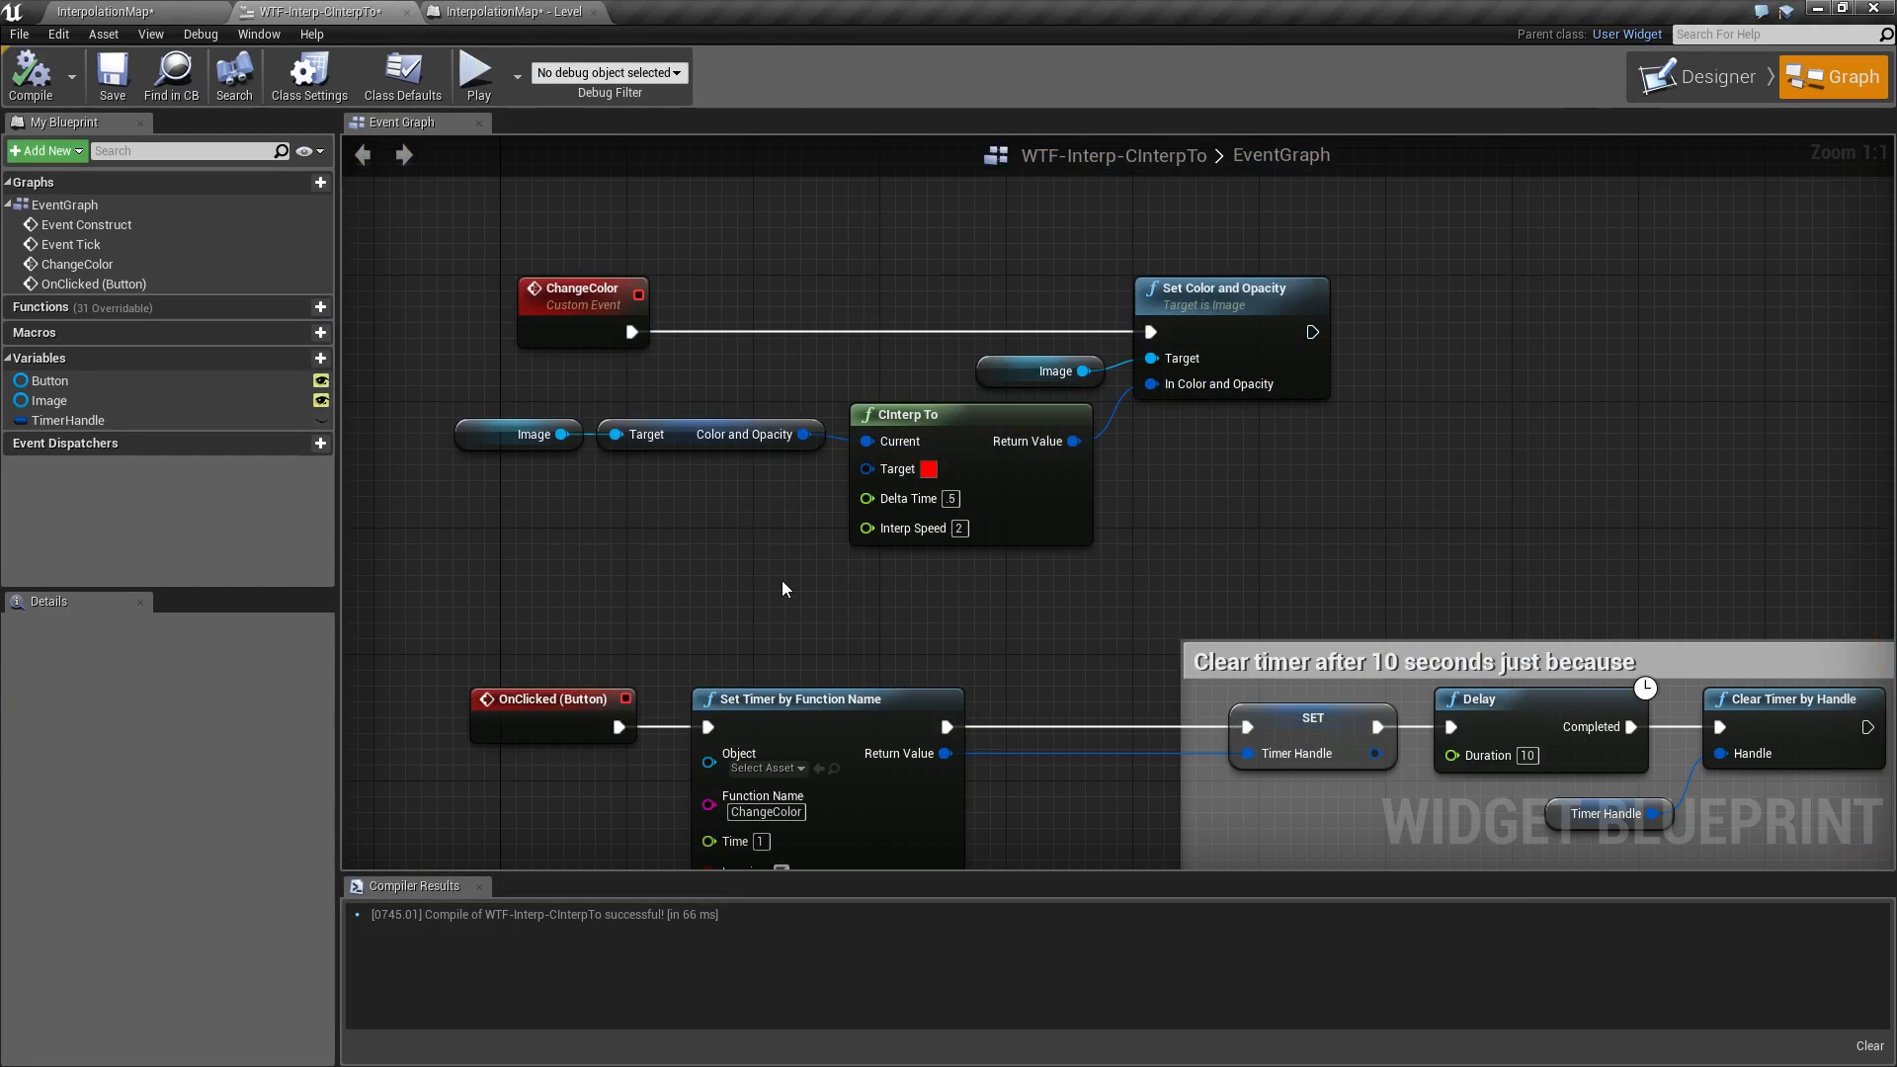
{"action": "mouse_move", "coordinate": [904, 527]}
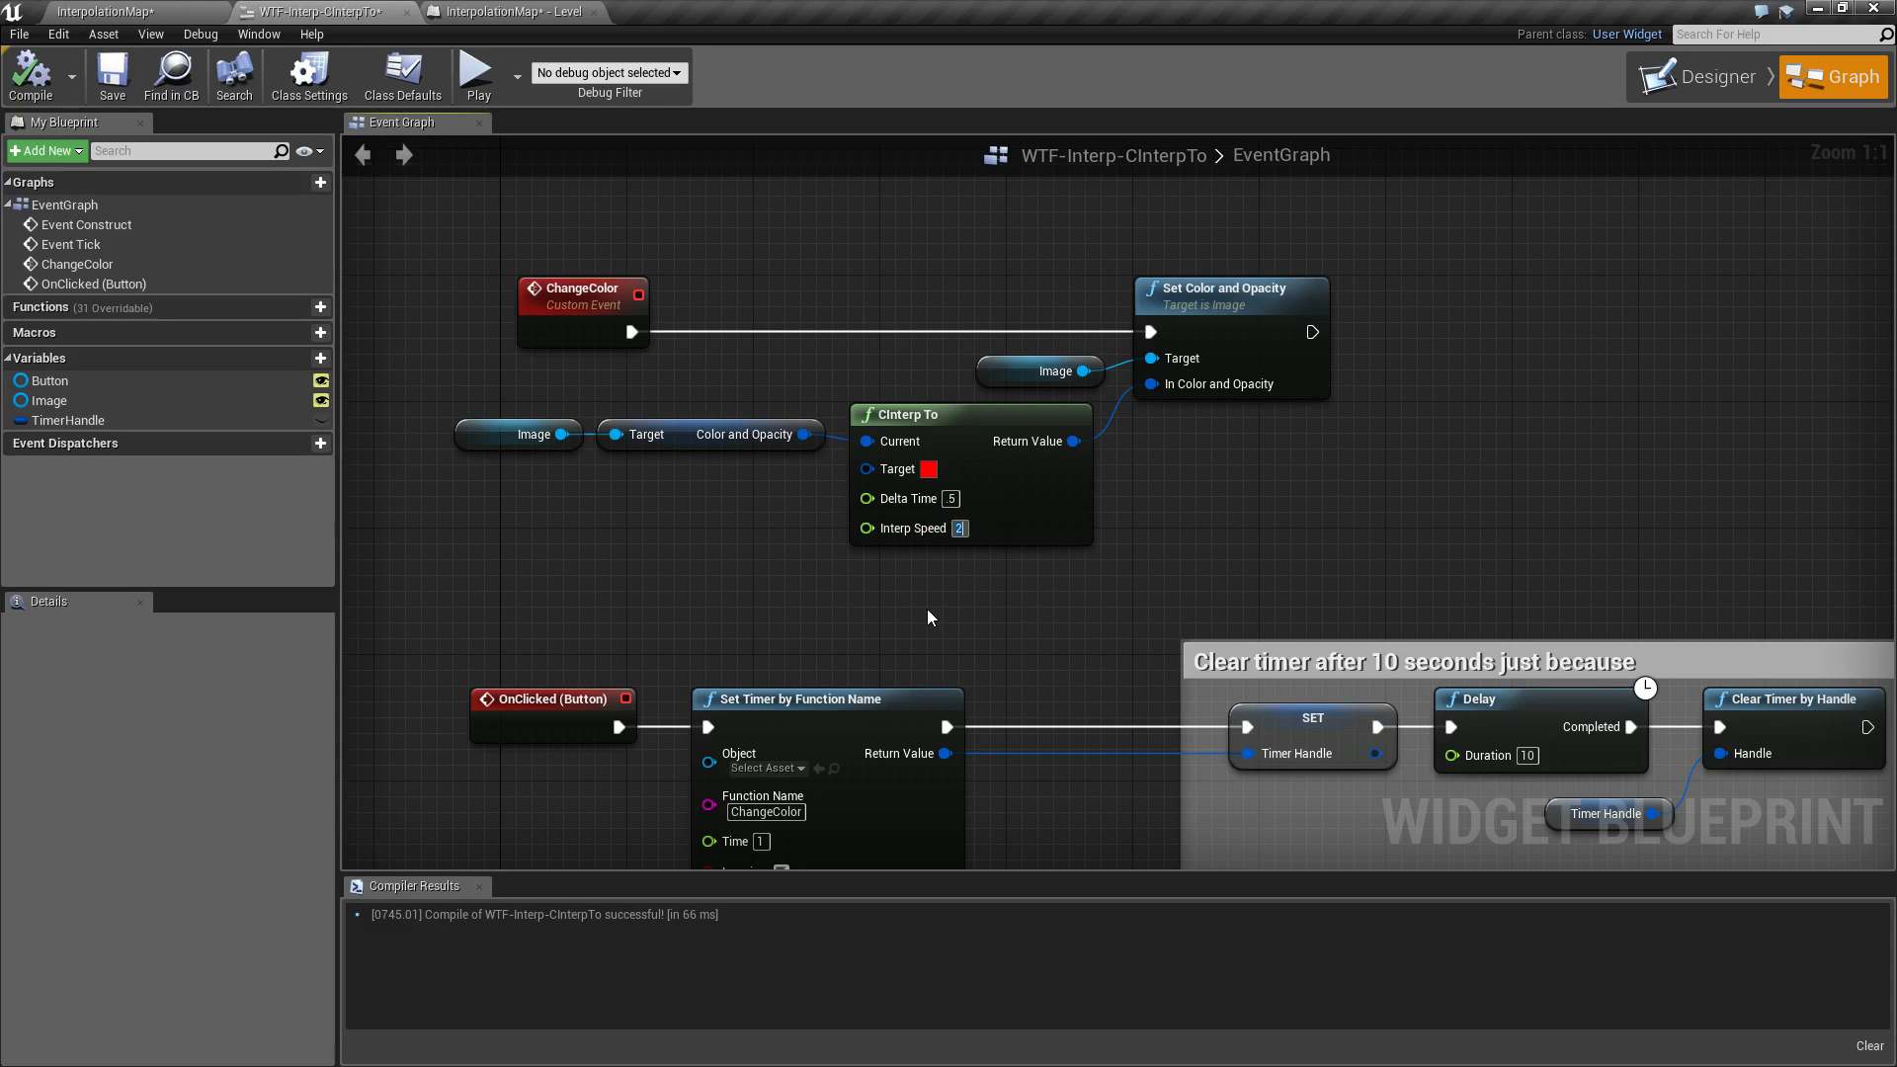
{"action": "mouse_move", "coordinate": [909, 528]}
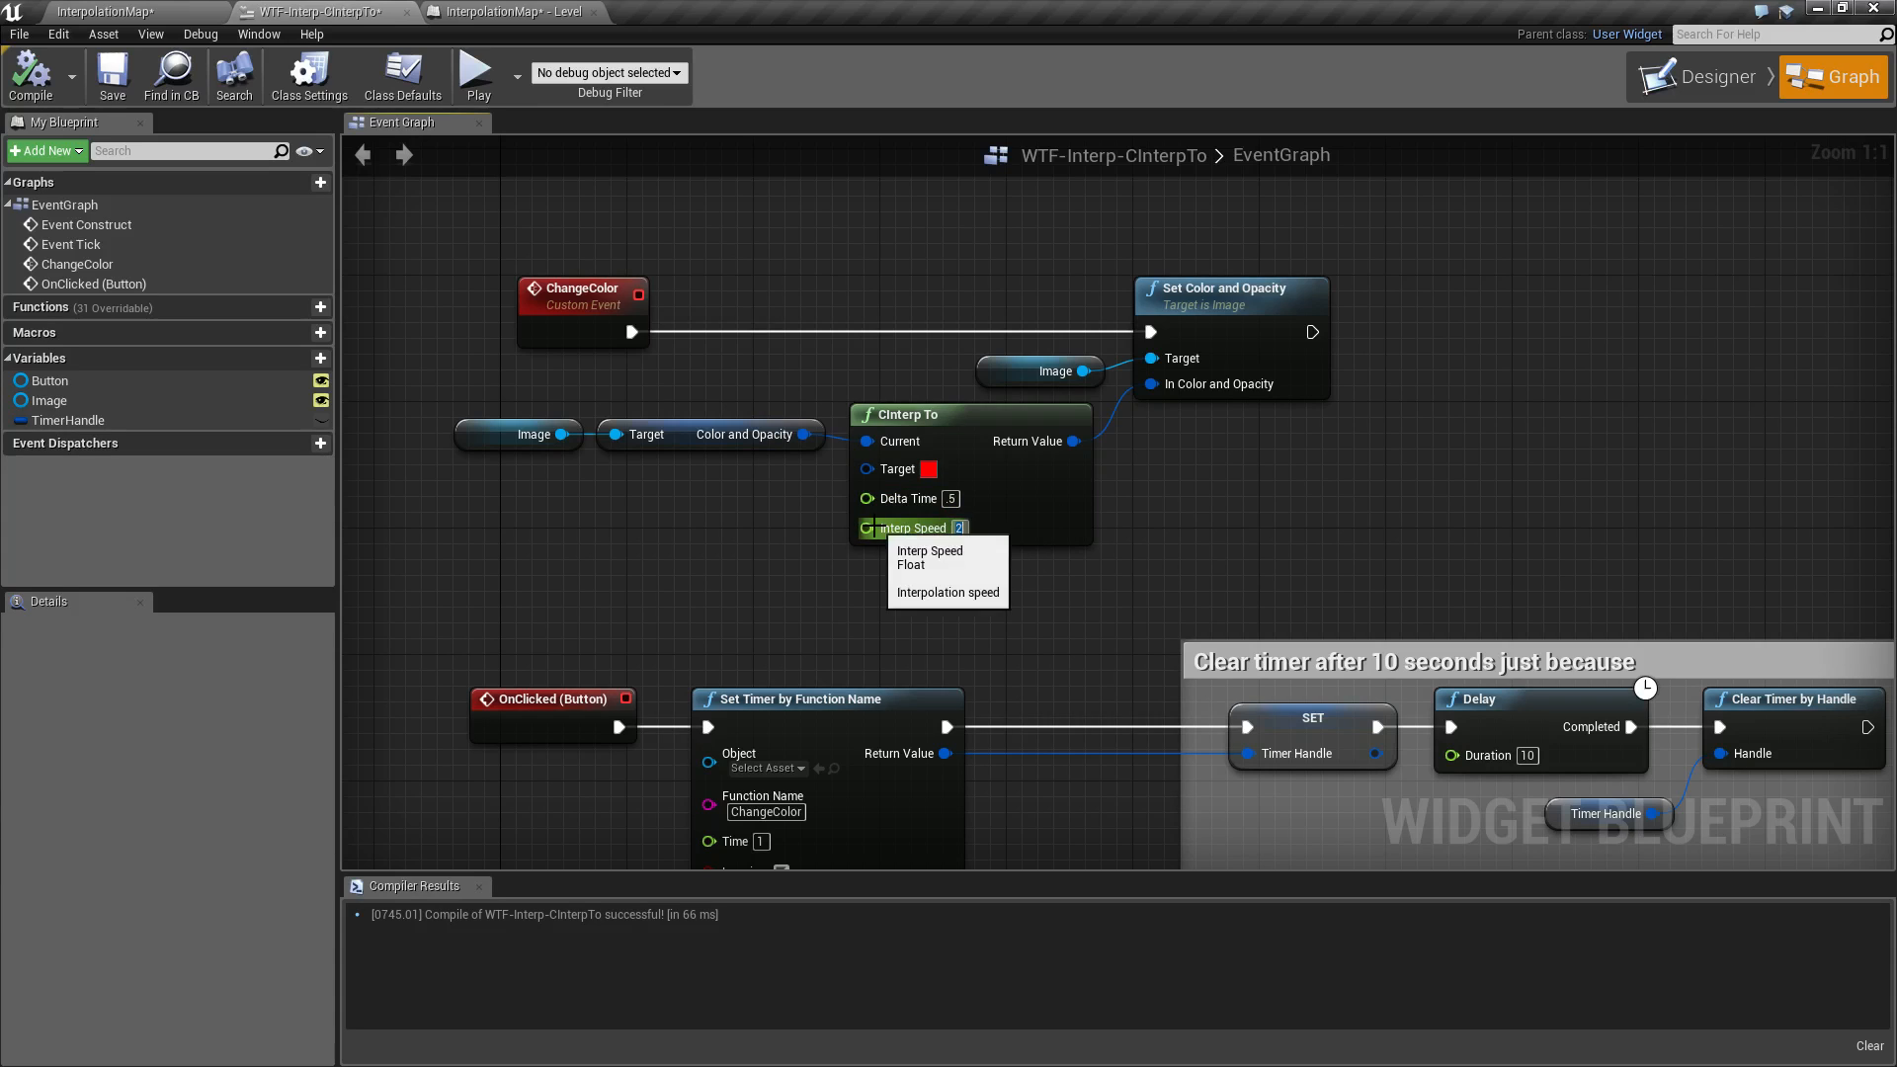
{"action": "mouse_move", "coordinate": [909, 498]}
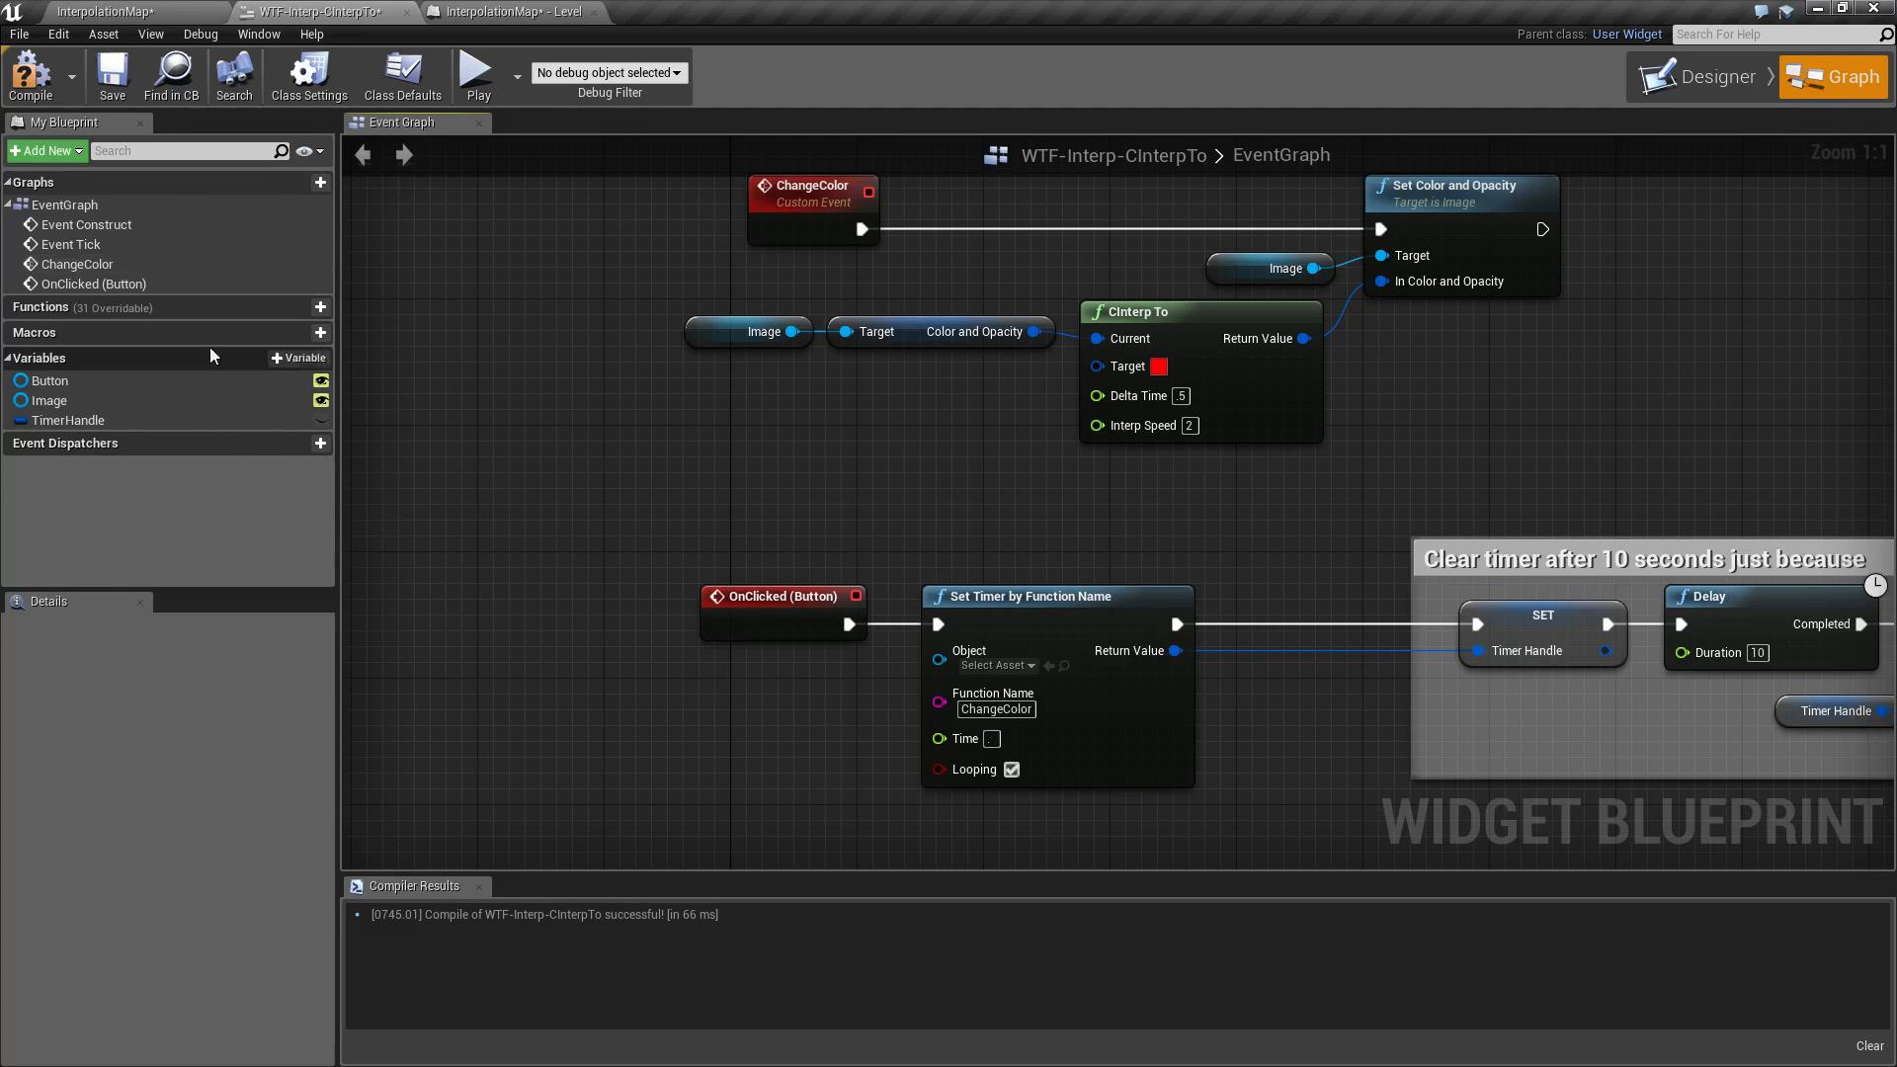
Add a new blueprint variable named Time and make it a Float.
{"action": "left_click", "coordinate": [297, 357]}
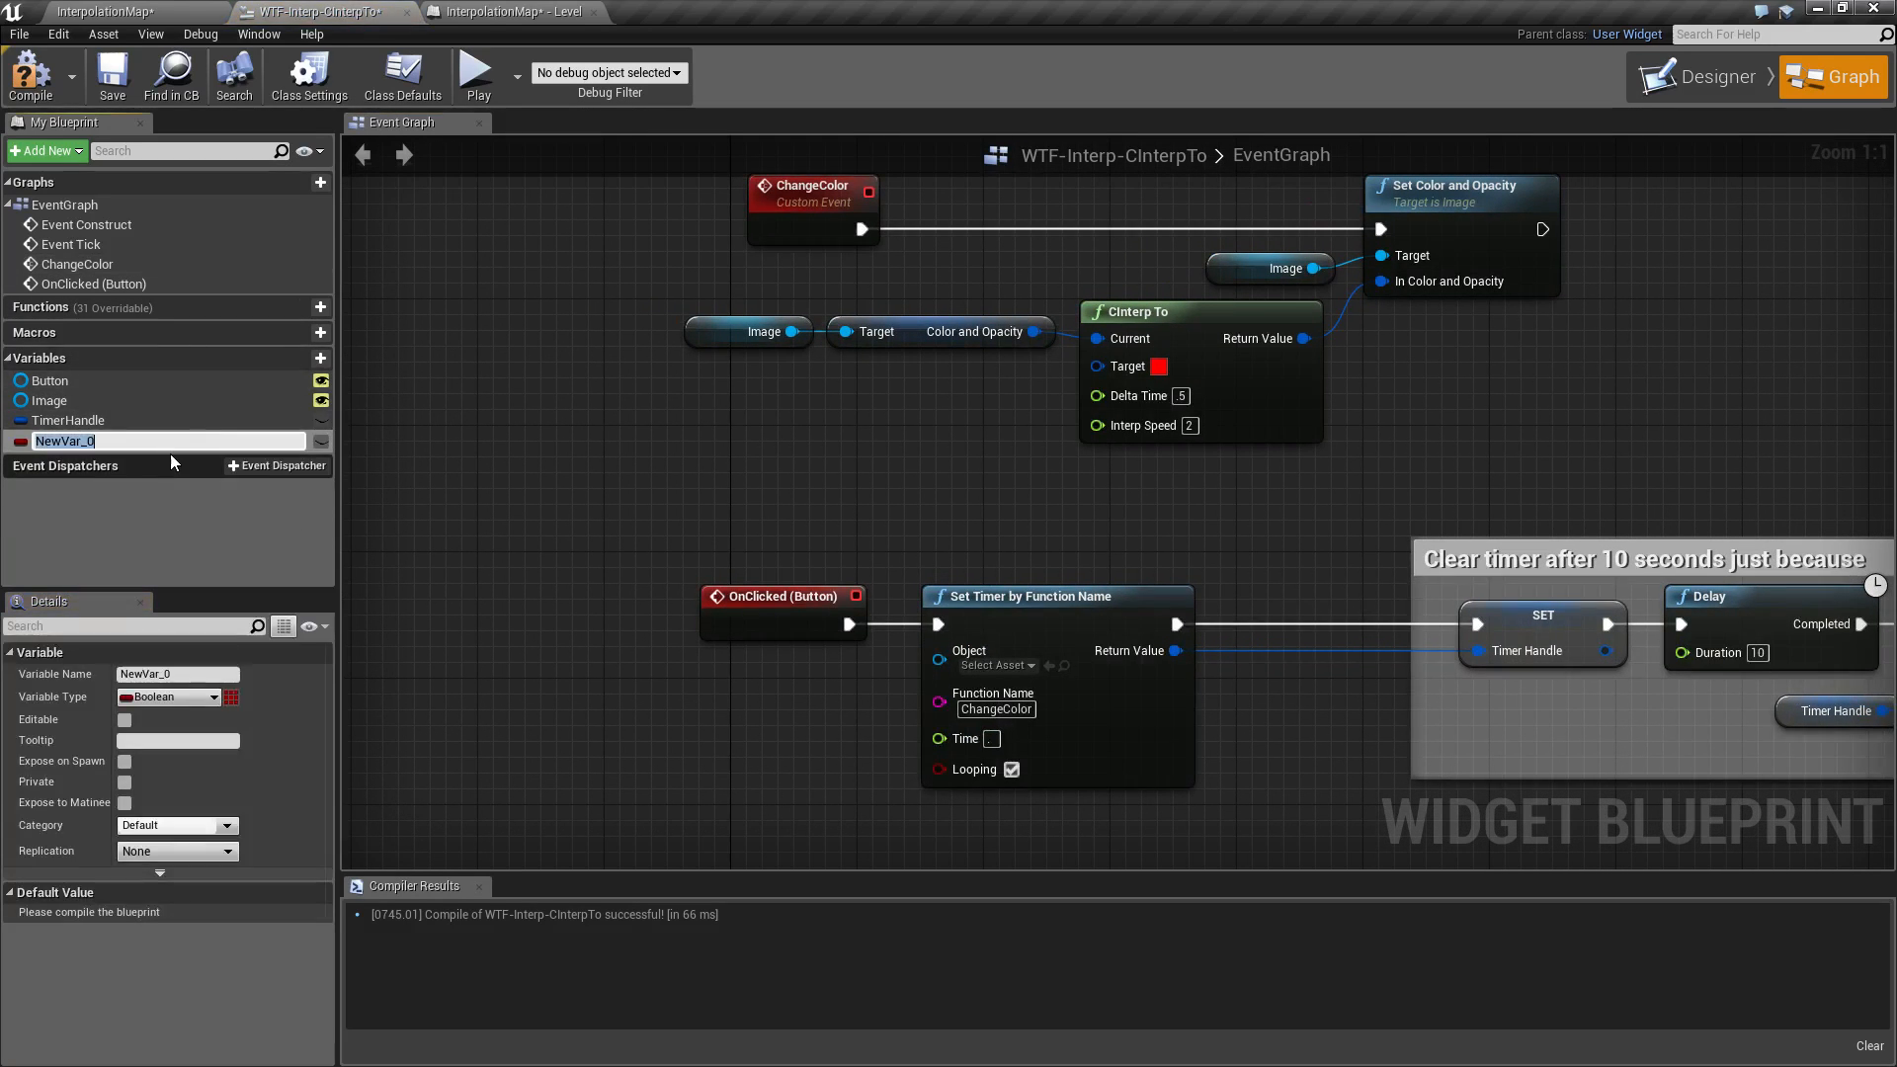
{"action": "type", "text": "Time"}
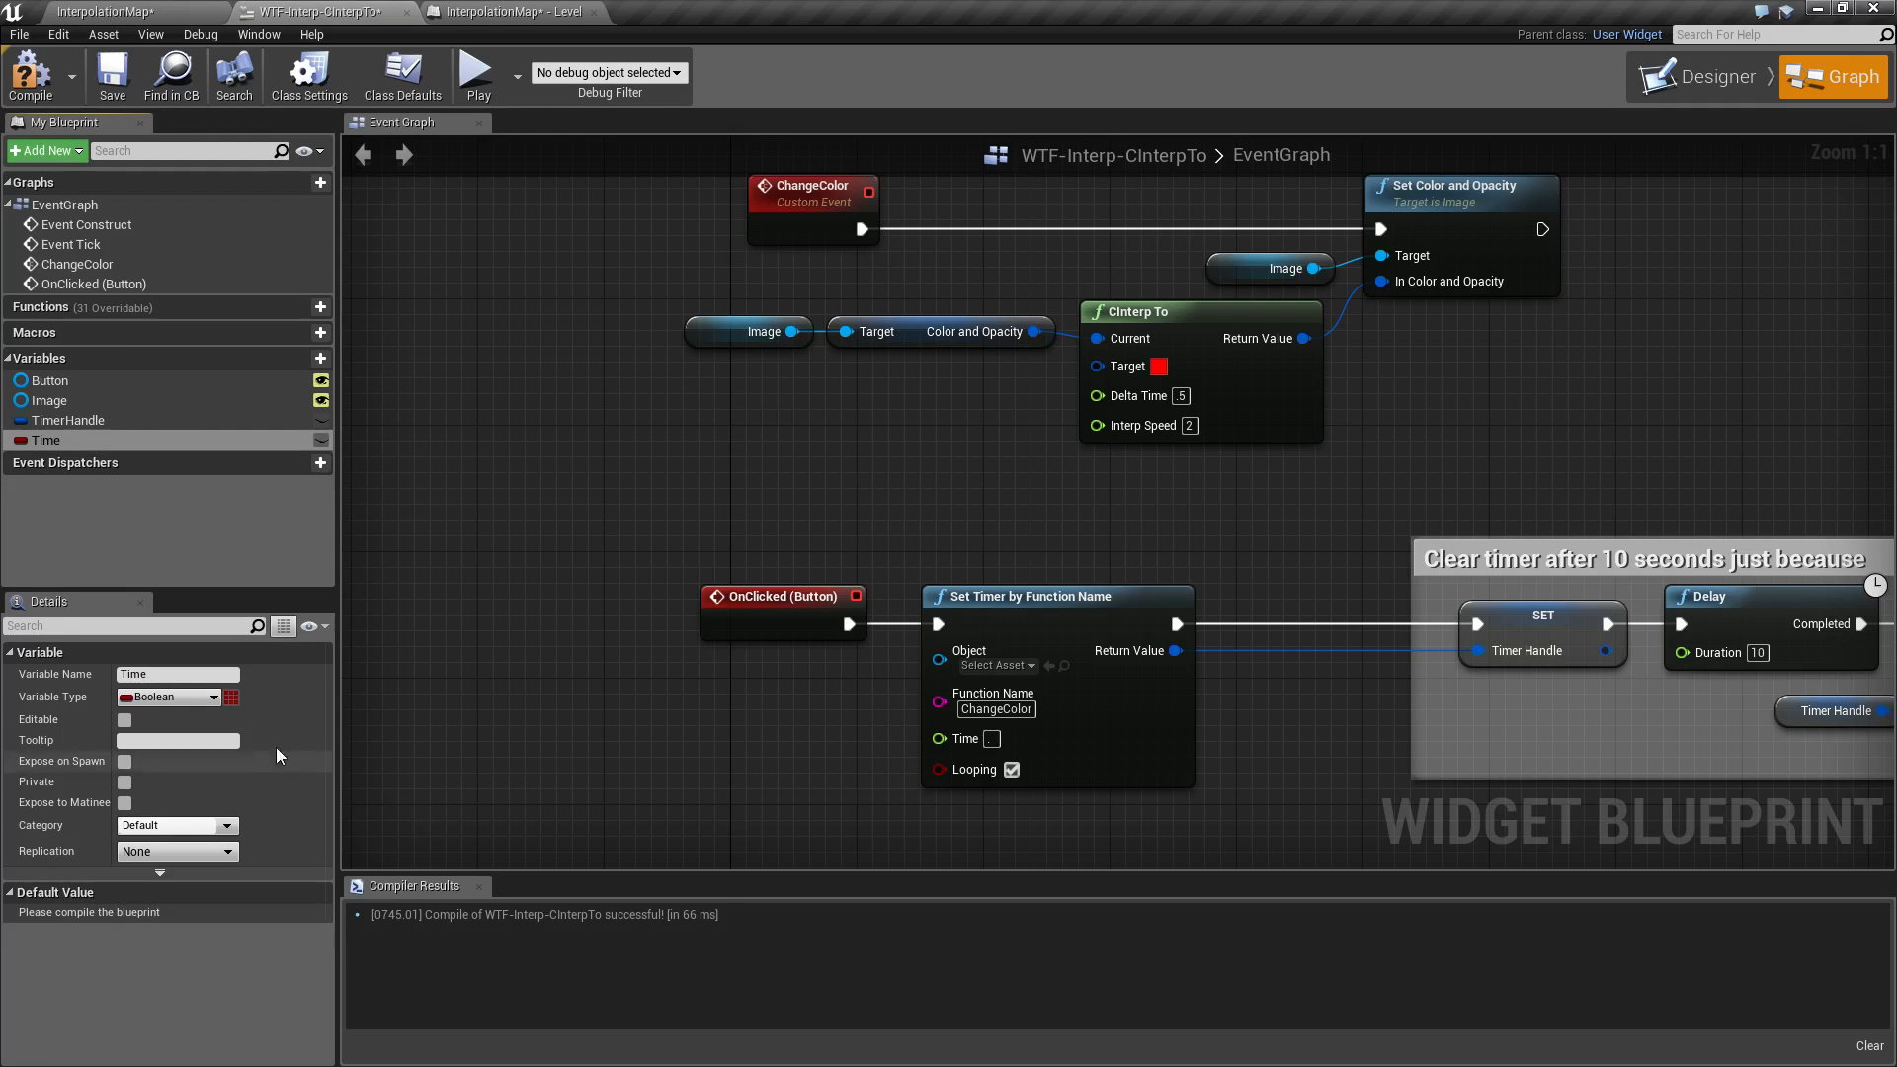
{"action": "left_click", "coordinate": [169, 696]}
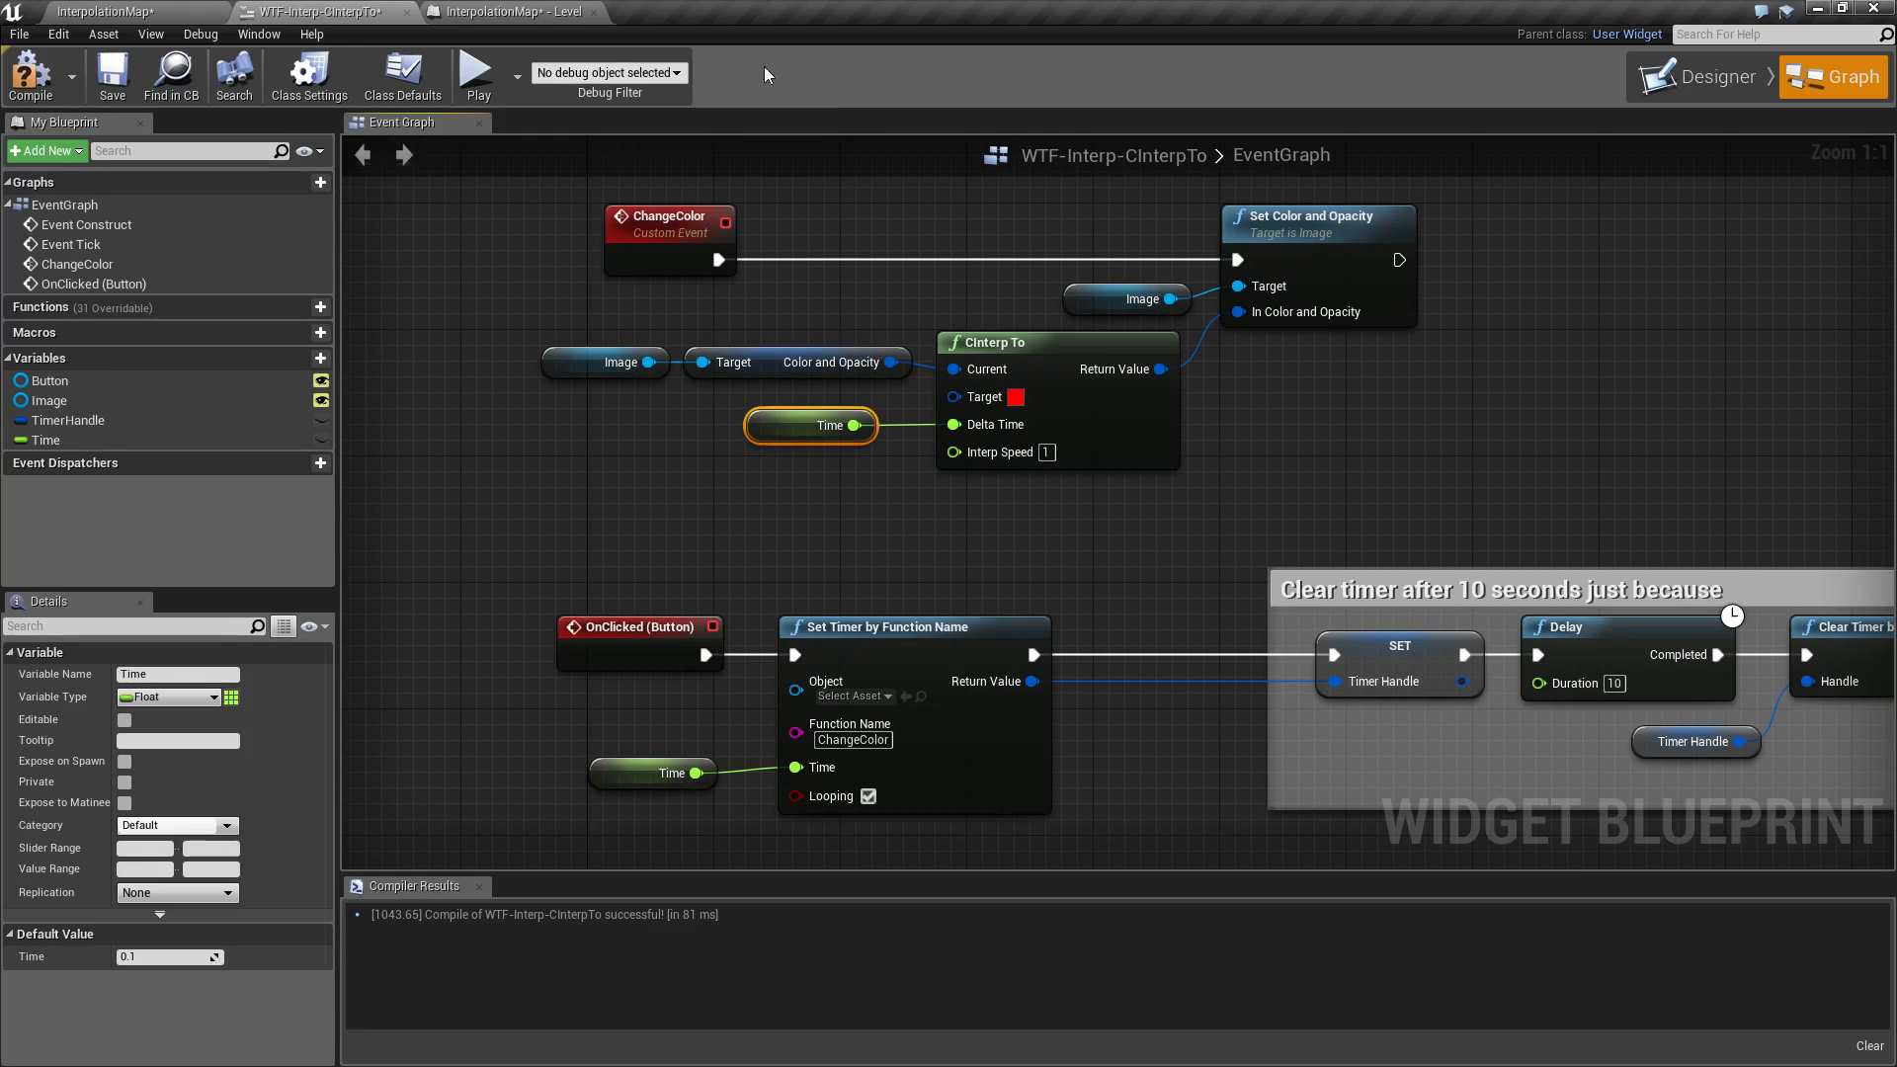
Play the level, press the button twice to fade the image to red, then stop.
{"action": "left_click", "coordinate": [476, 74]}
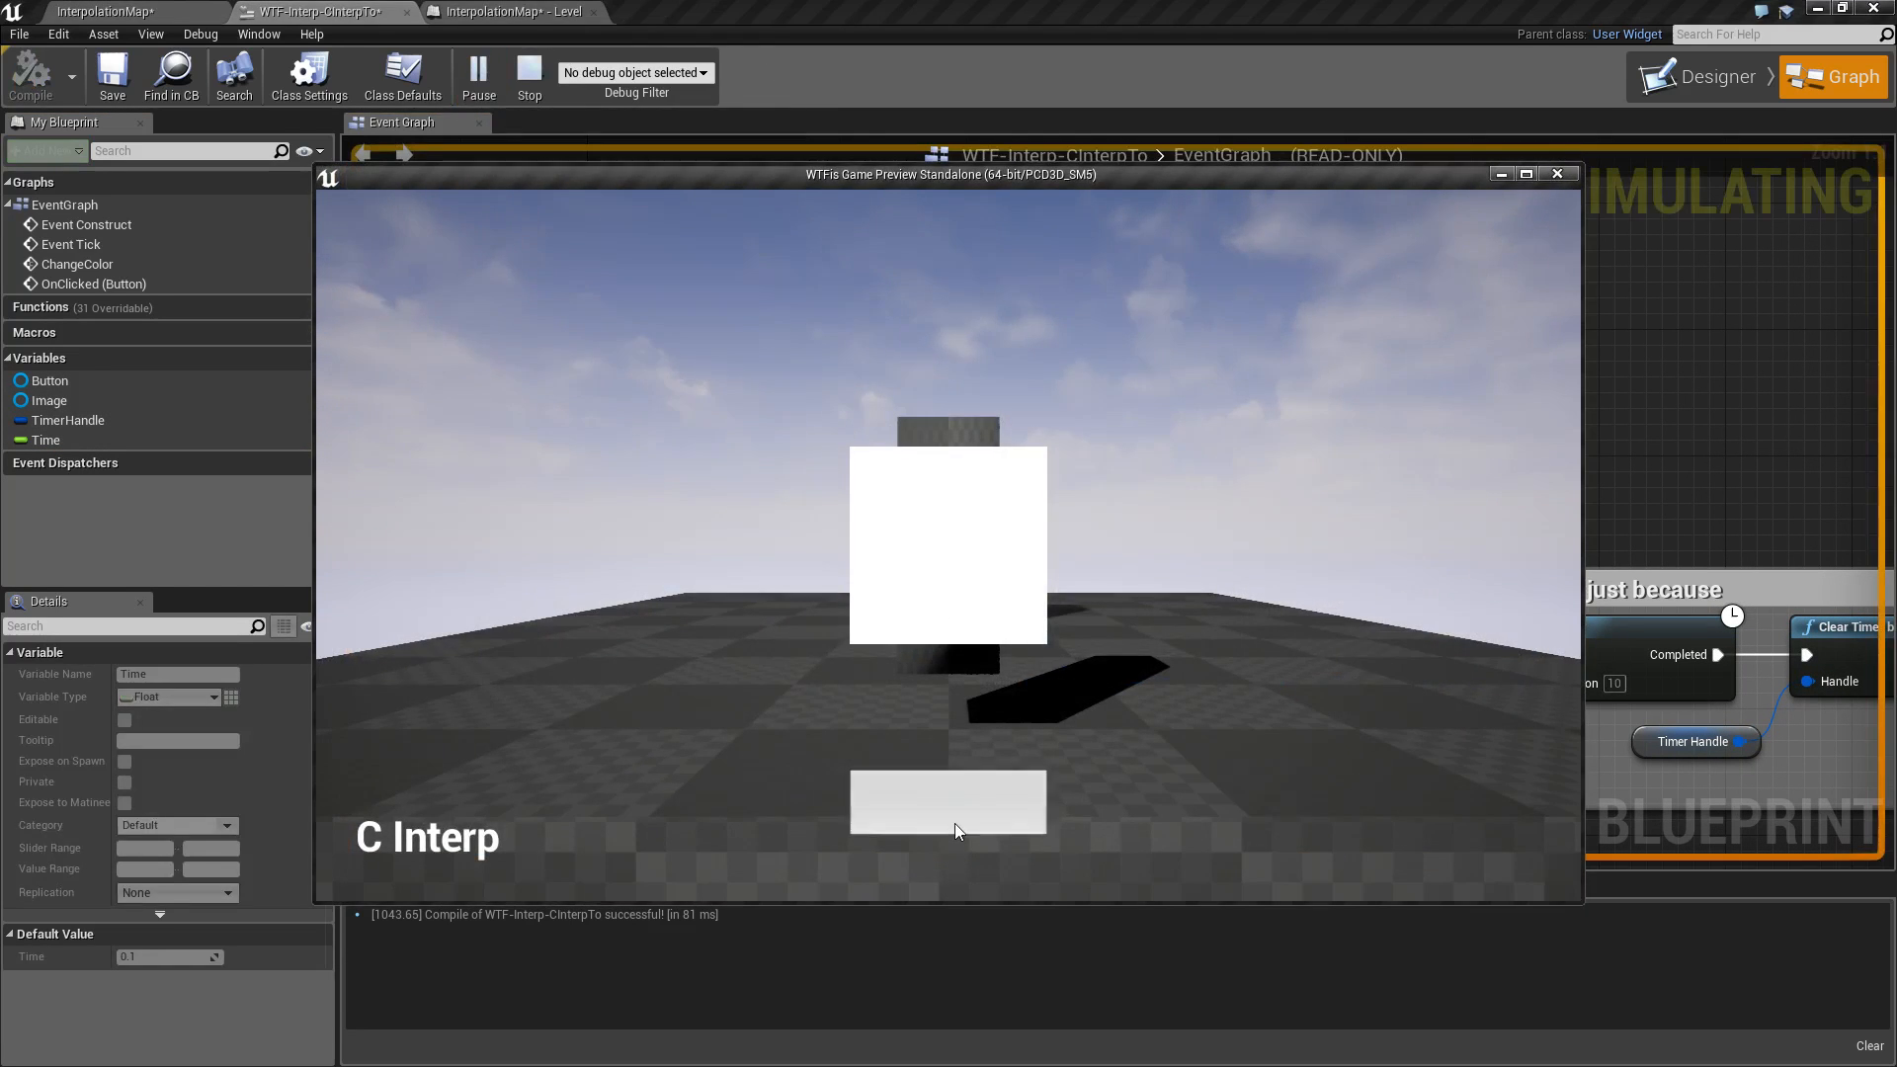
{"action": "left_click", "coordinate": [947, 802]}
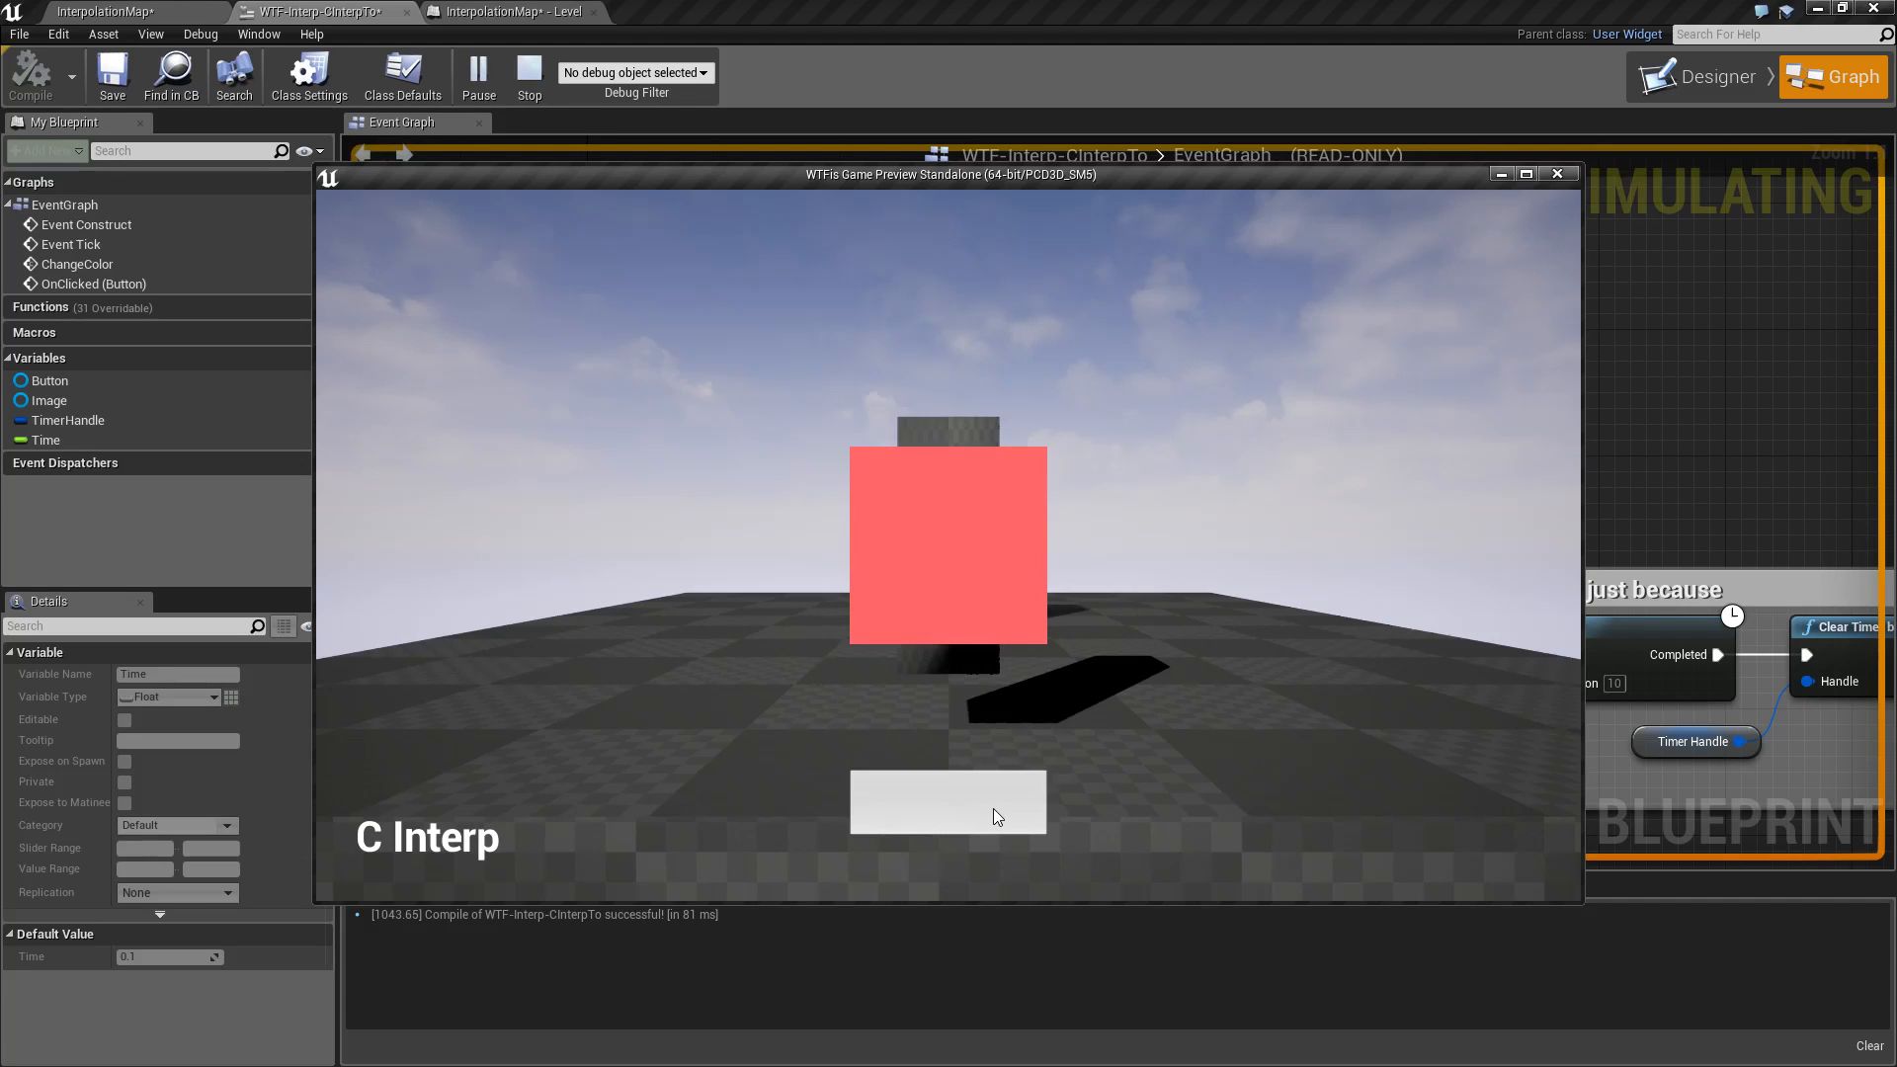
{"action": "left_click", "coordinate": [948, 801]}
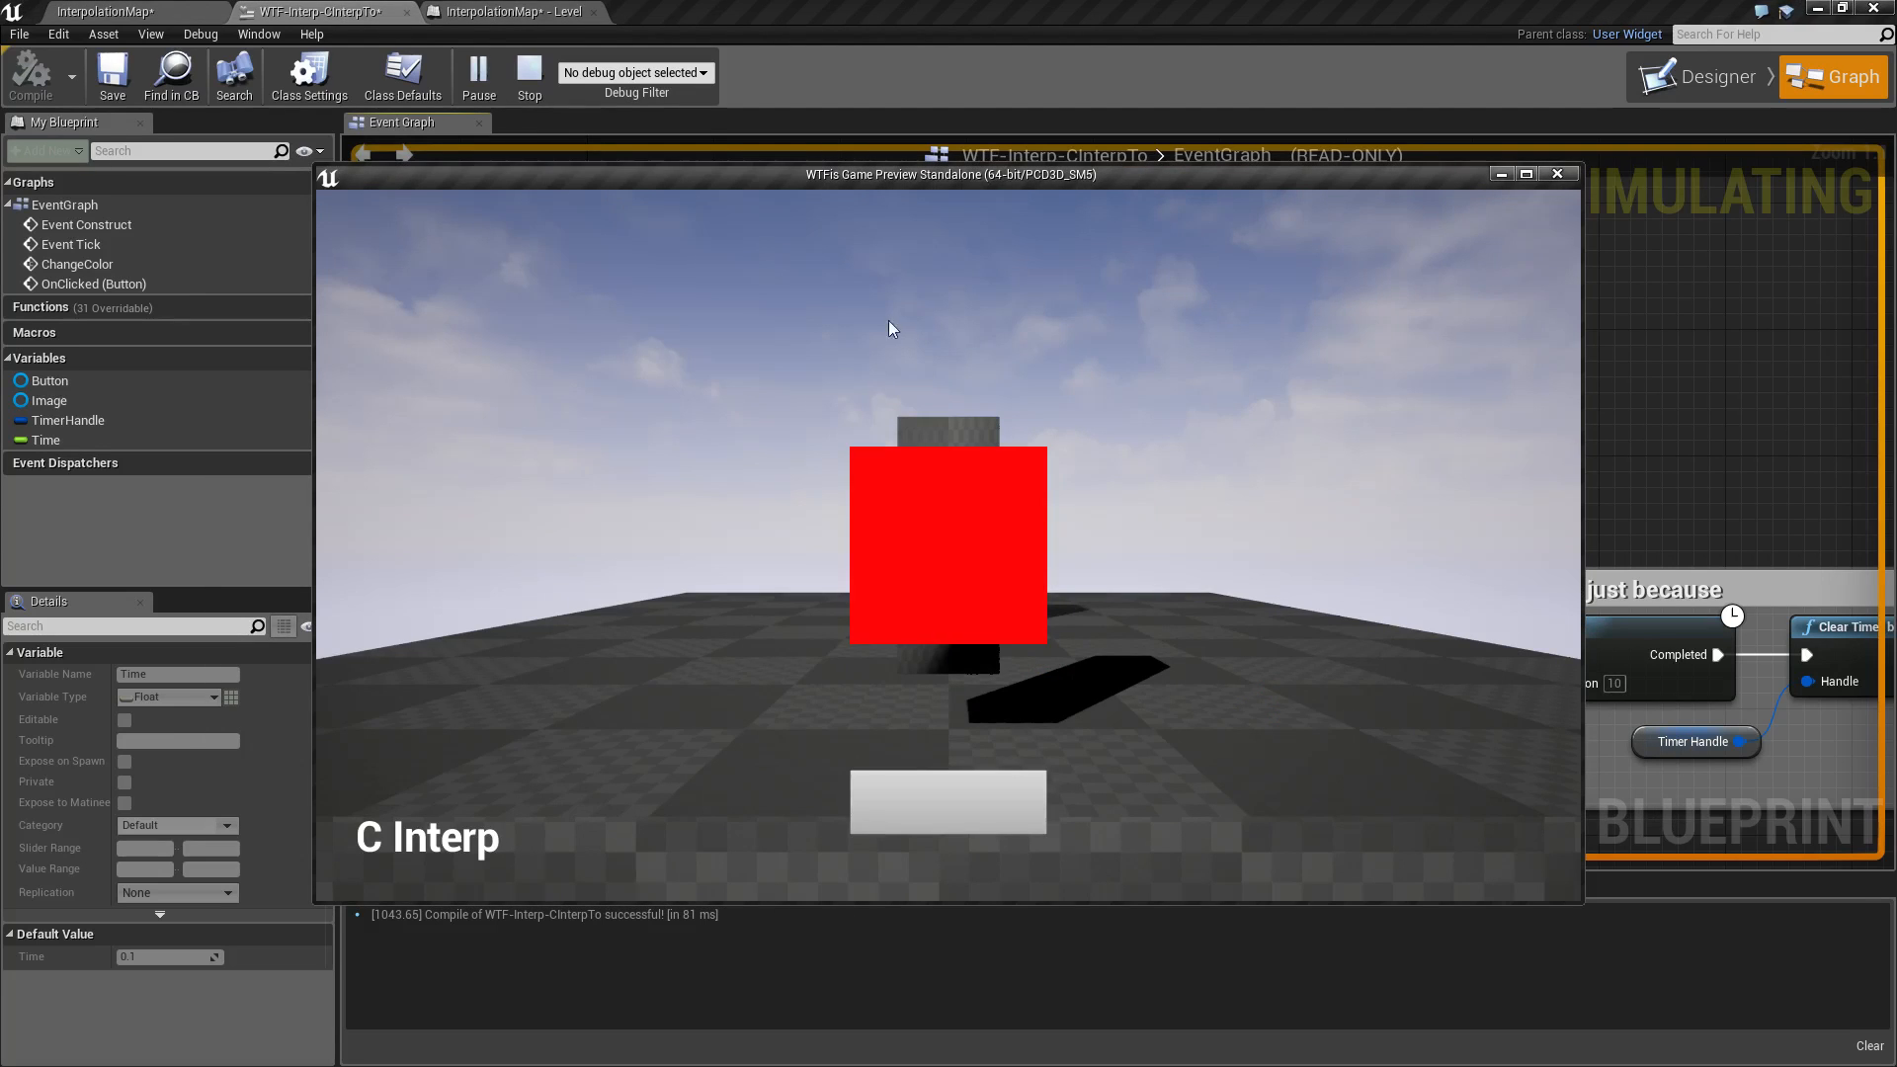
{"action": "left_click", "coordinate": [528, 76]}
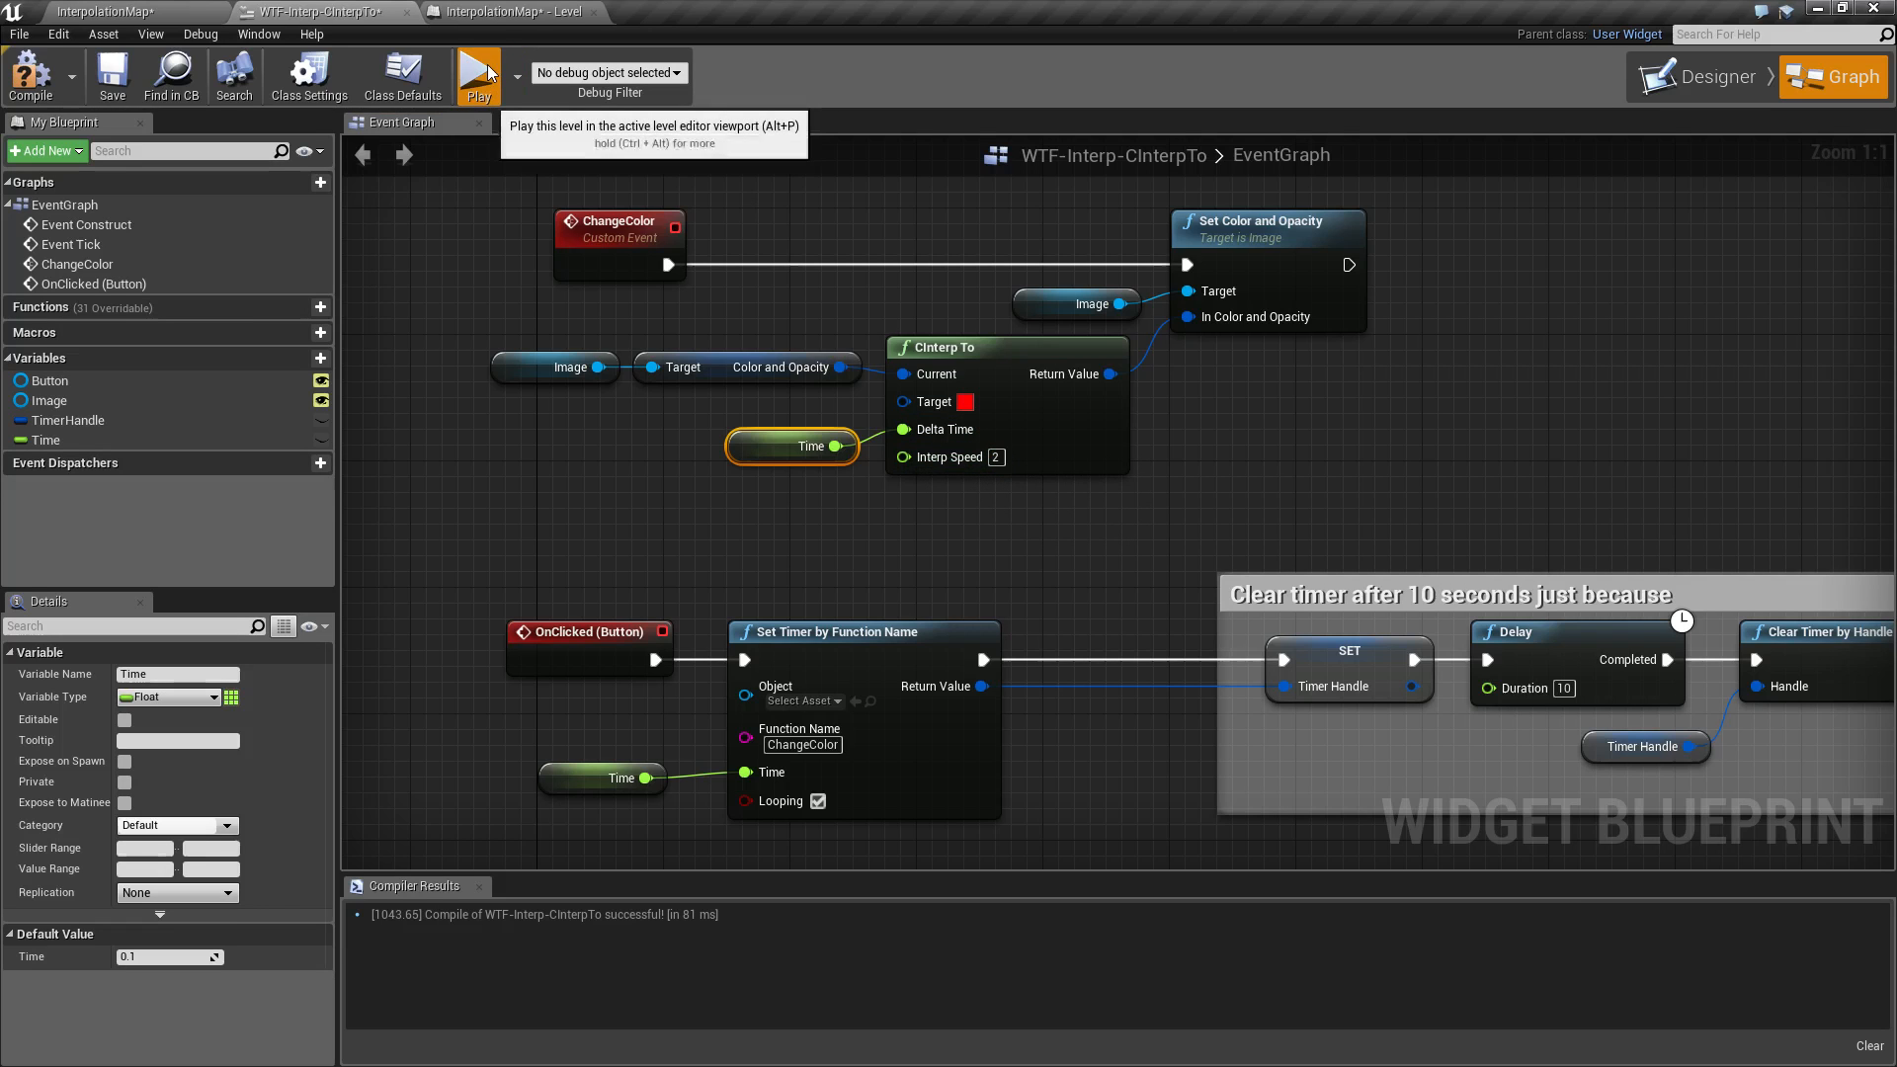
Test the fade at Interp Speed 2, close the preview, and set Interp Speed to 5.
{"action": "left_click", "coordinate": [476, 75]}
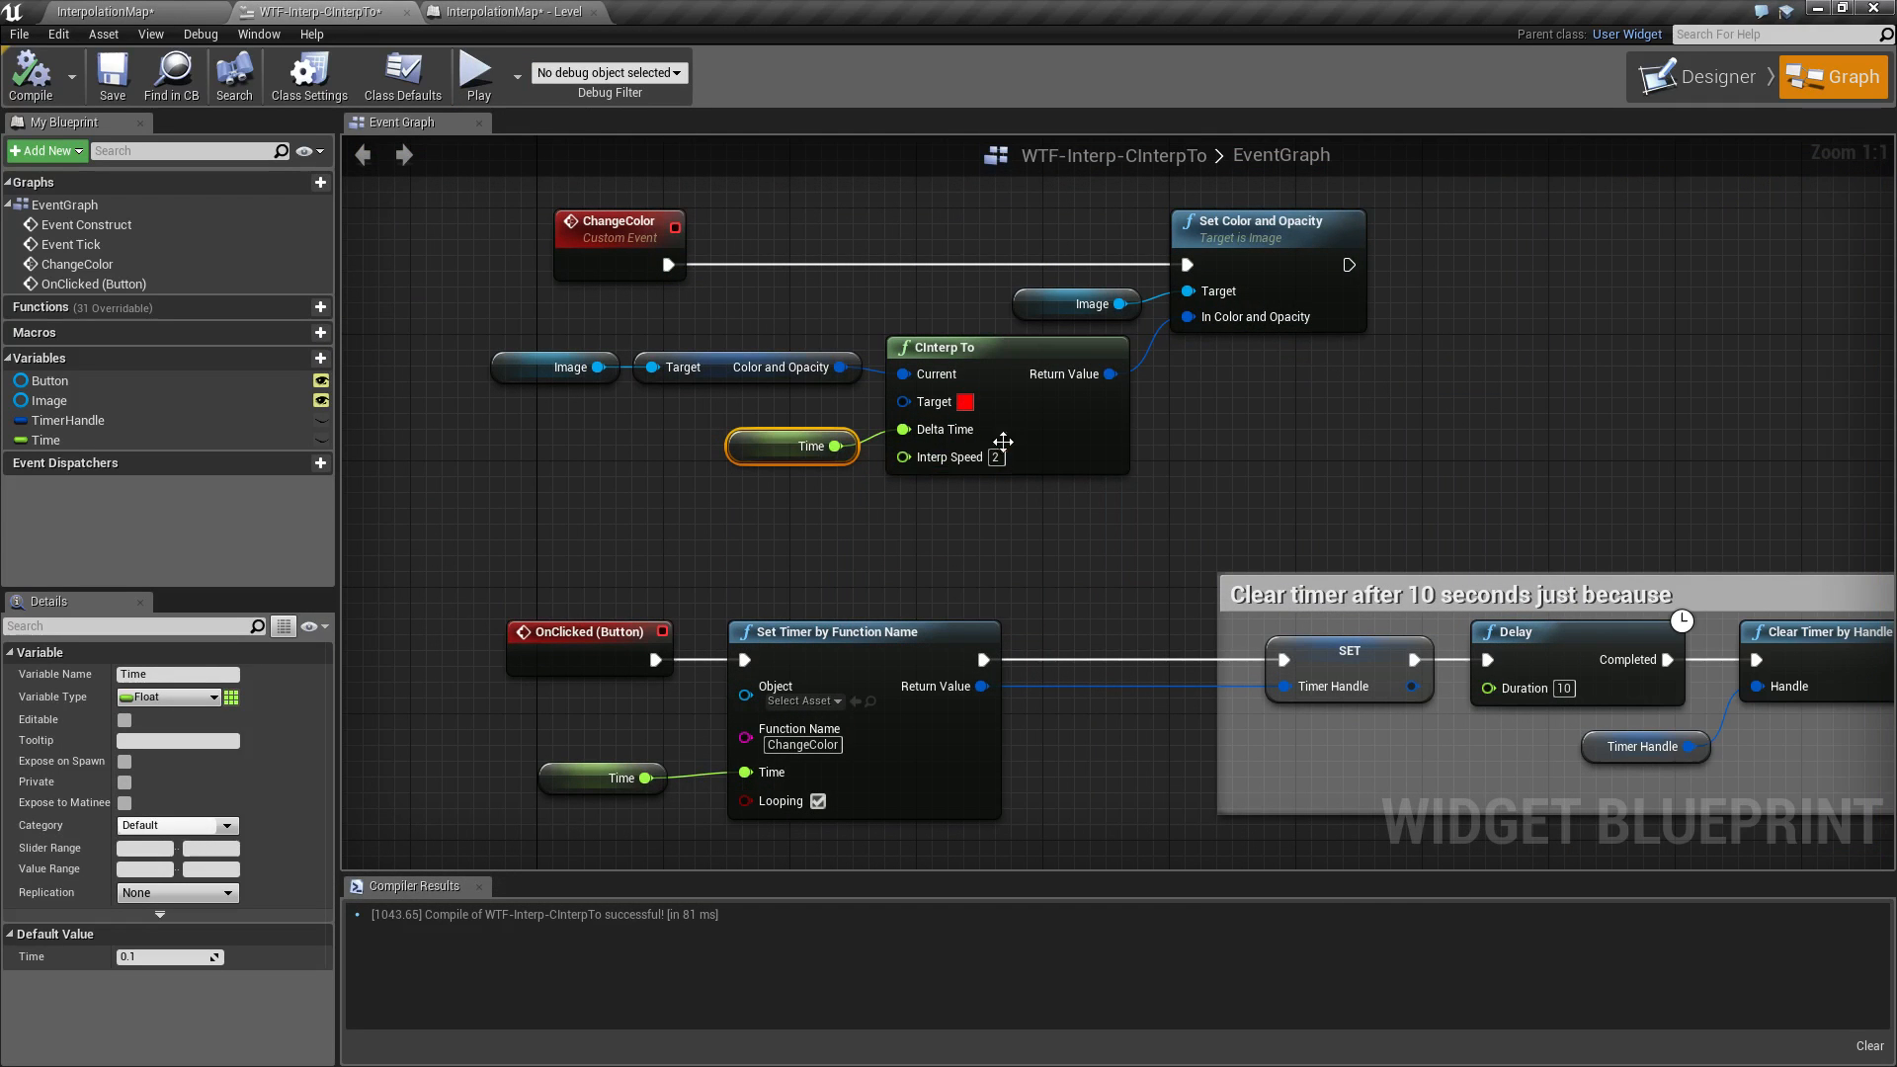
{"action": "left_click", "coordinate": [476, 74]}
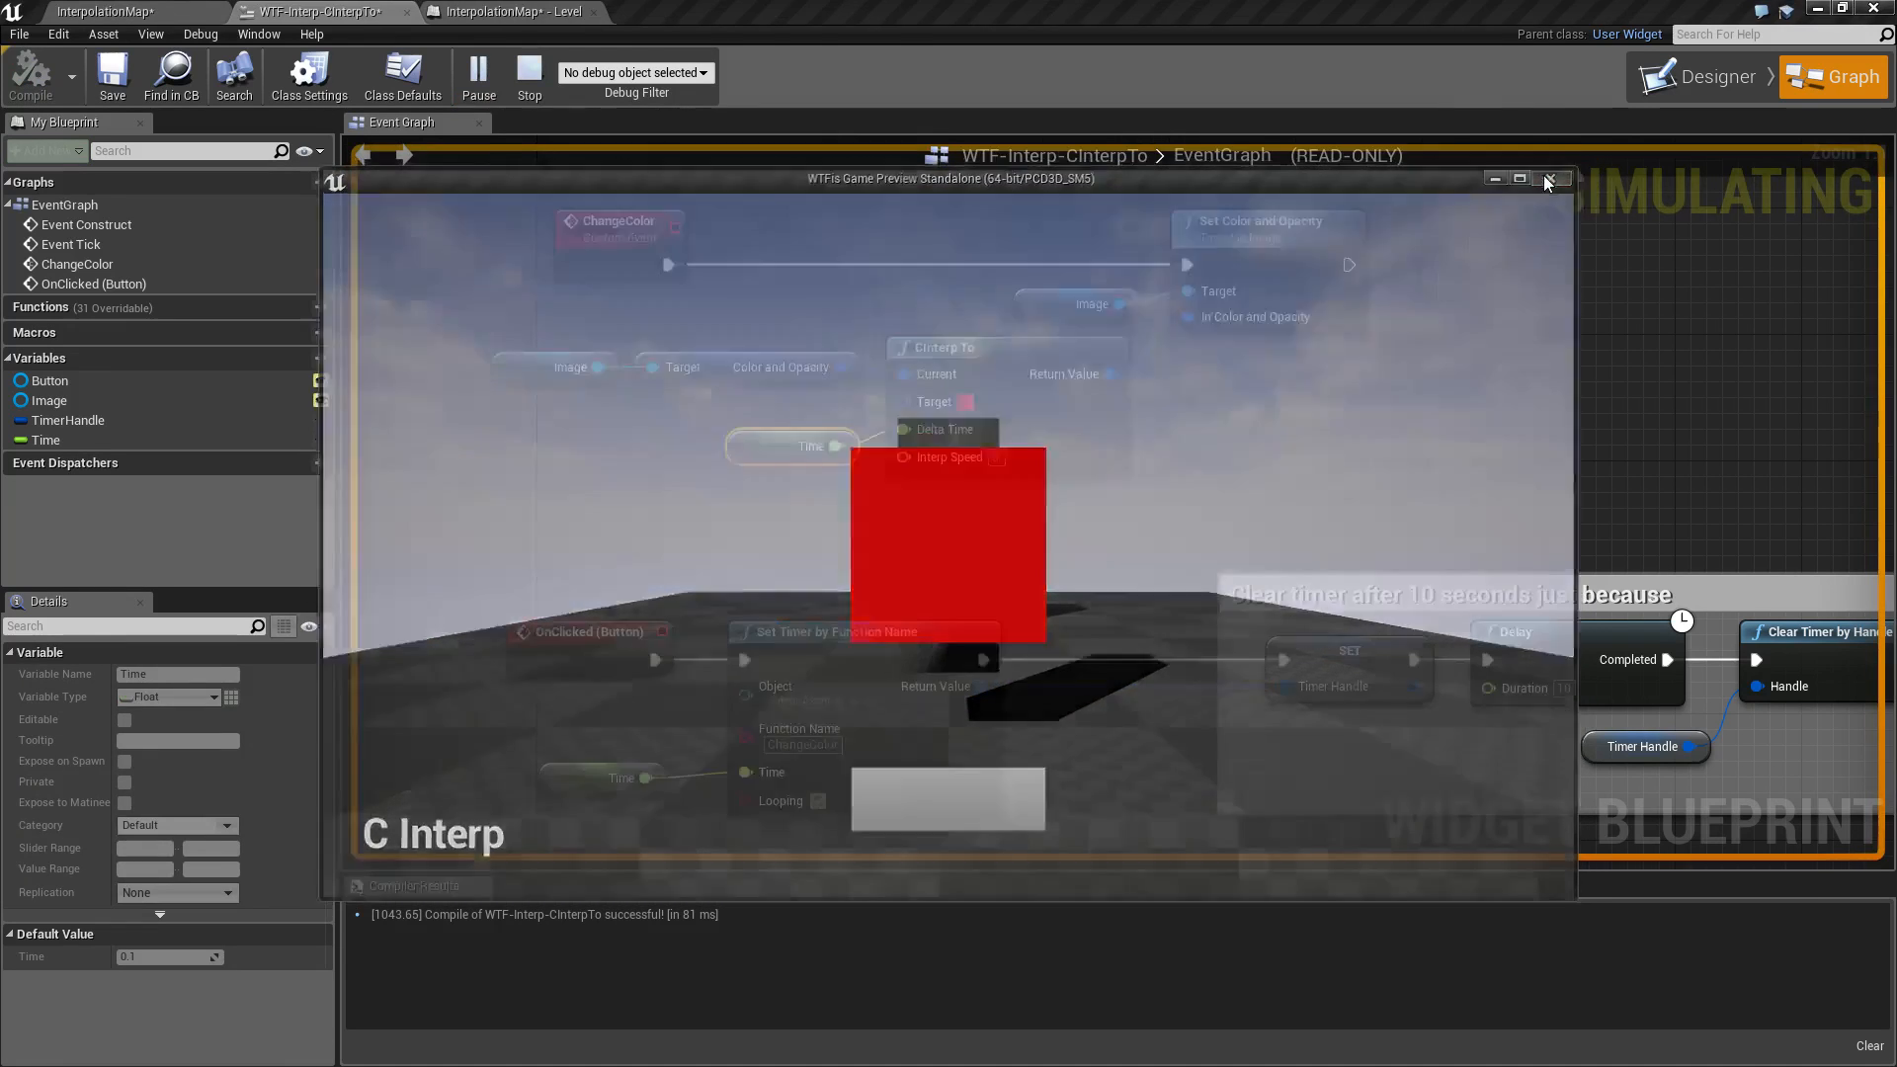
{"action": "left_click", "coordinate": [1548, 179]}
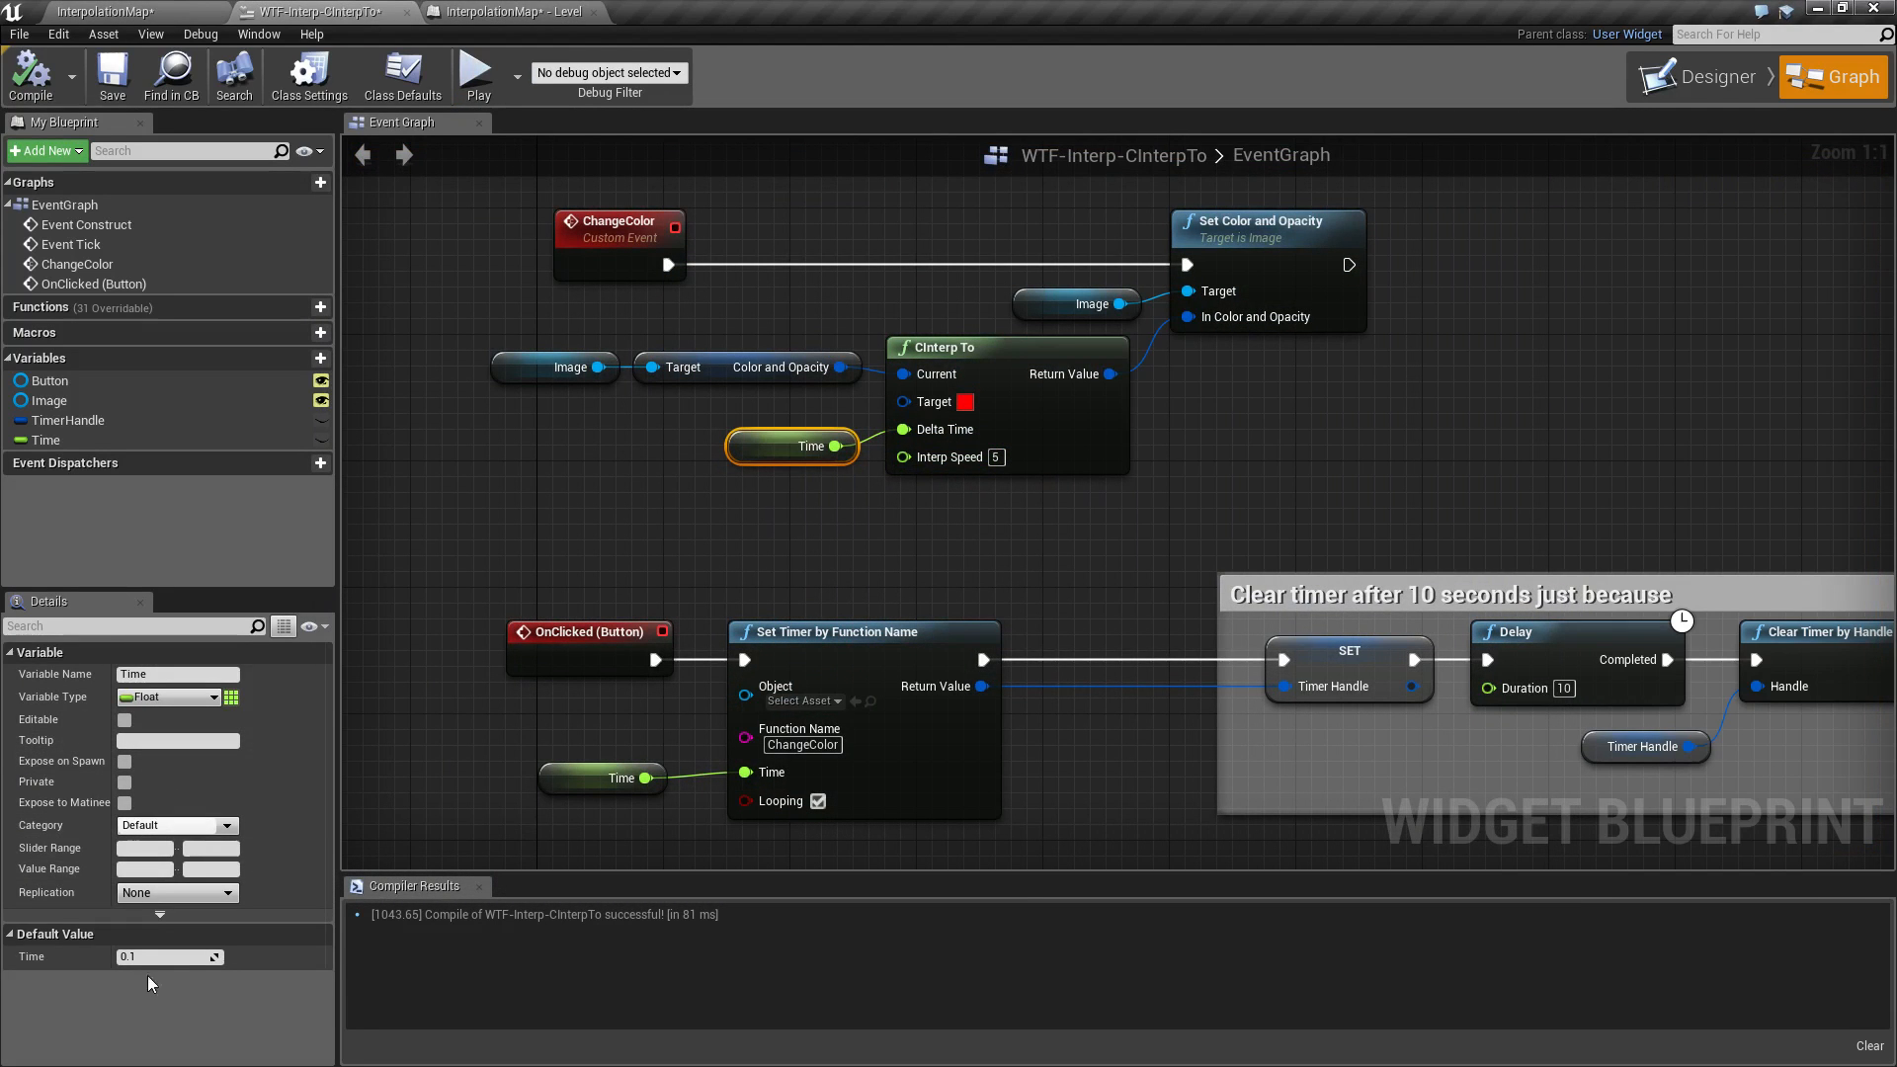
{"action": "left_click", "coordinate": [169, 958]}
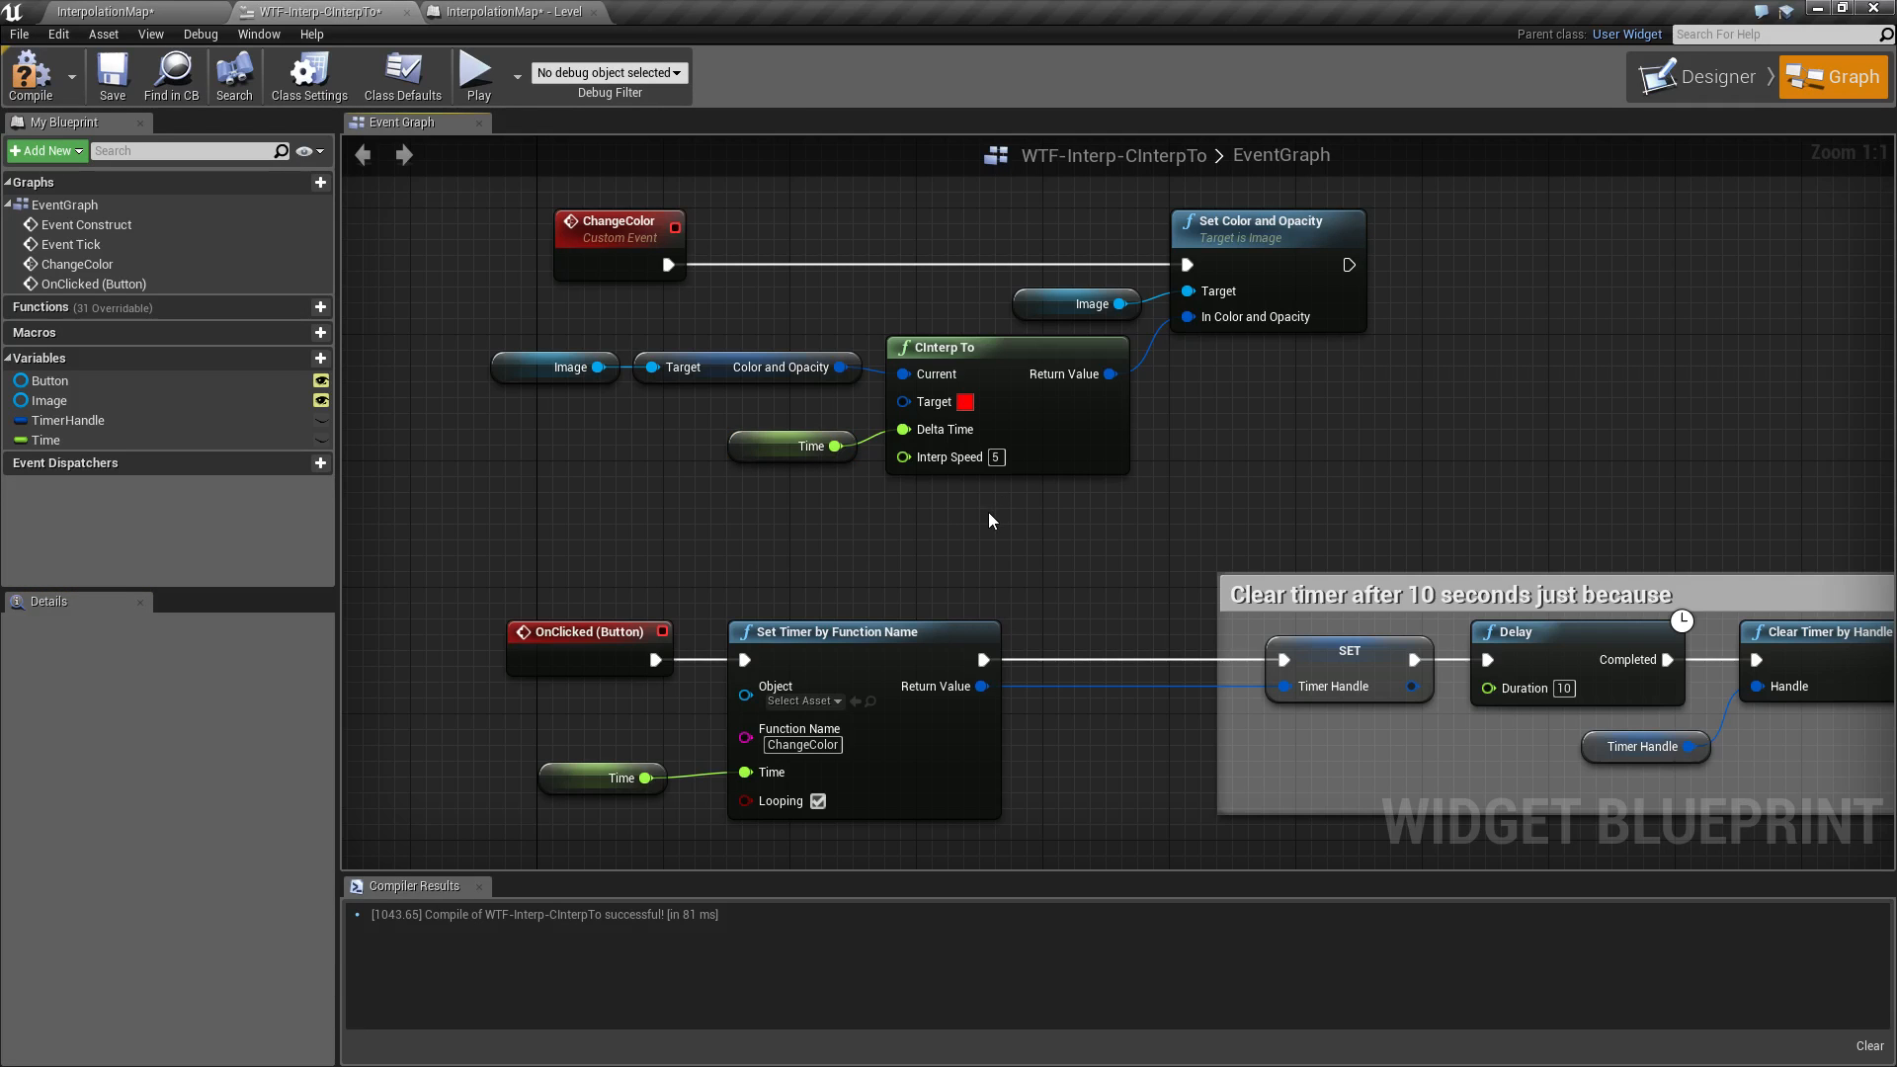
{"action": "left_click", "coordinate": [477, 75]}
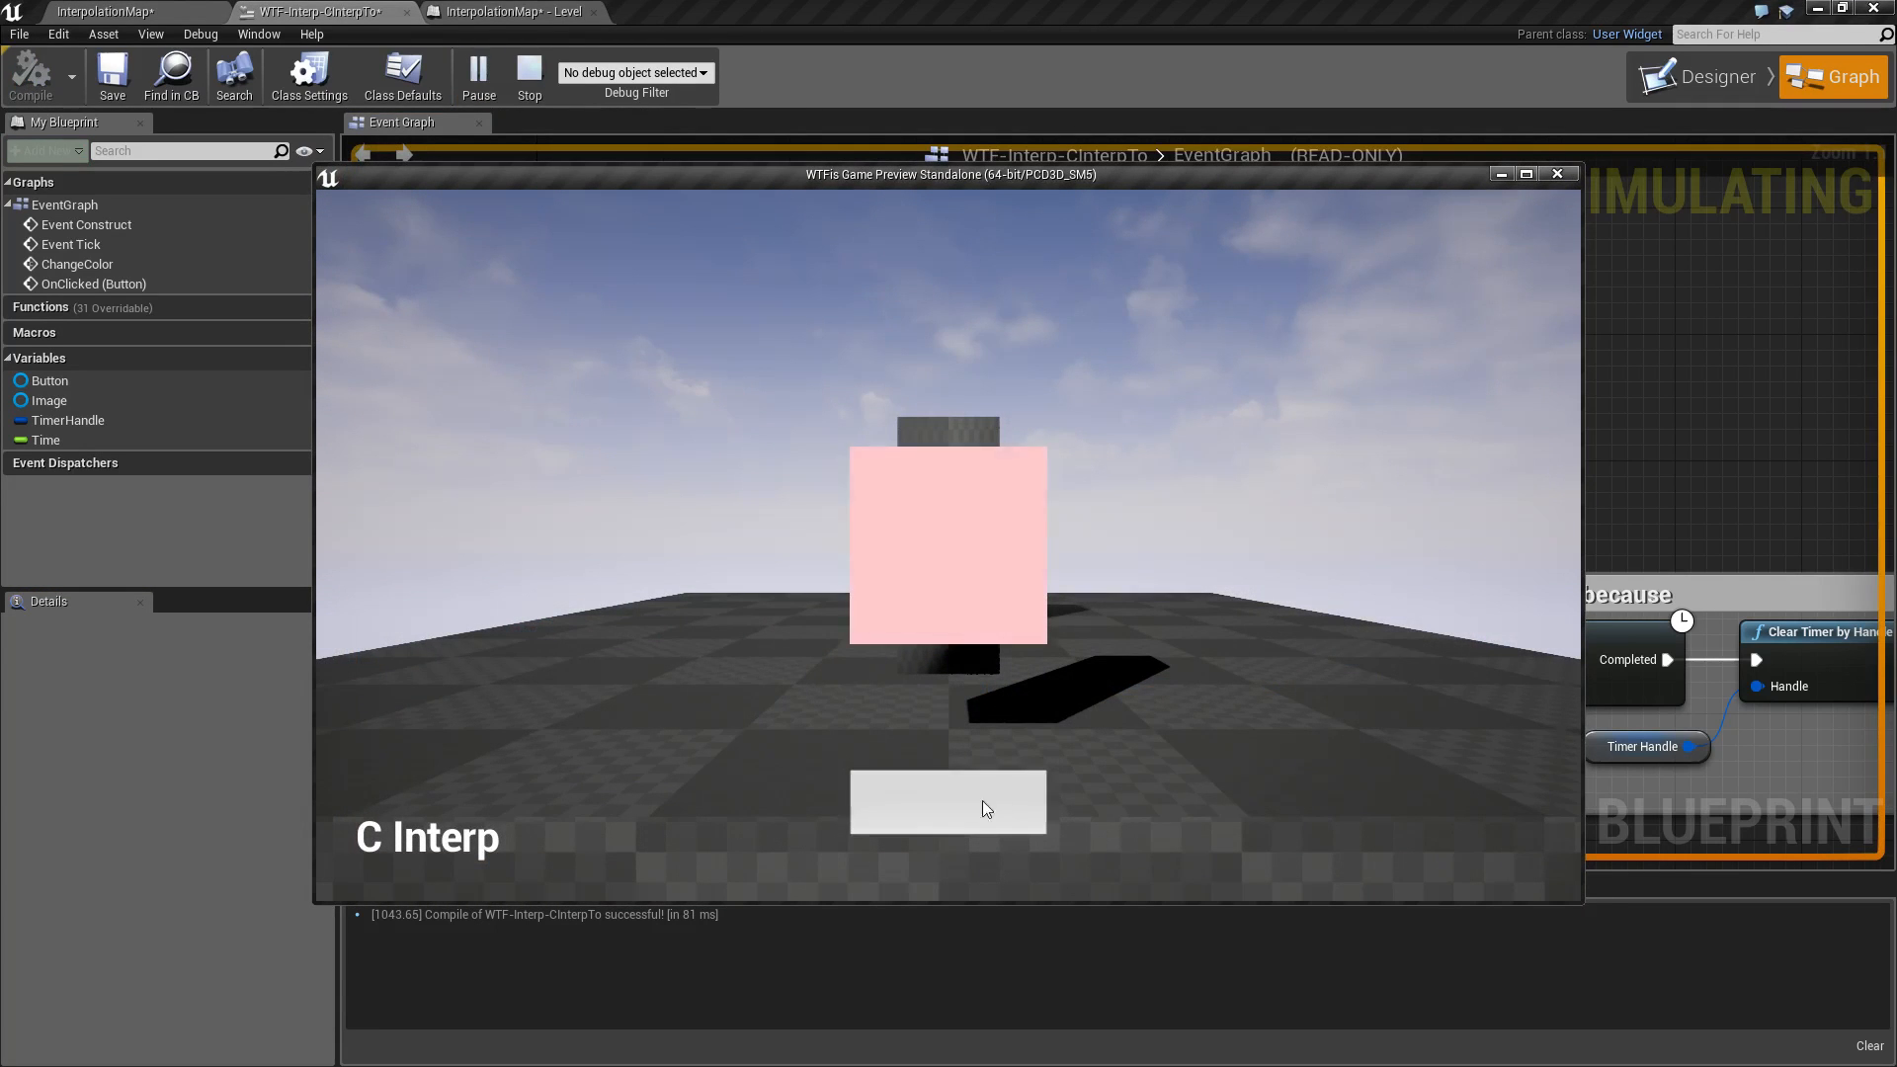
{"action": "left_click", "coordinate": [947, 802]}
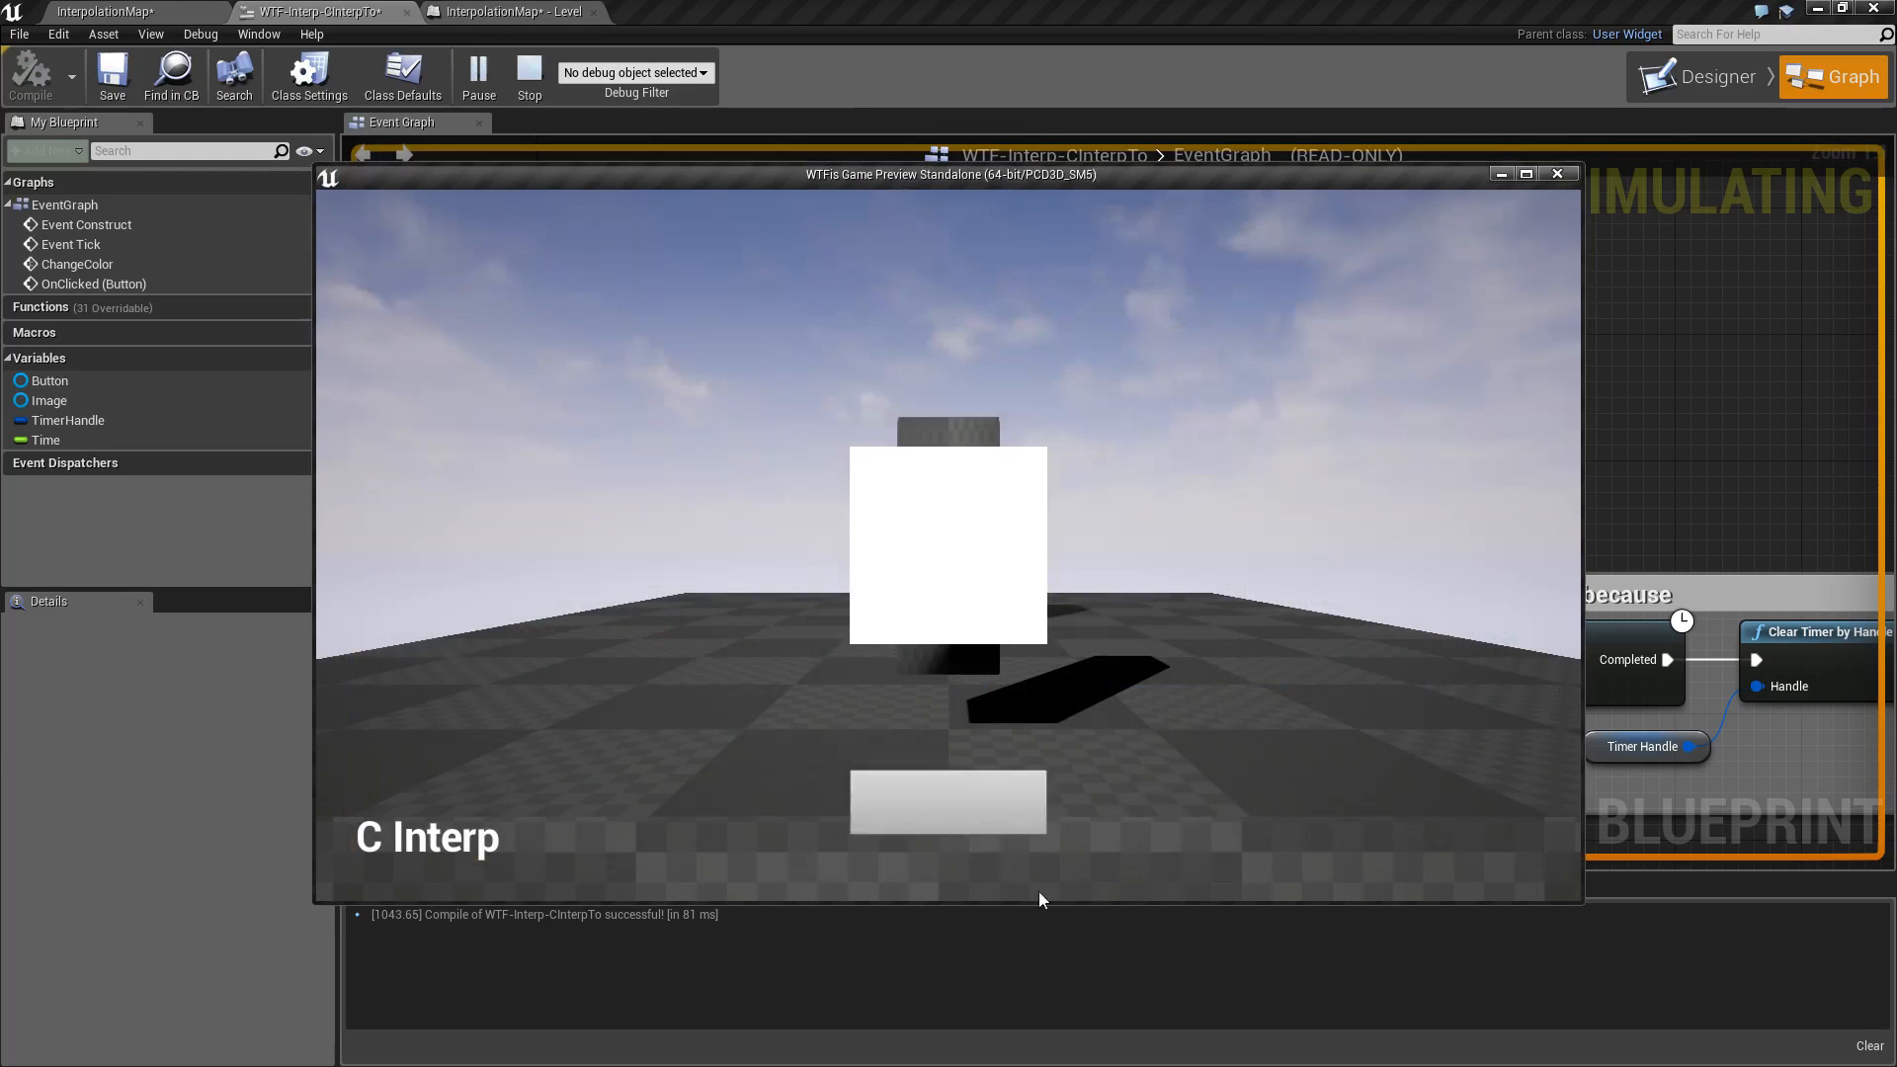
{"action": "left_click", "coordinate": [948, 801]}
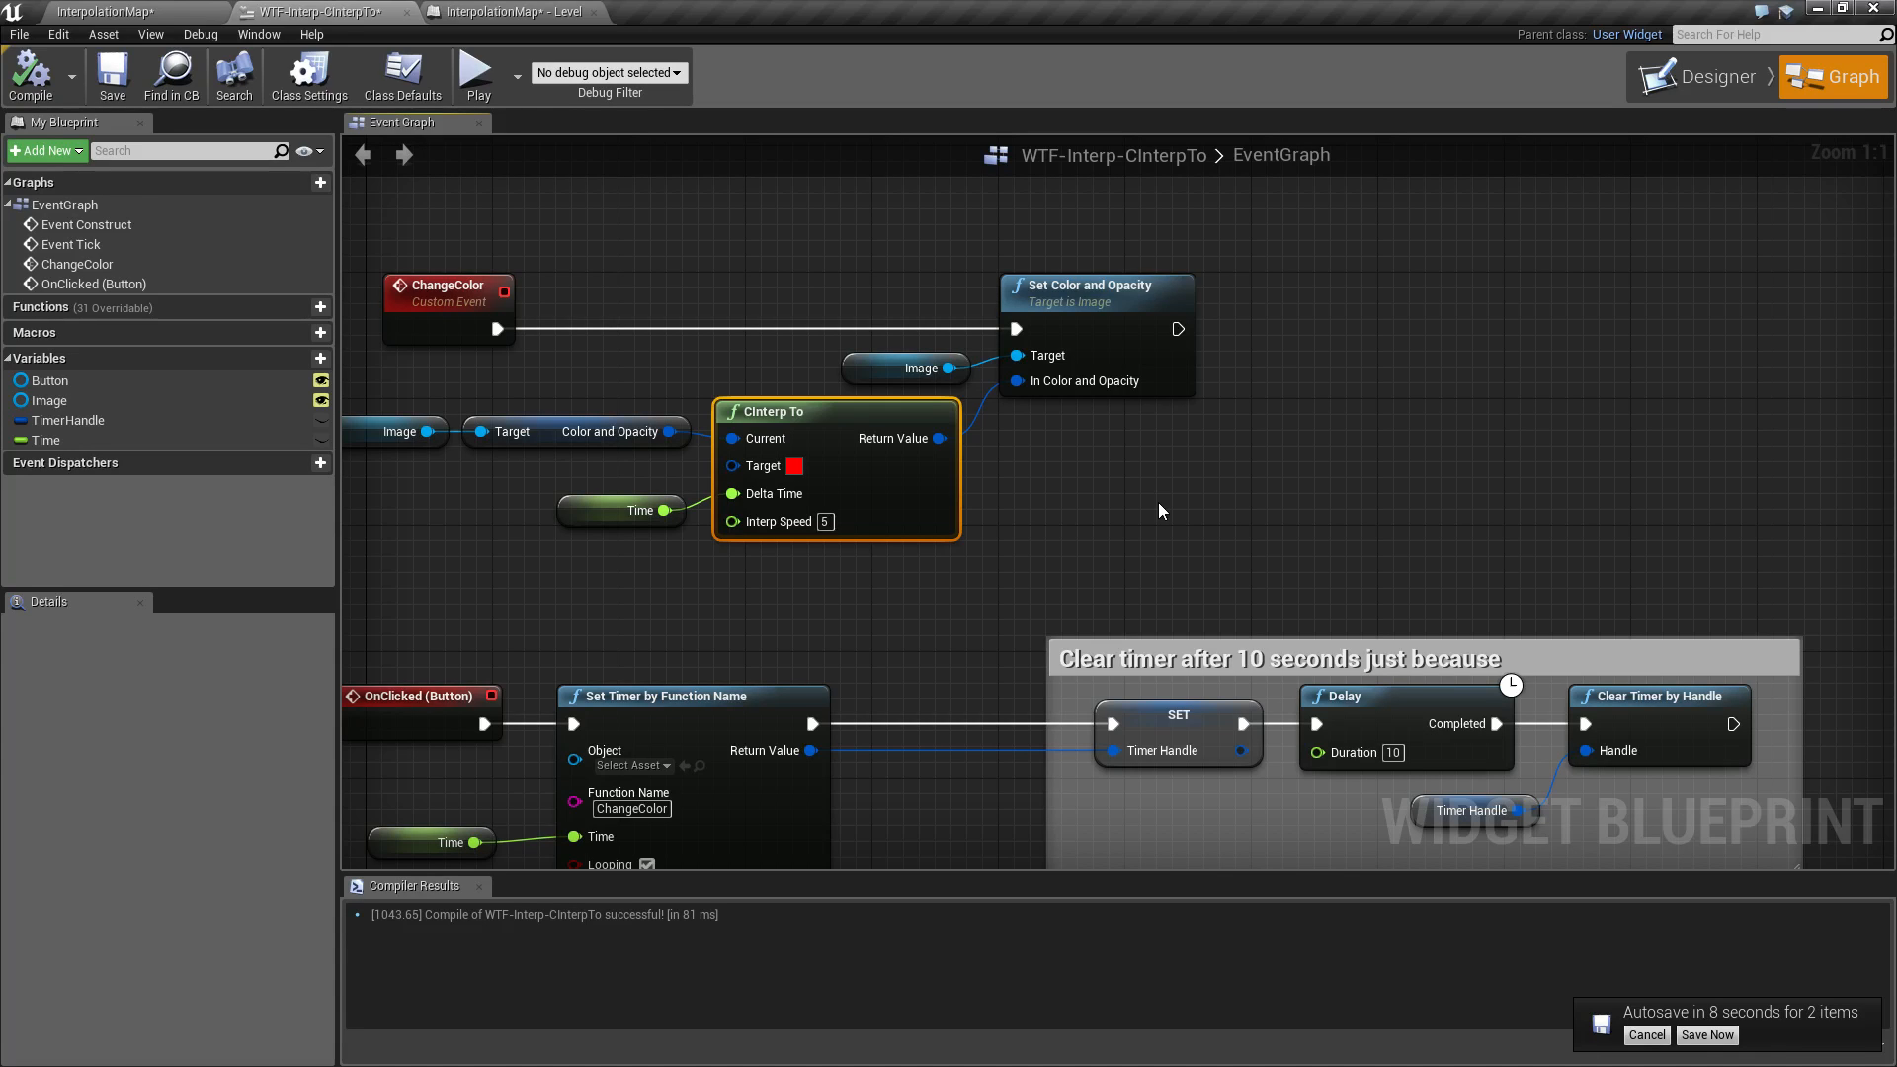
Save the two modified items immediately via the autosave notification's Save Now.
{"action": "left_click", "coordinate": [1706, 1034]}
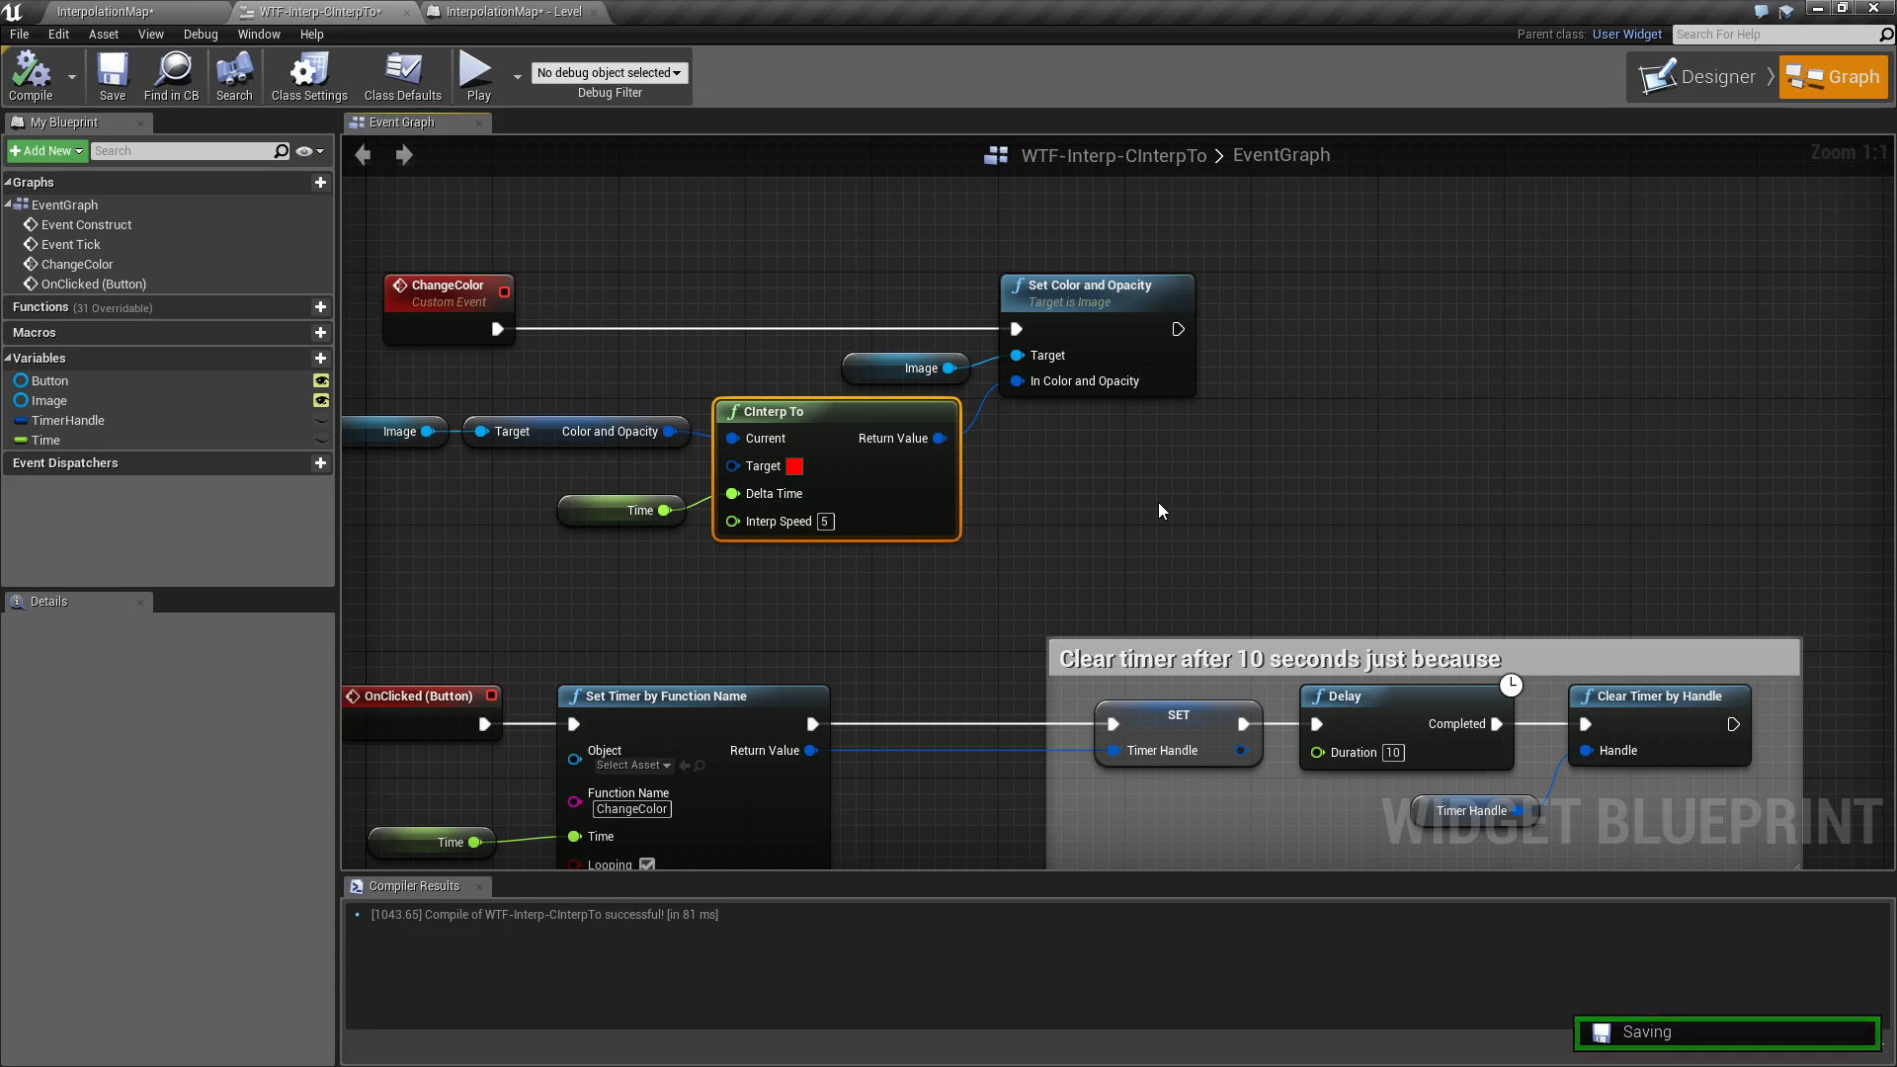